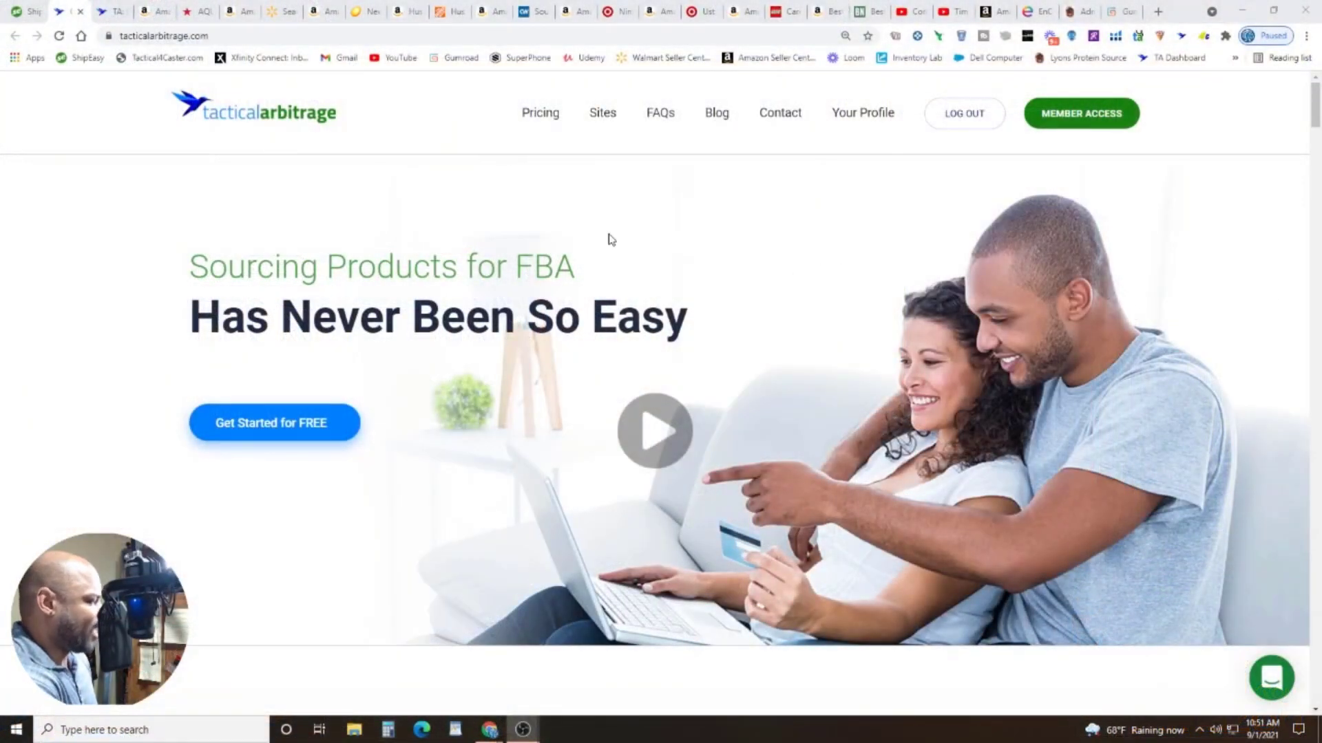
mouse_move(402, 268)
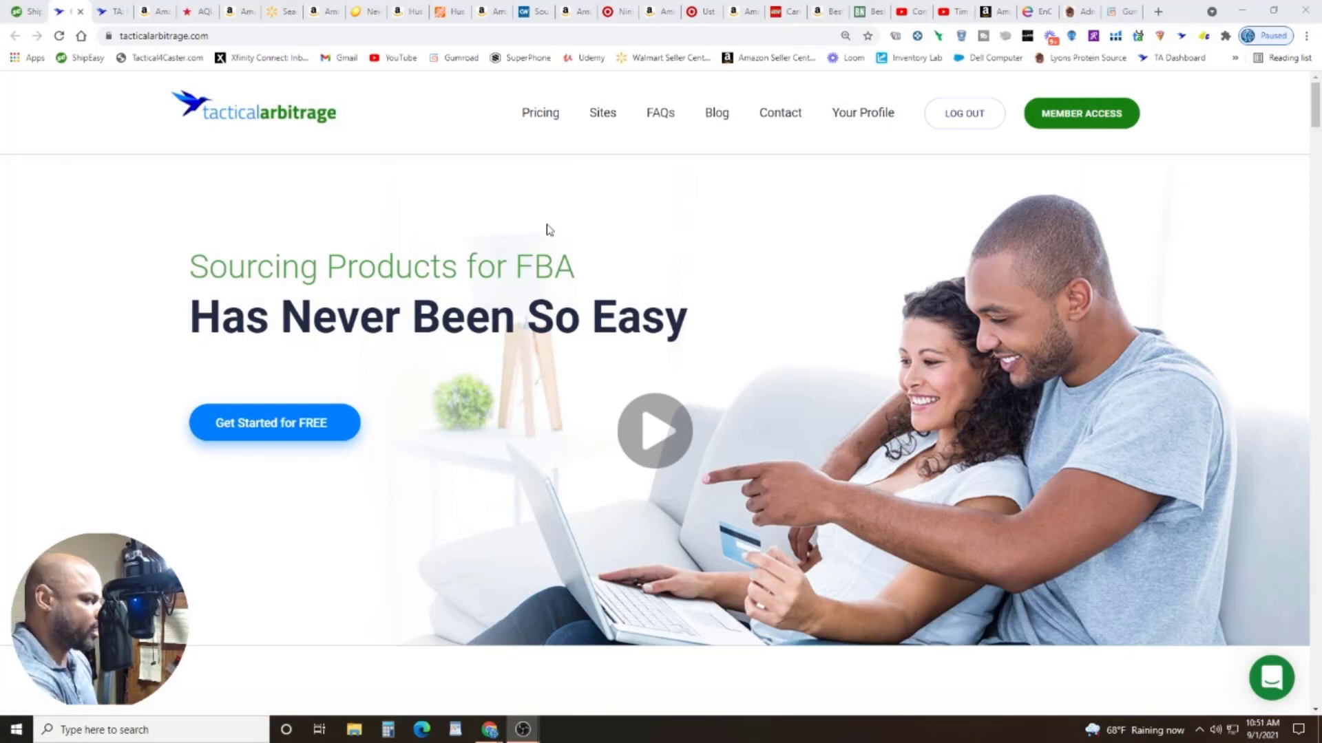
mouse_move(552, 269)
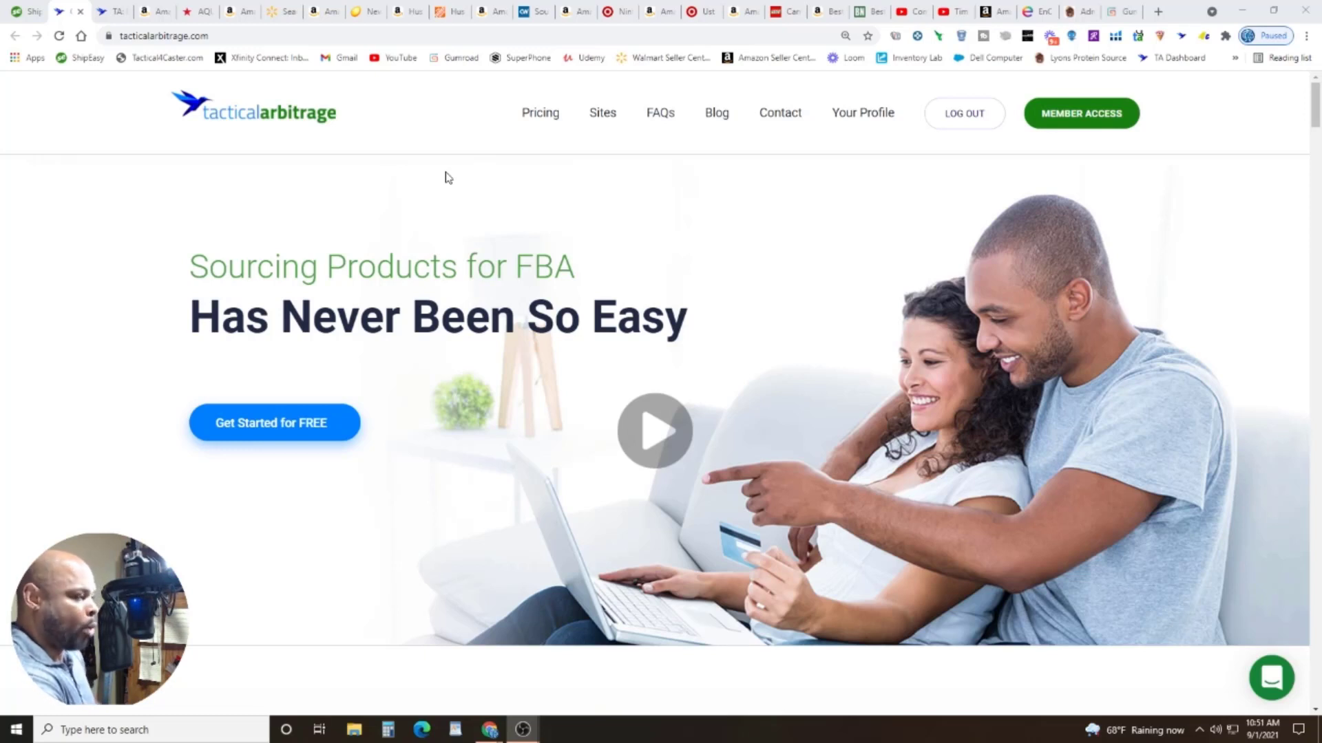
mouse_move(477, 203)
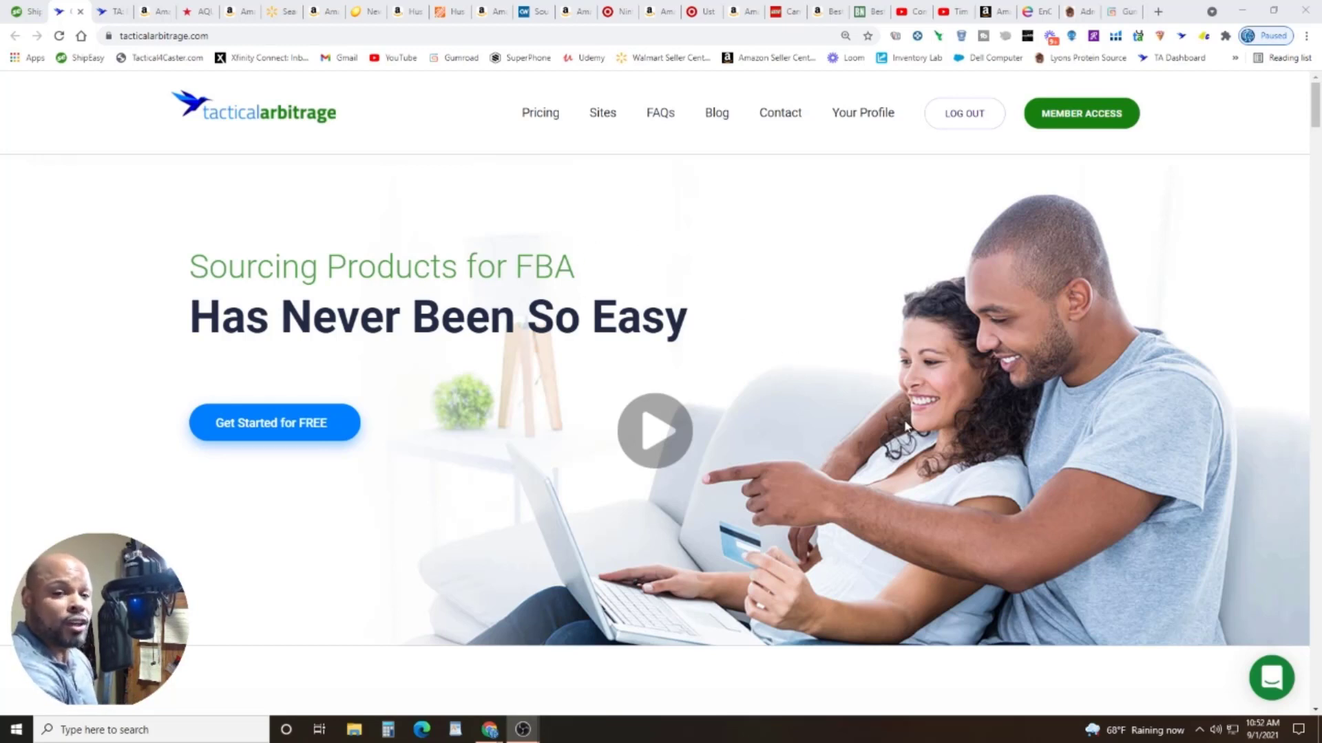
Scroll the homepage past the features to the Sourcing Sites section showing 894 sites.
scroll(down, 3)
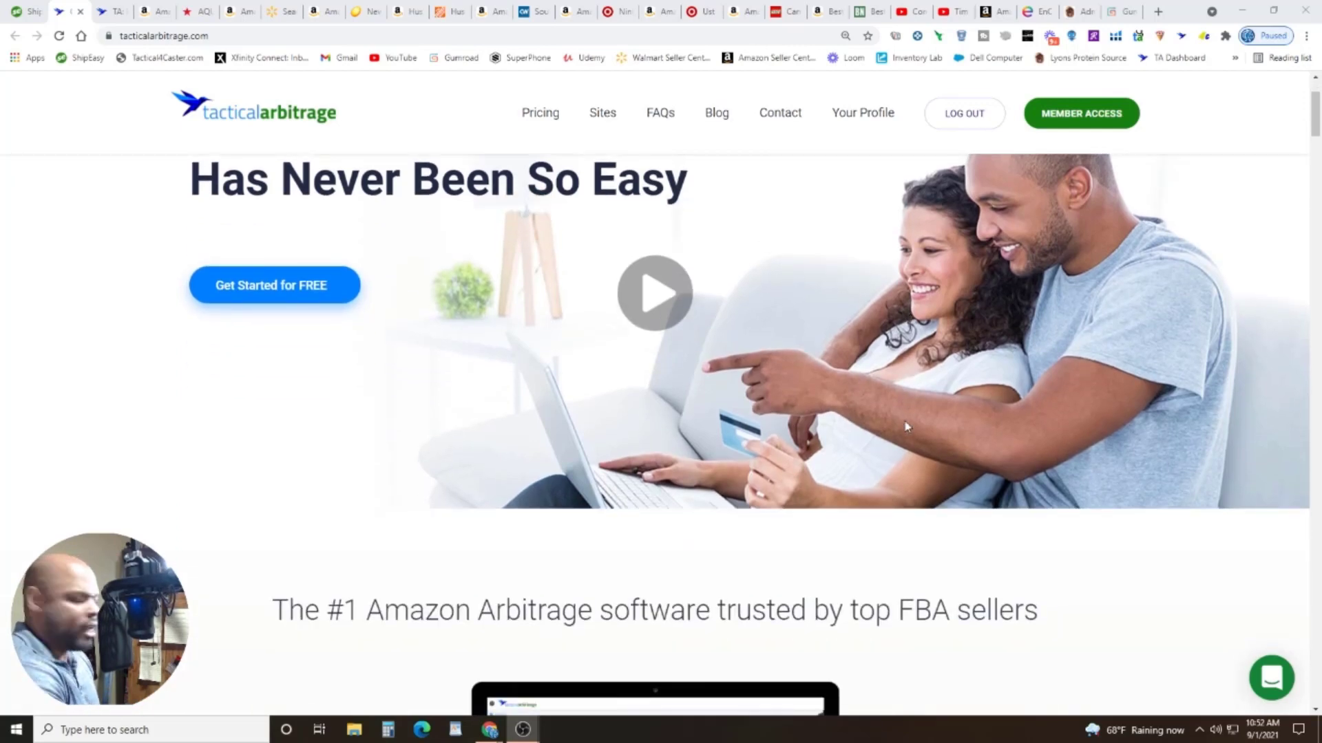
scroll(down, 3)
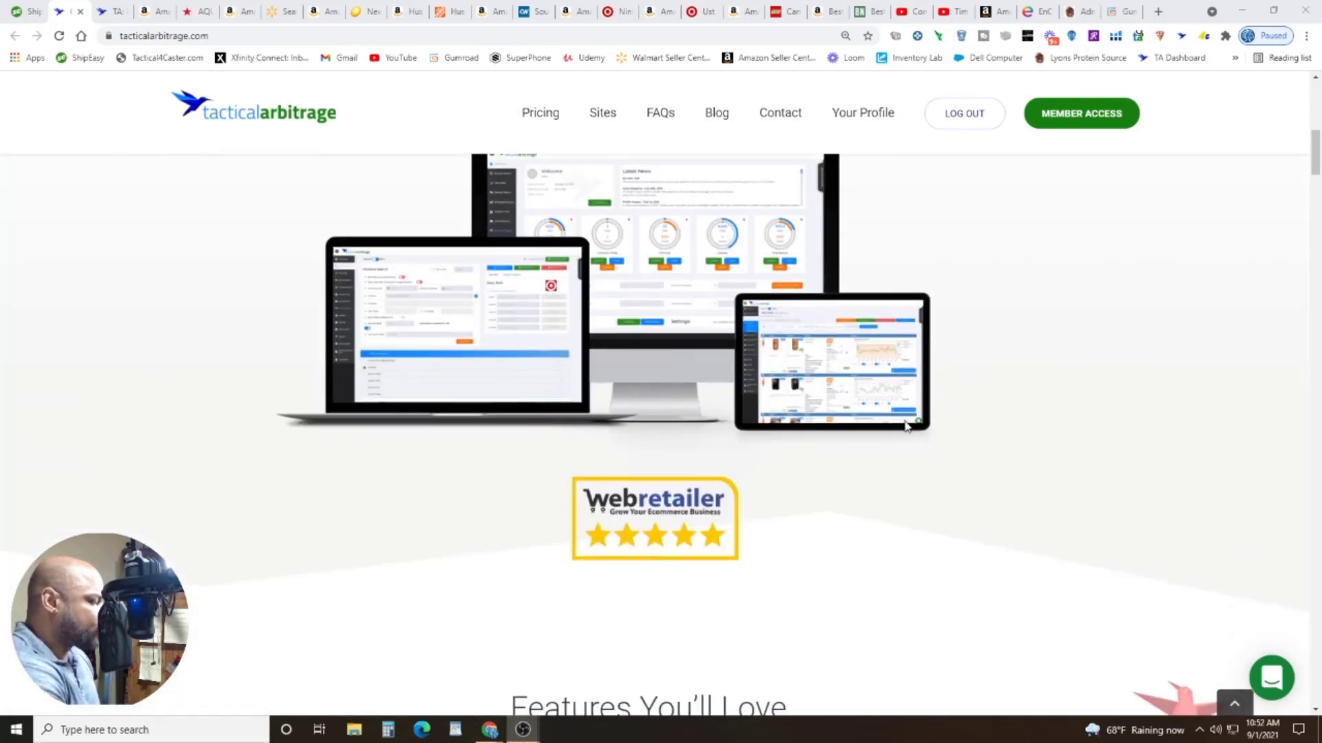
scroll(down, 3)
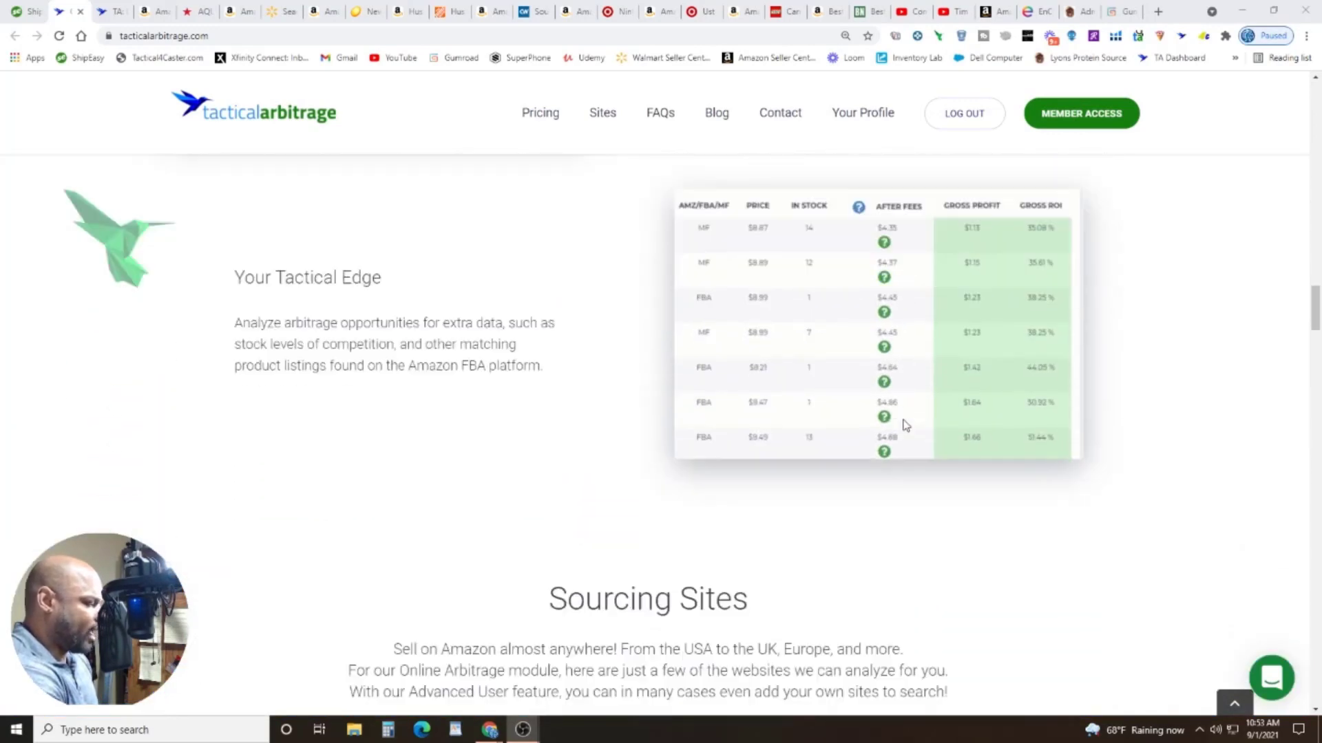
scroll(down, 3)
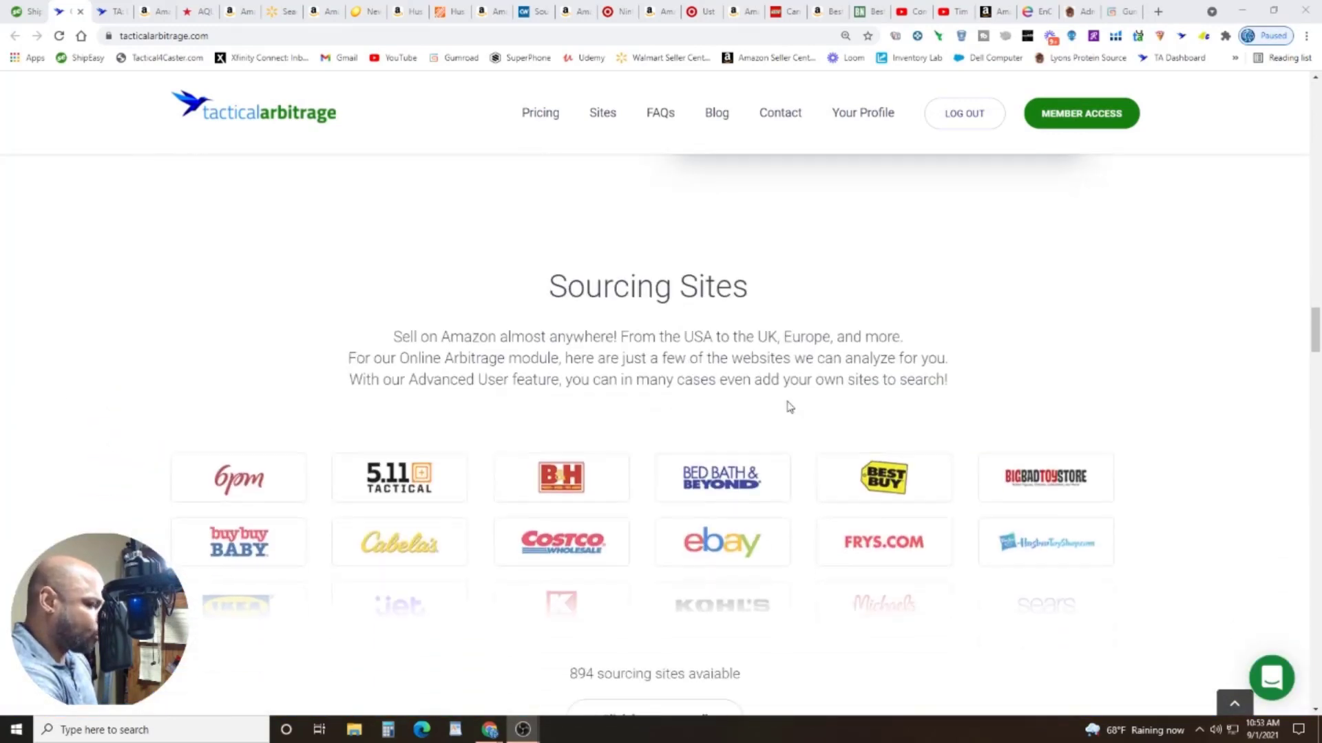
scroll(down, 3)
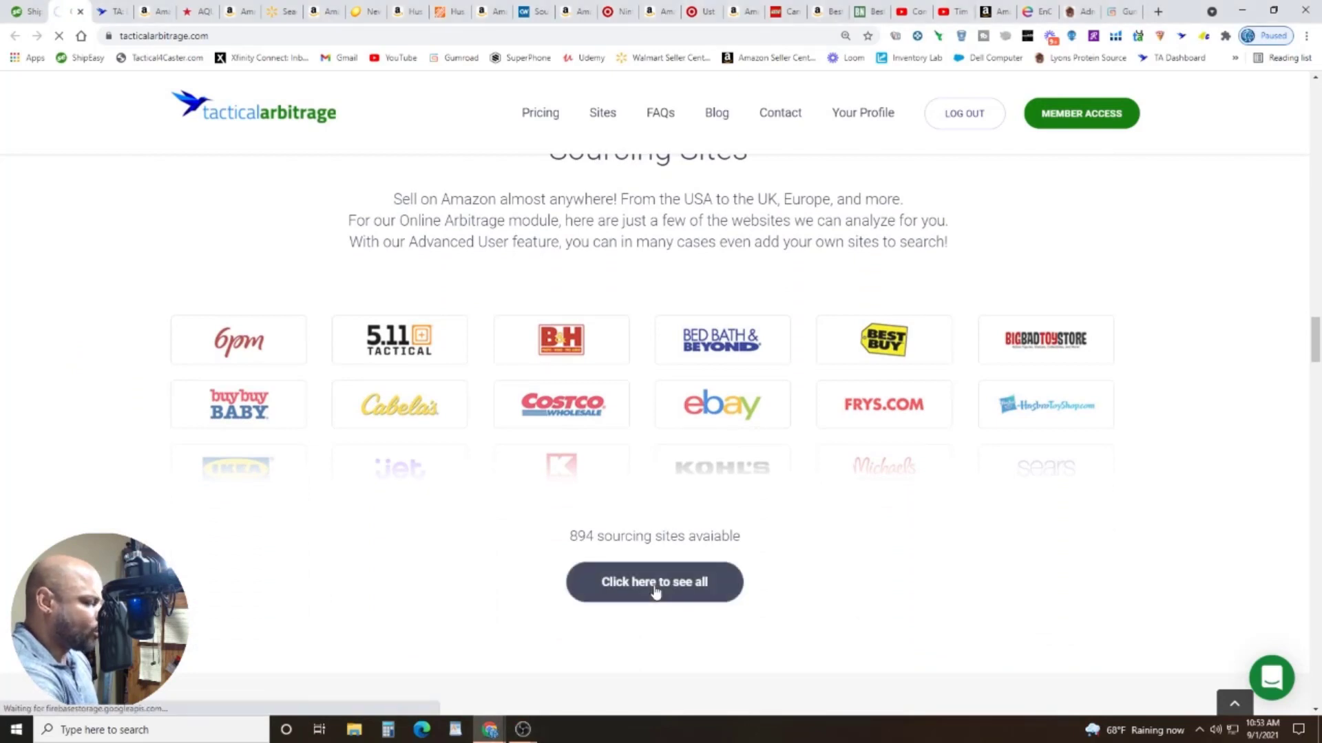
Open the Online Arbitrage Sourcing List and browse the store logos from A through O.
click(654, 582)
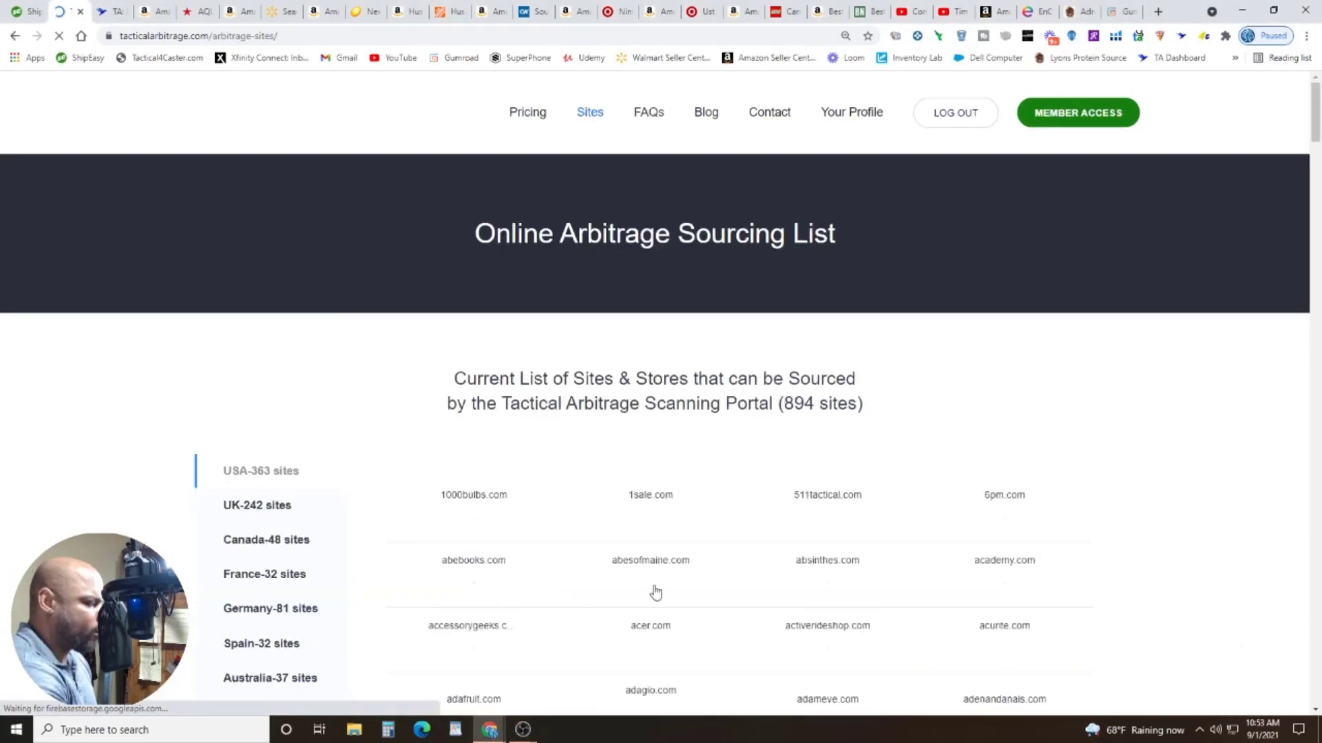
scroll(down, 3)
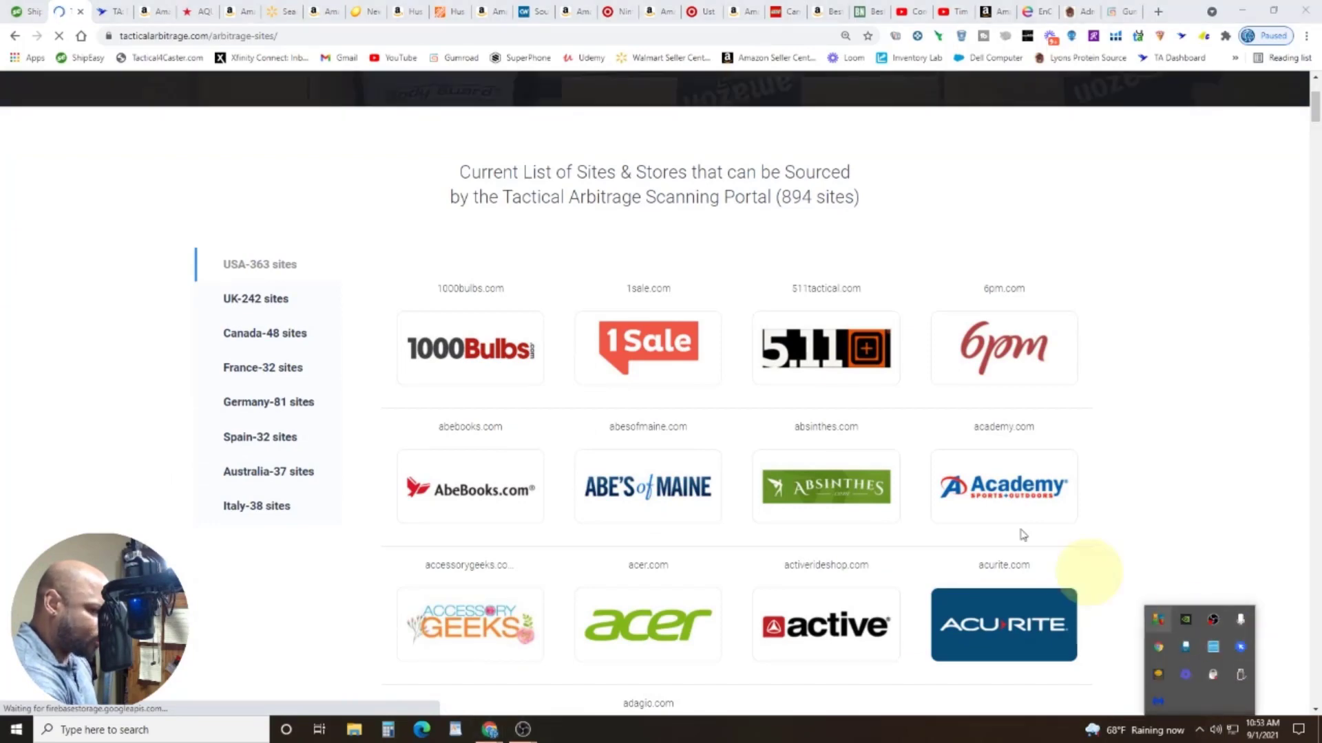
scroll(down, 3)
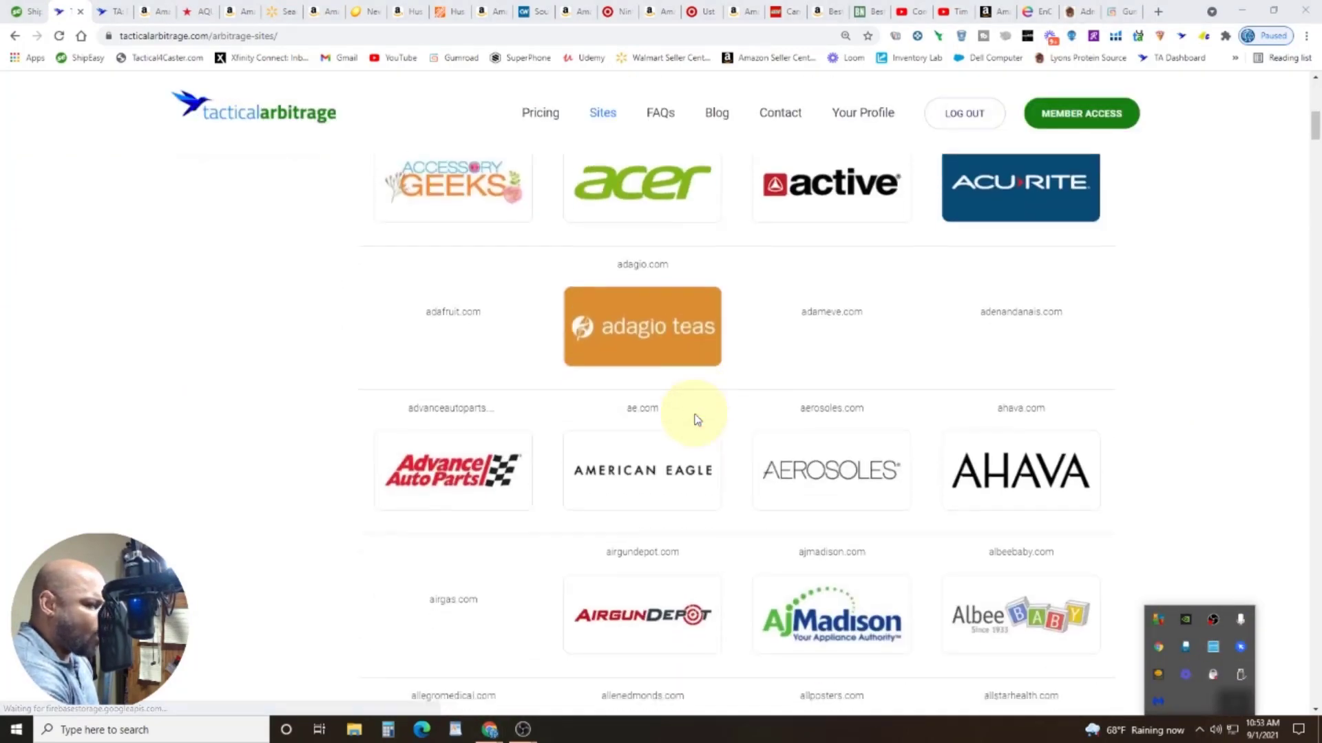
scroll(down, 3)
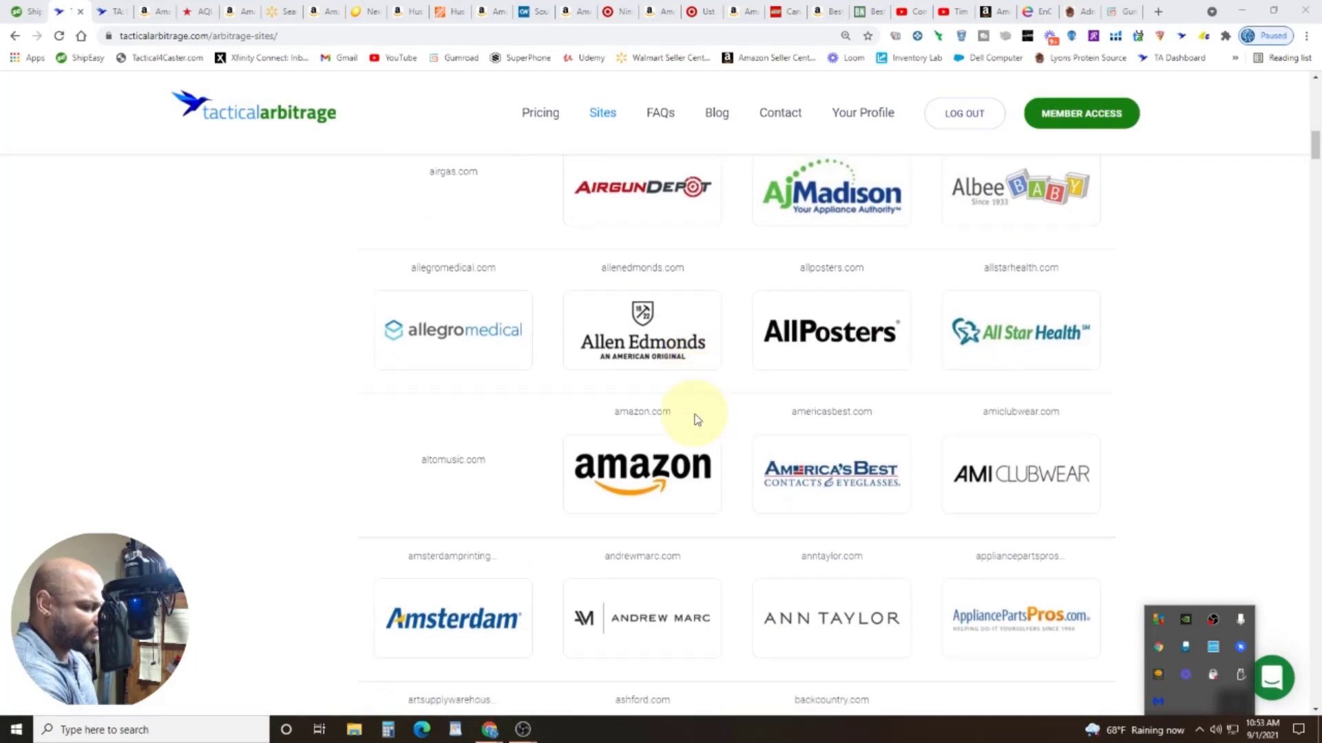
scroll(down, 3)
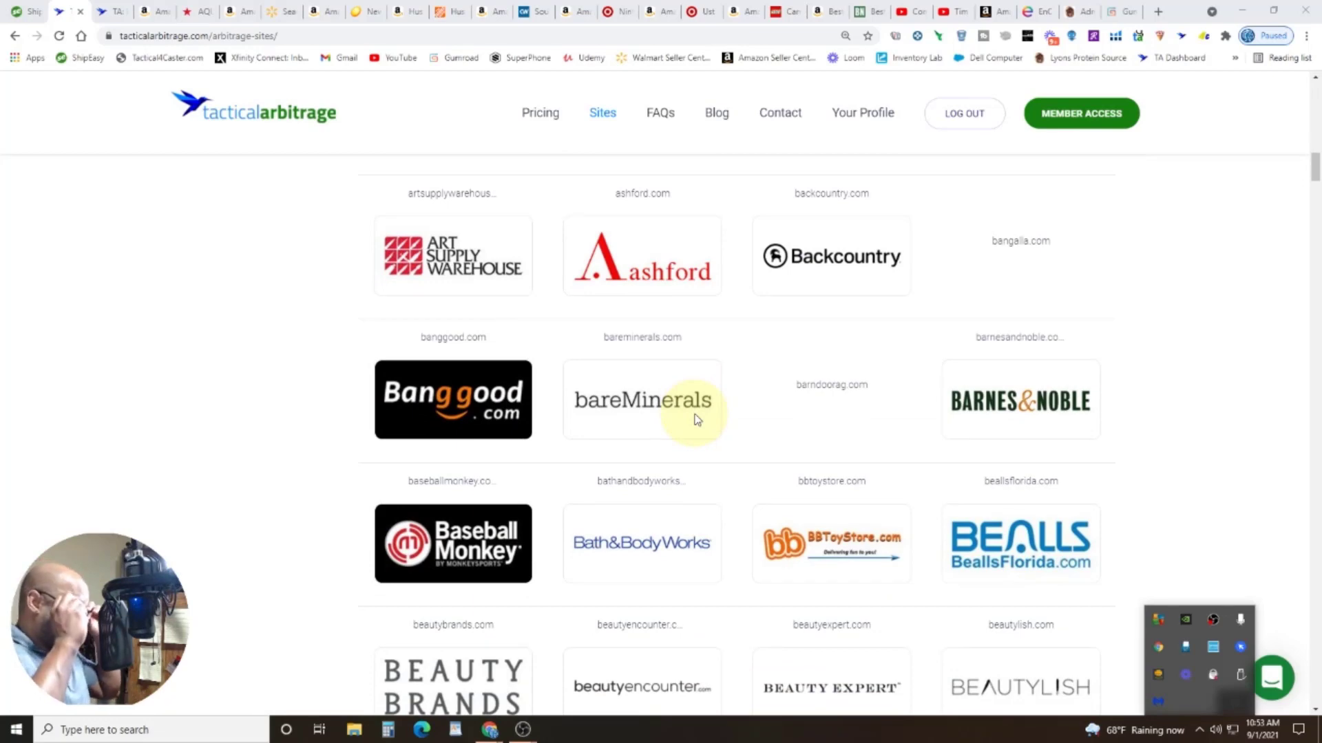
scroll(down, 3)
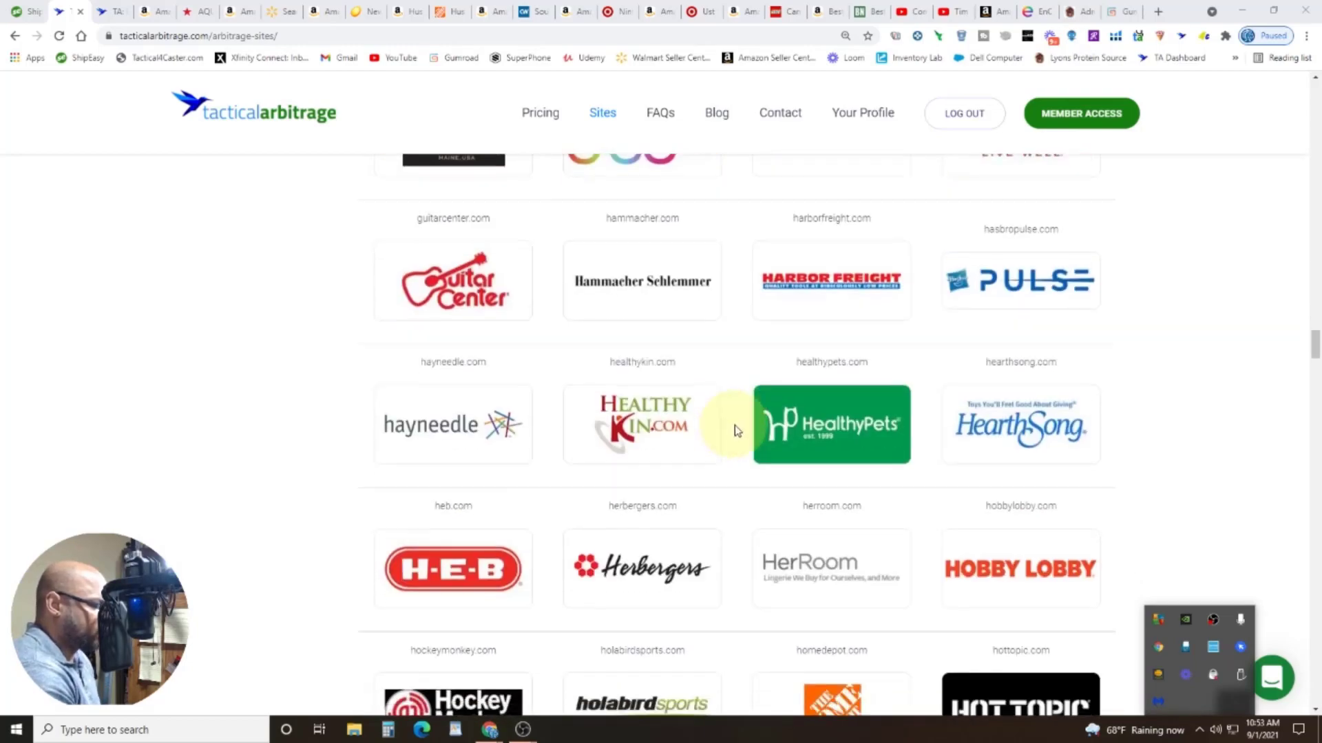
scroll(down, 3)
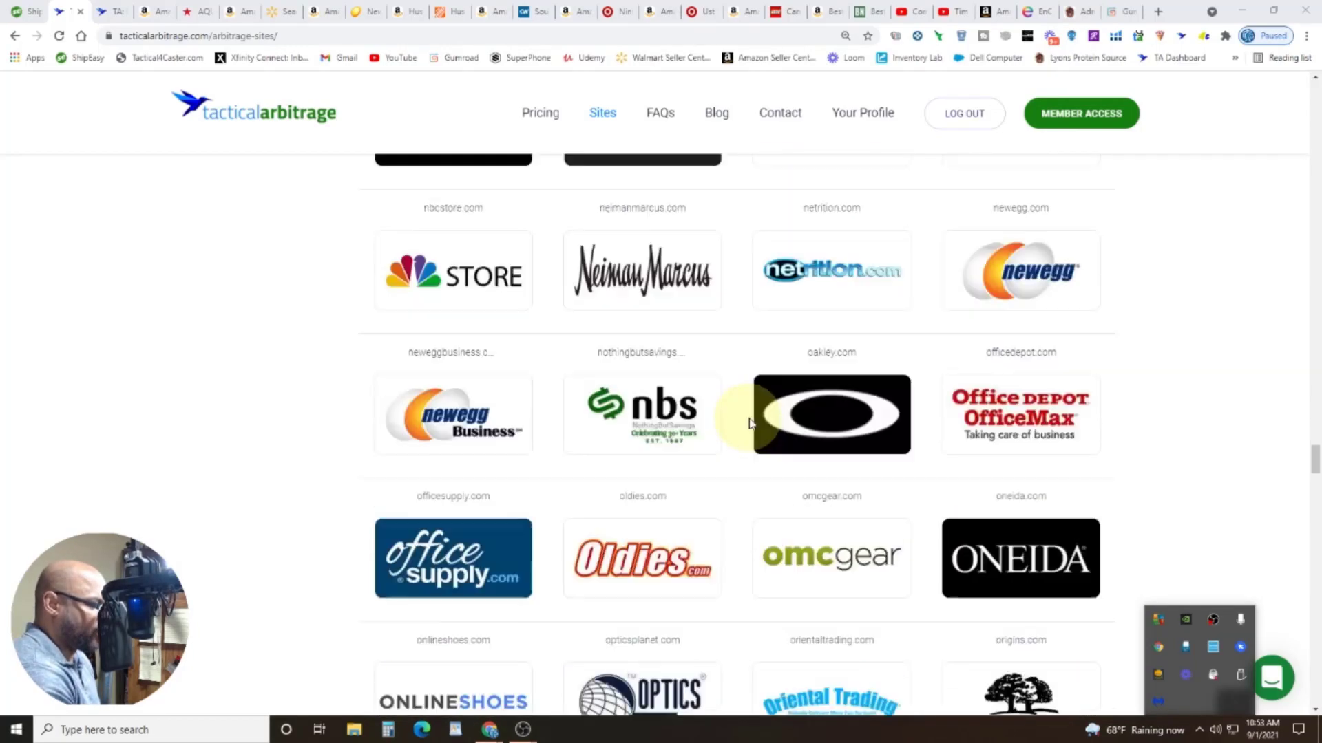
scroll(down, 3)
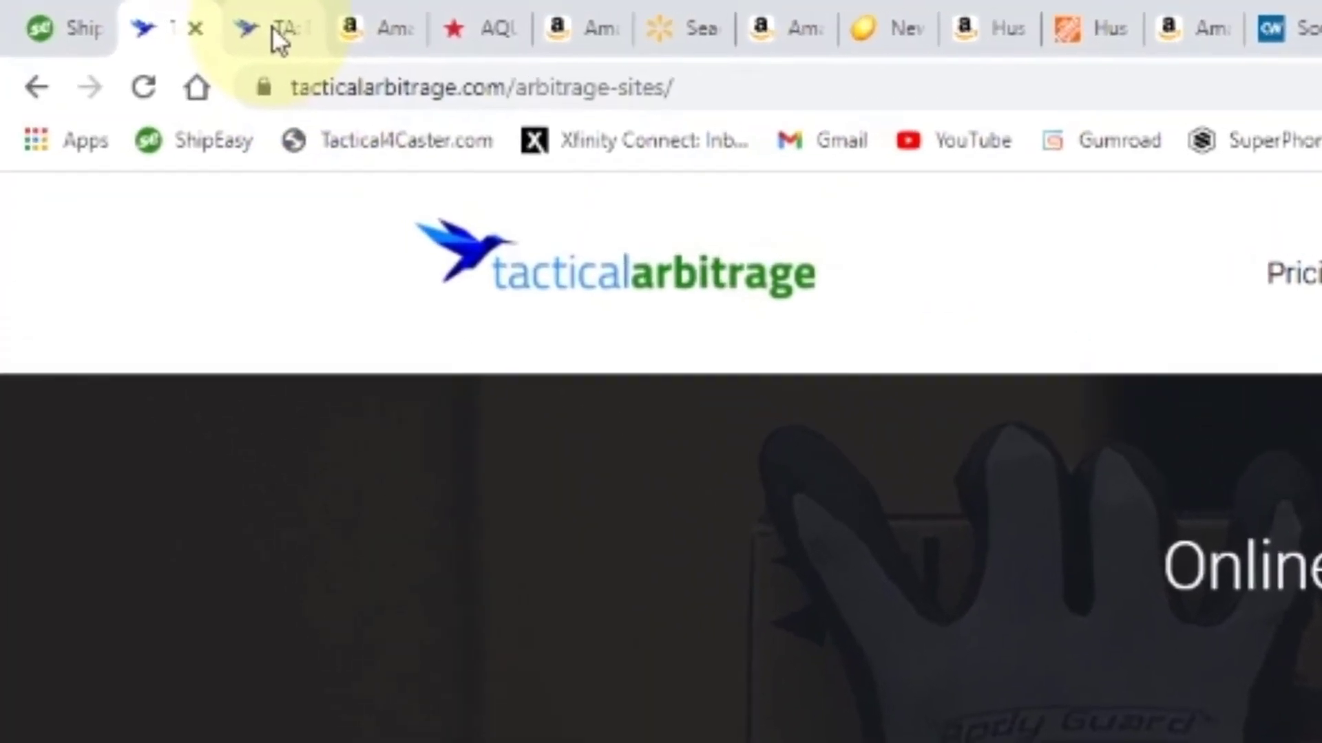
mouse_move(337, 35)
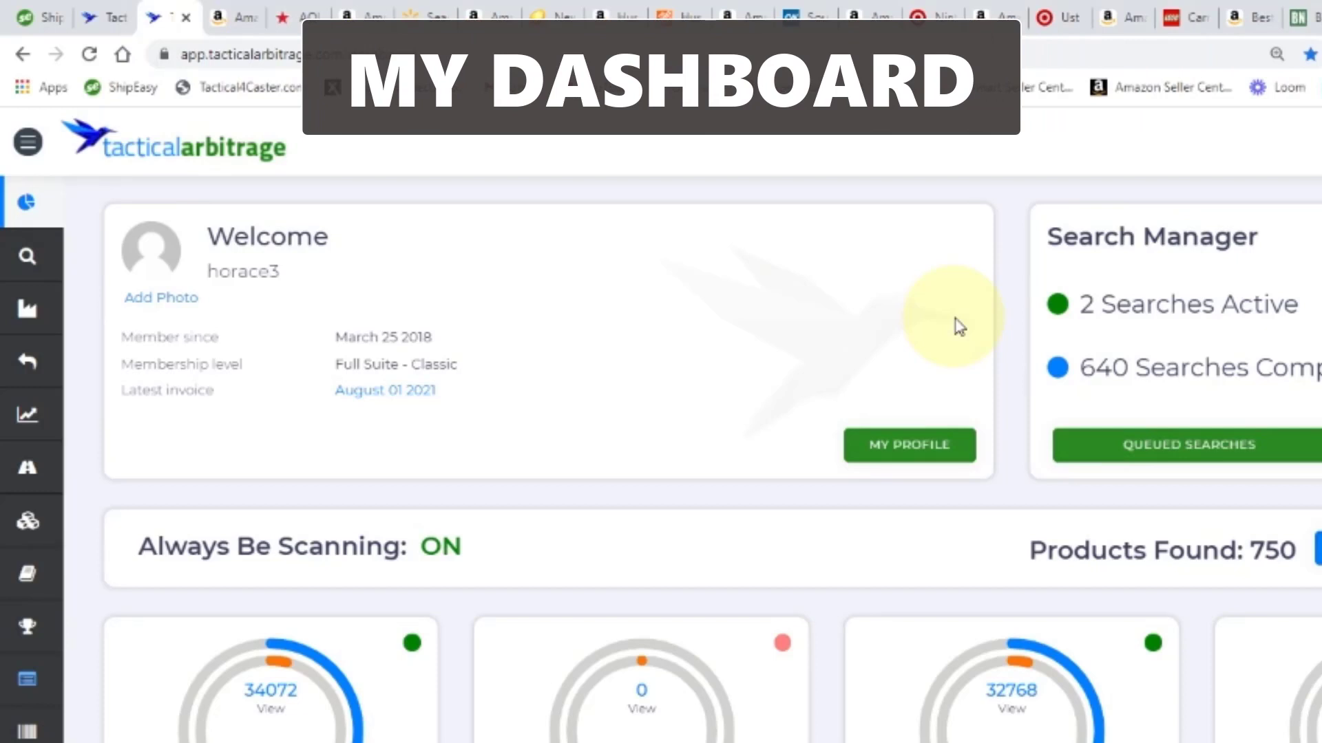
mouse_move(27, 256)
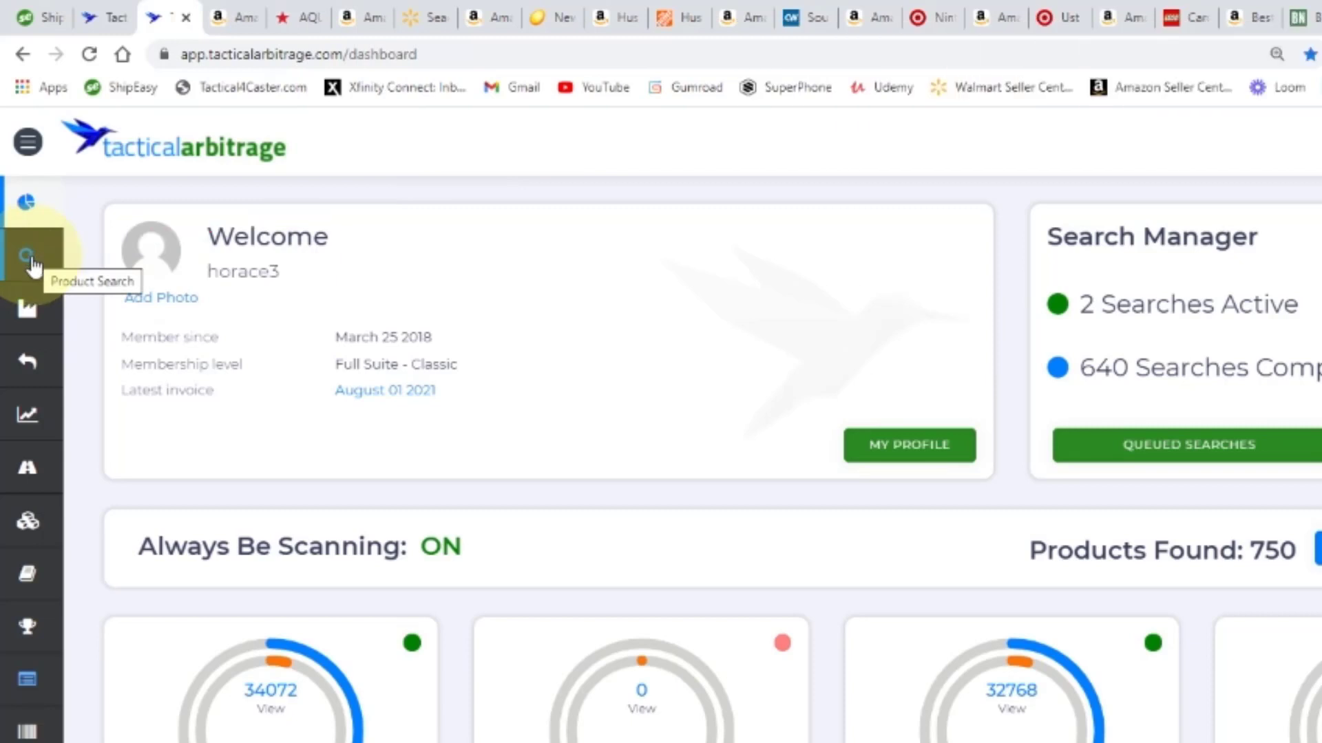
Load the Product Search form from the left sidebar icon.
click(27, 255)
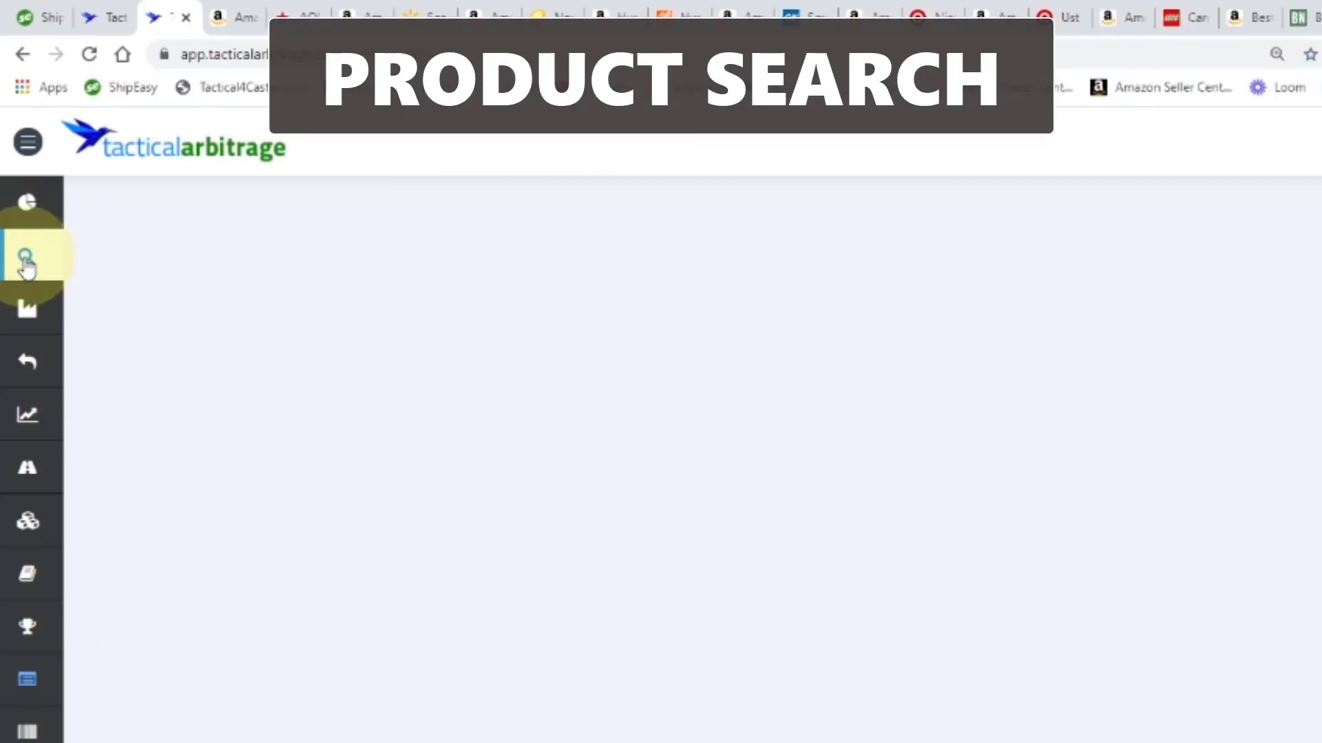
click(28, 259)
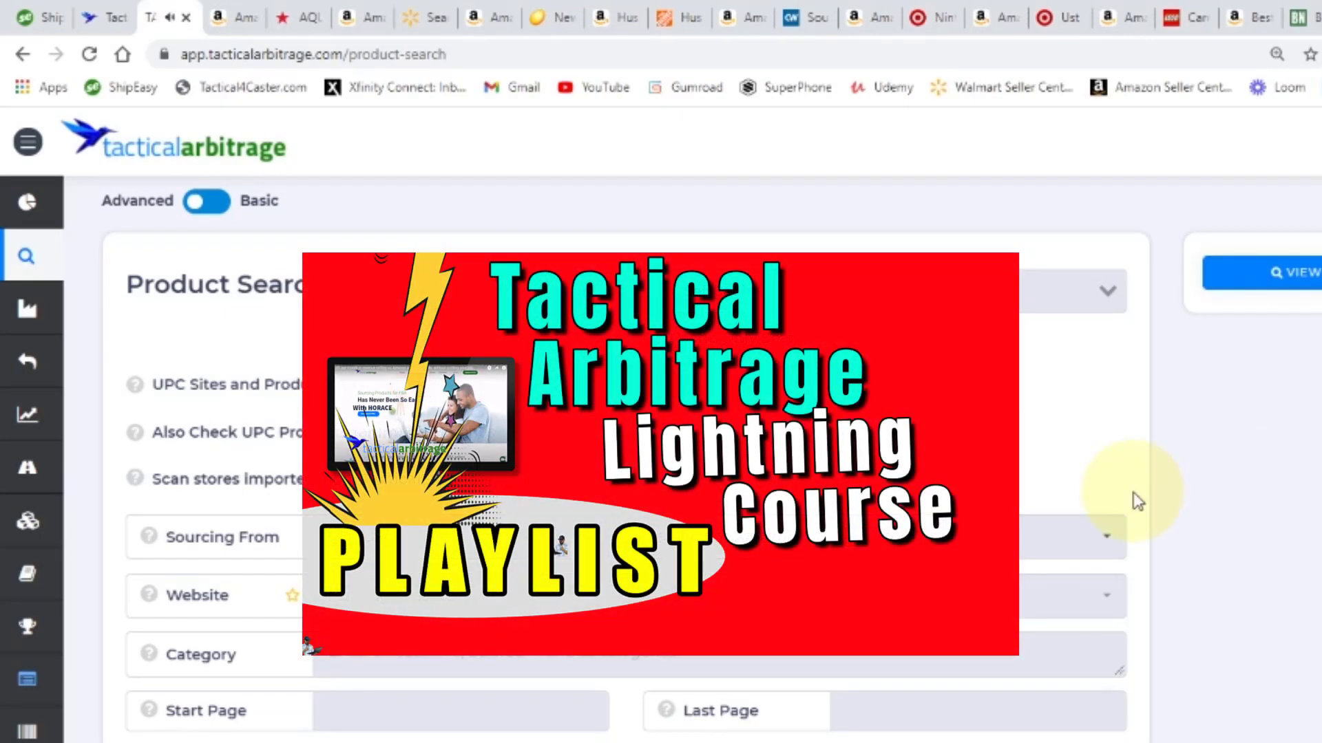
mouse_move(1209, 533)
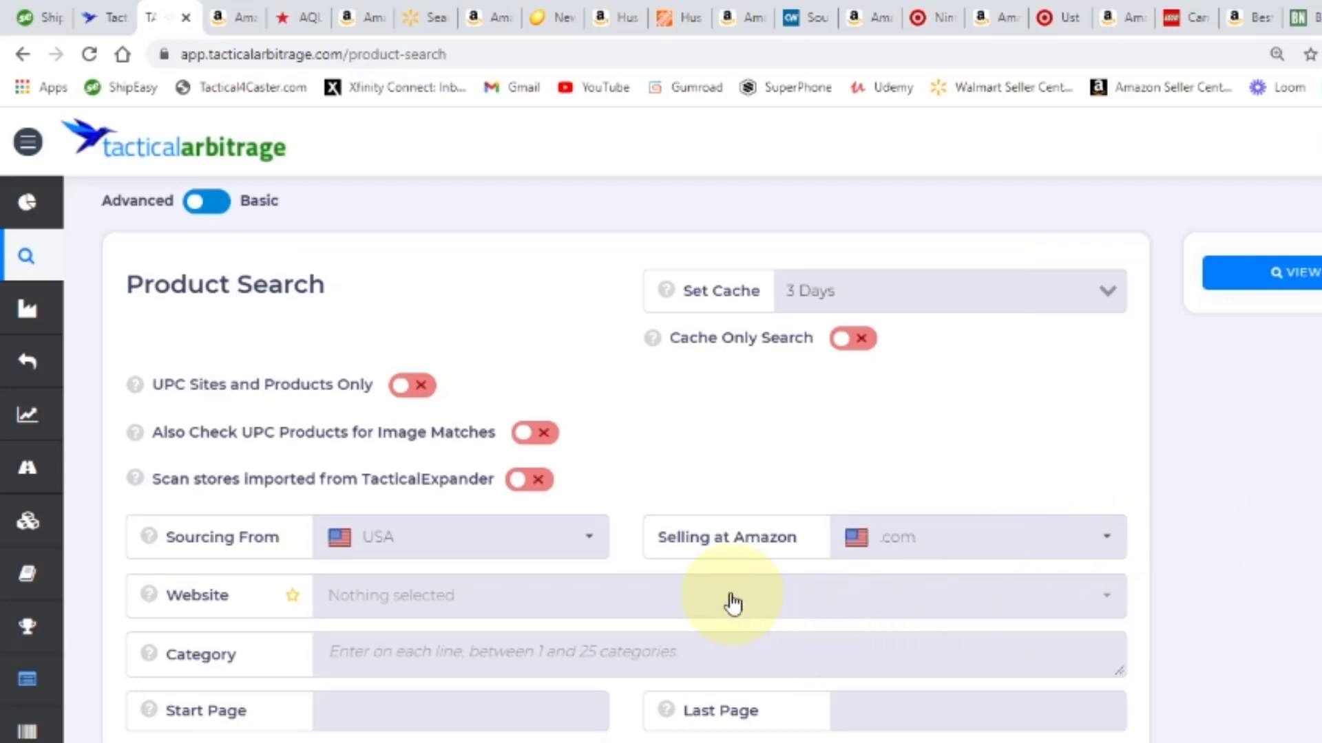
mouse_move(725, 603)
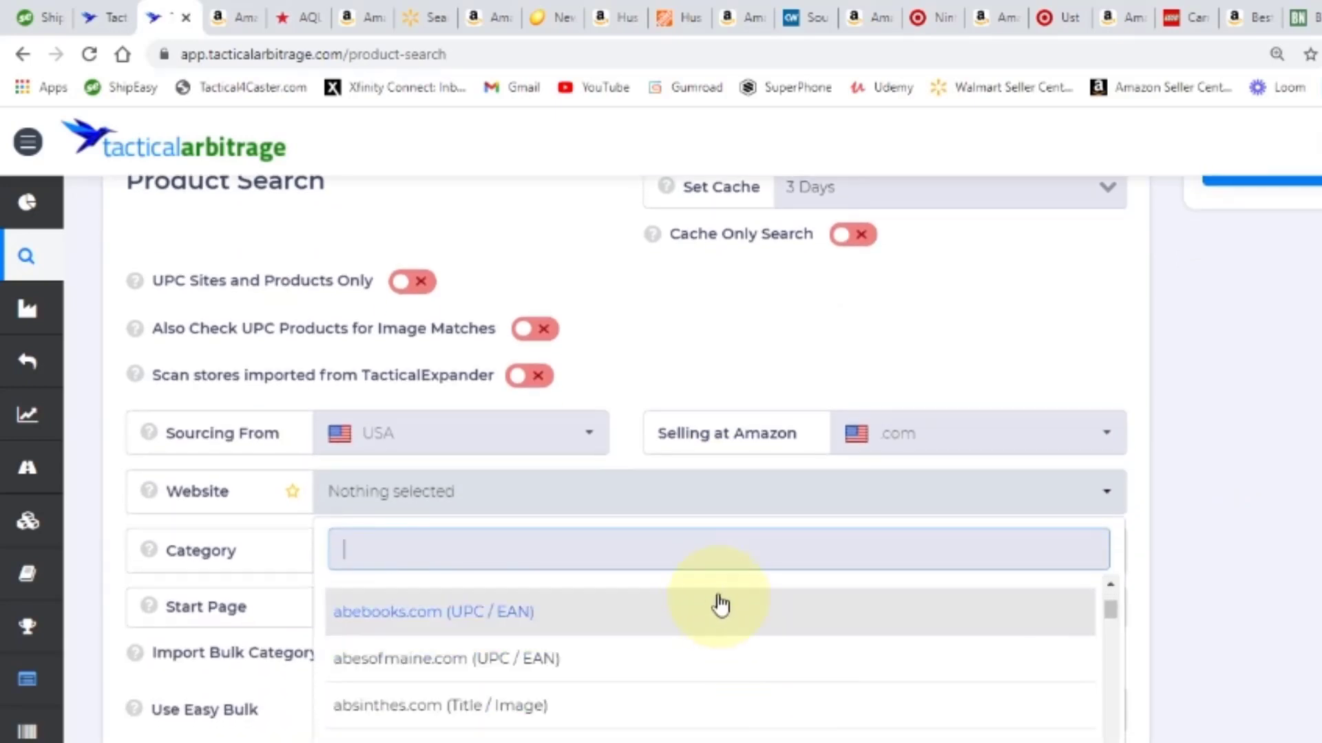
Filter the Website dropdown with 'tar' and choose target.com (UPC / EAN).
text(tar)
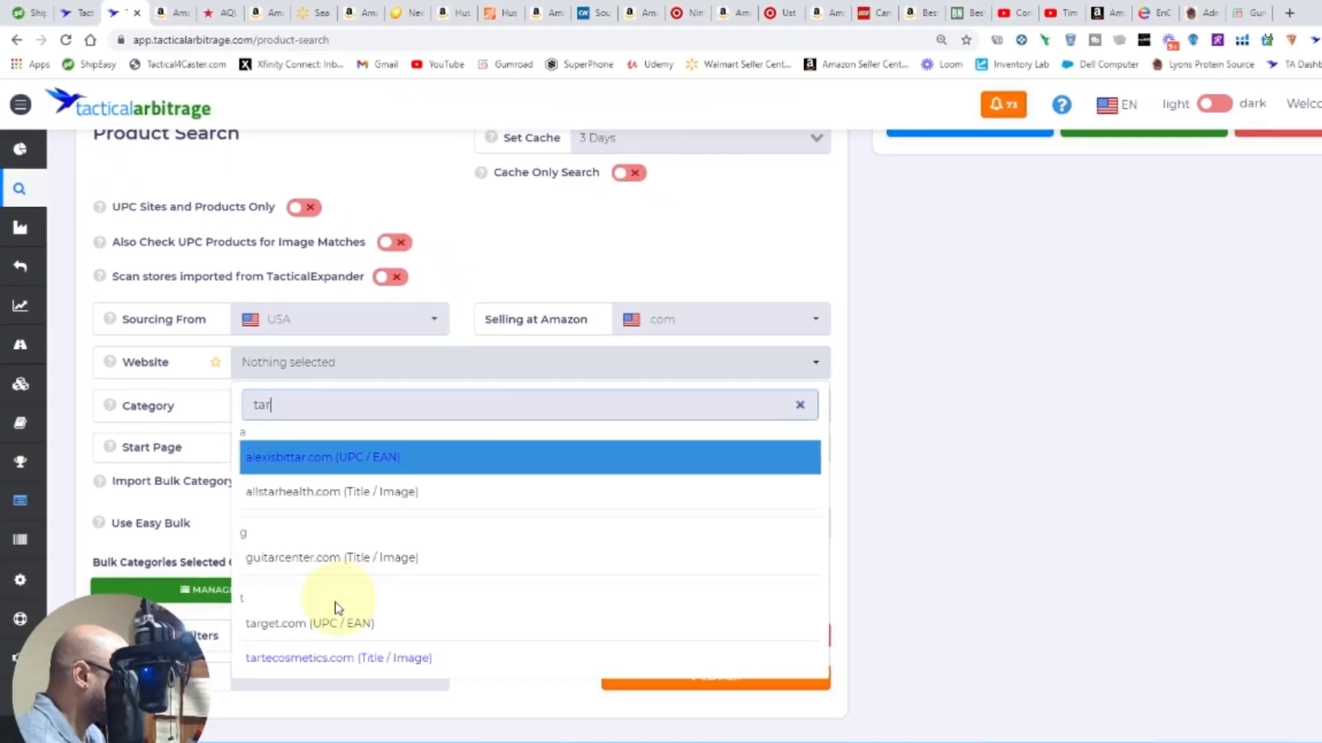
click(276, 623)
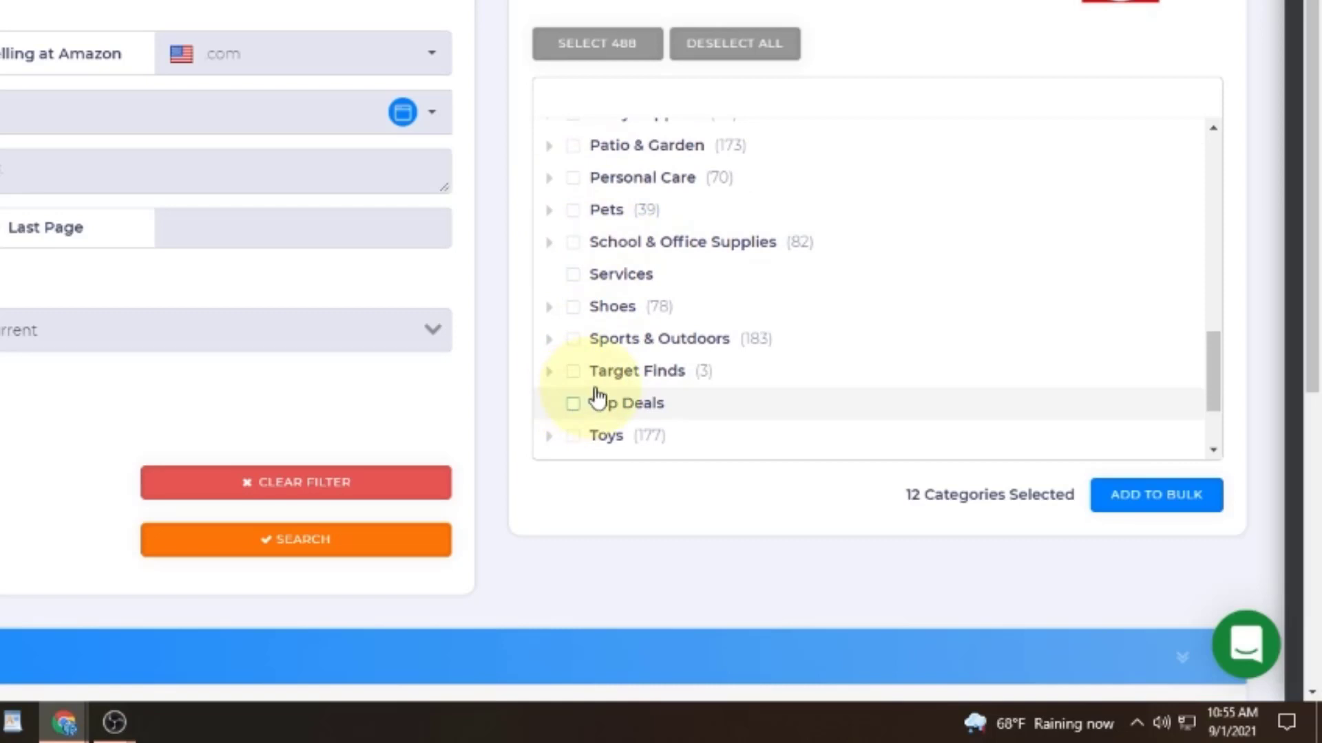
Tick Toys in the Easy Bulk tree, reaching 228 / 500 bulk categories selected.
click(572, 436)
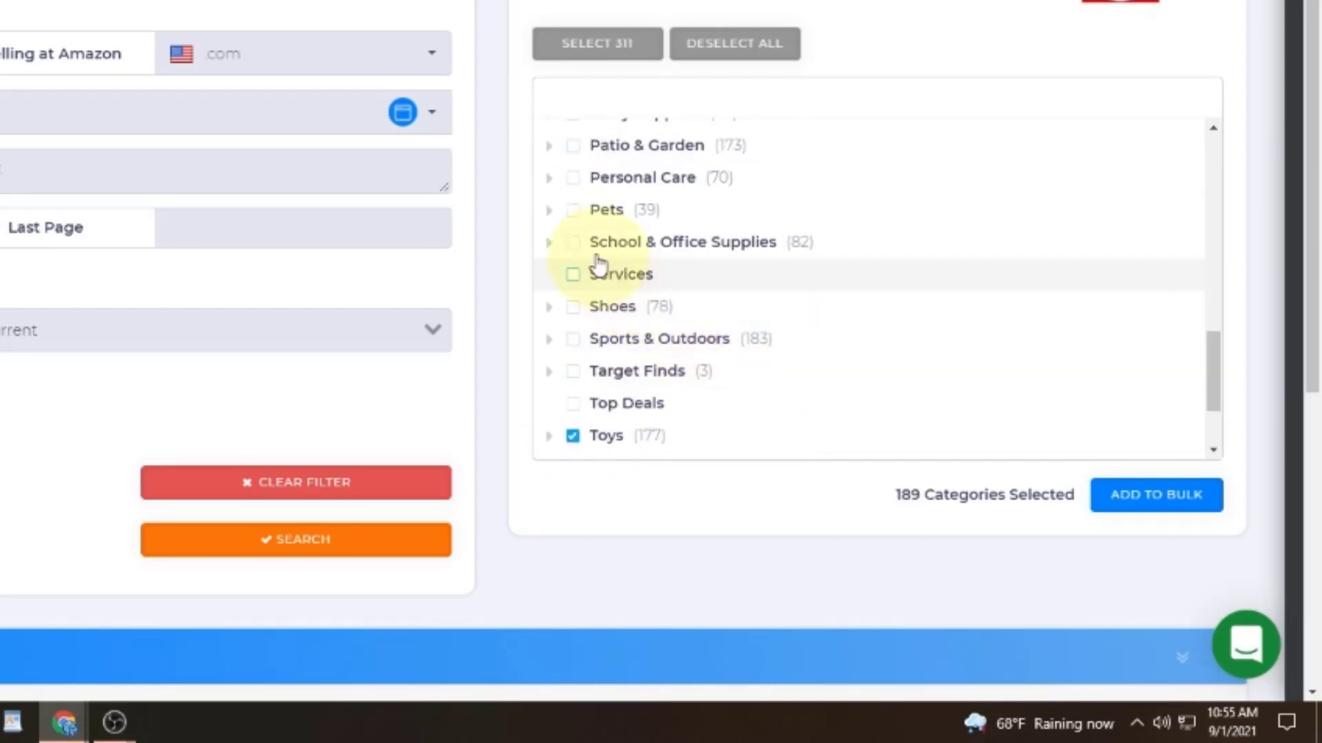
scroll(down, 3)
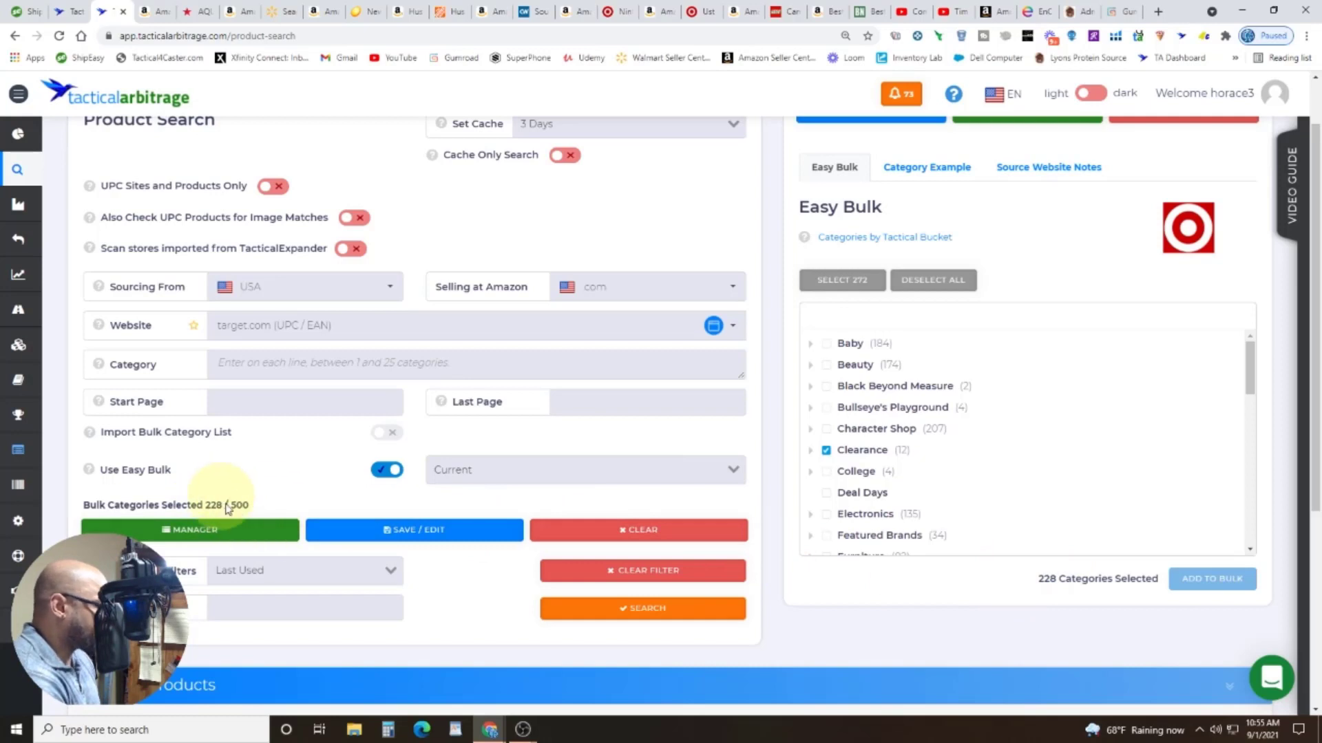
mouse_move(797, 527)
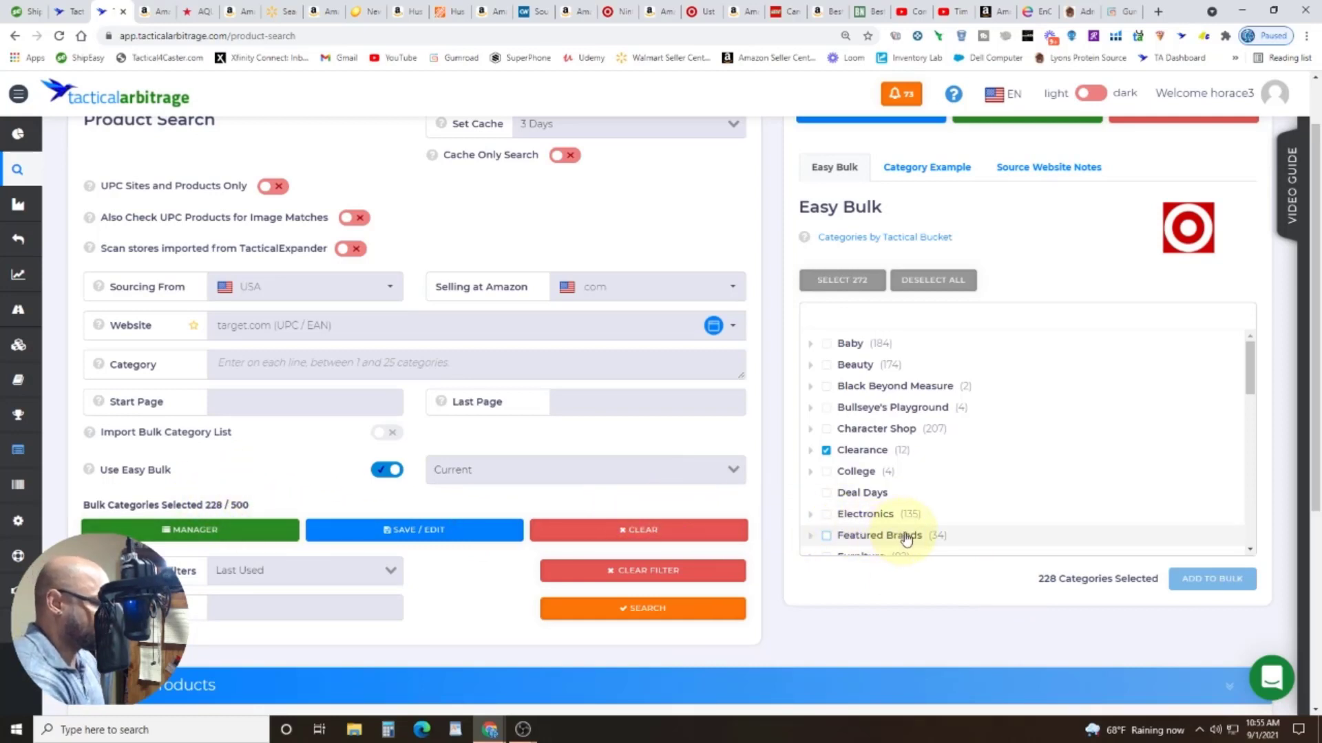
scroll(down, 3)
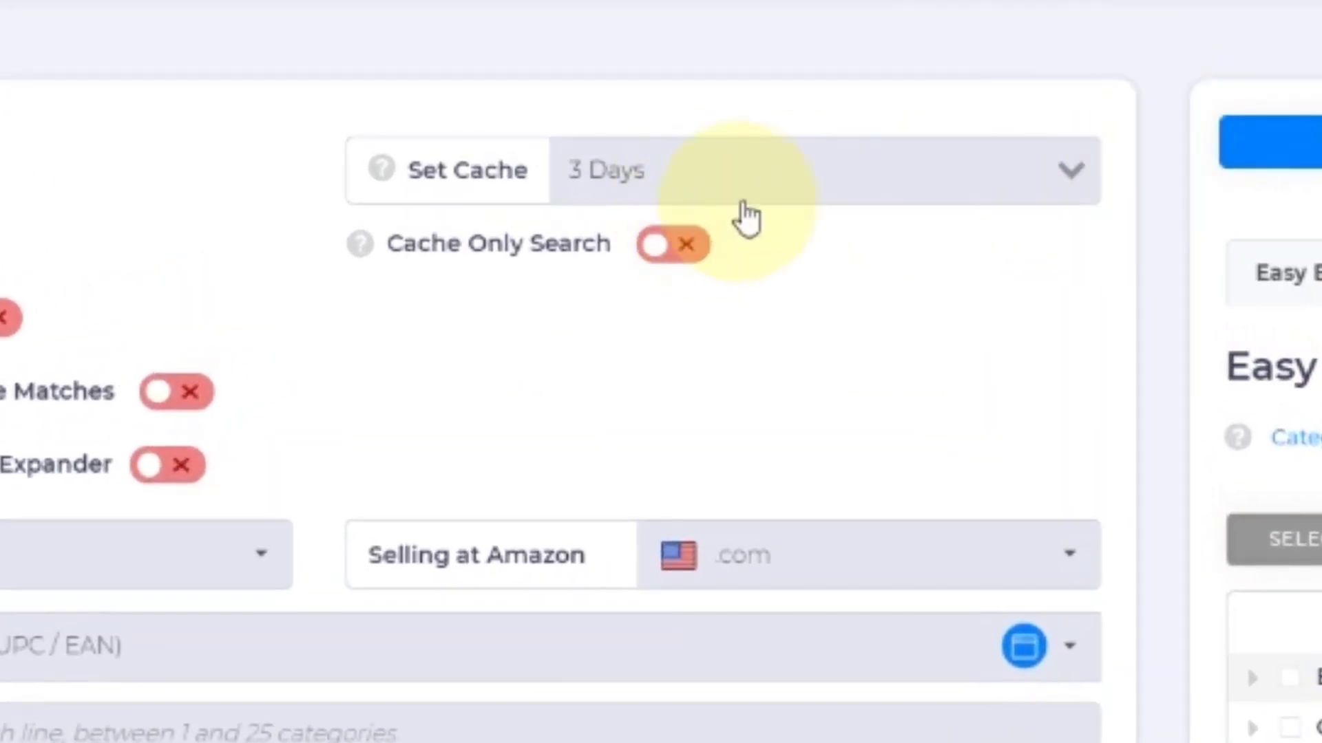
mouse_move(915, 206)
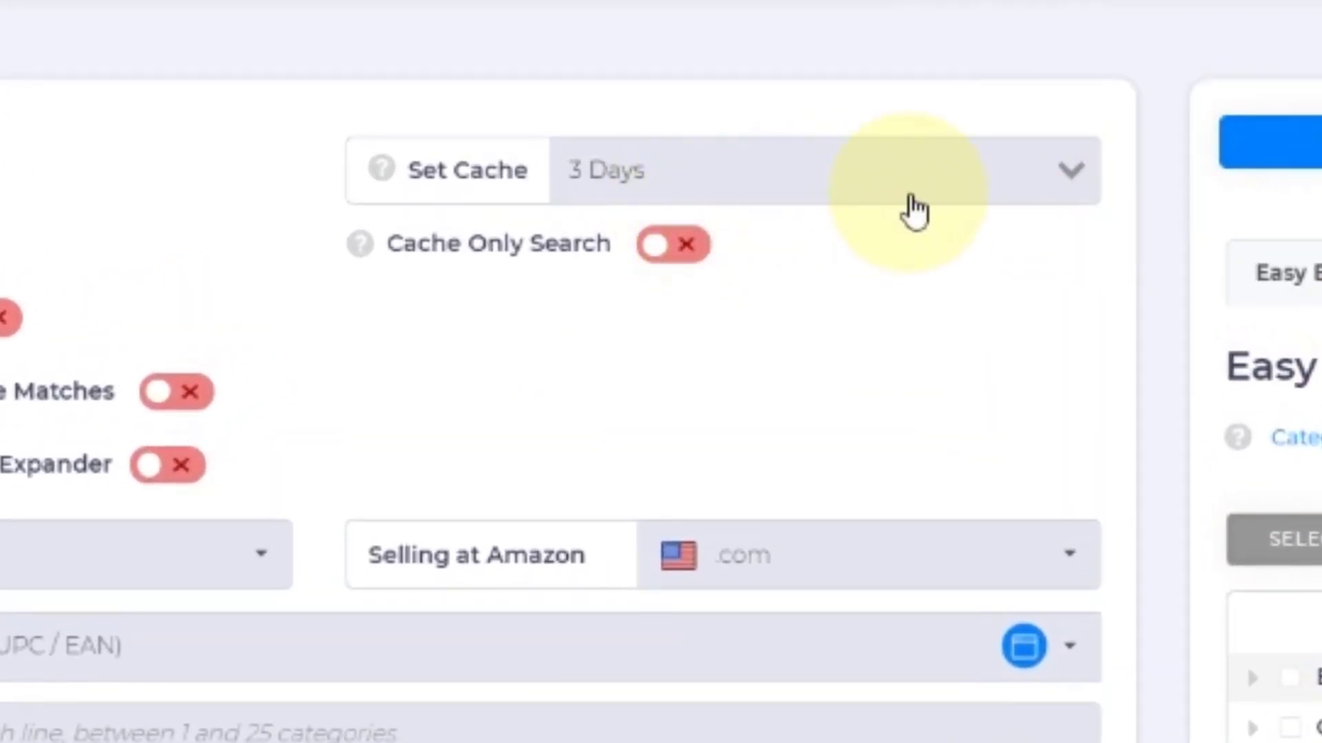
mouse_move(973, 190)
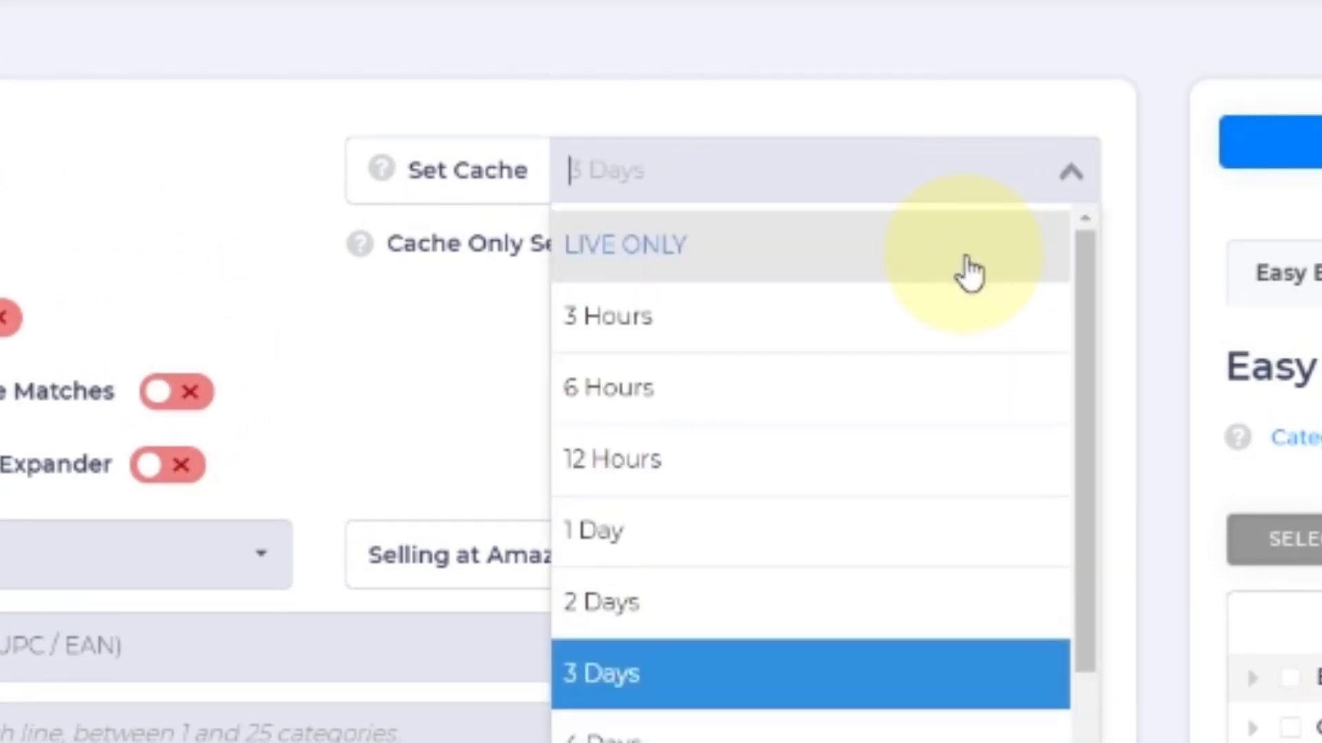
scroll(down, 3)
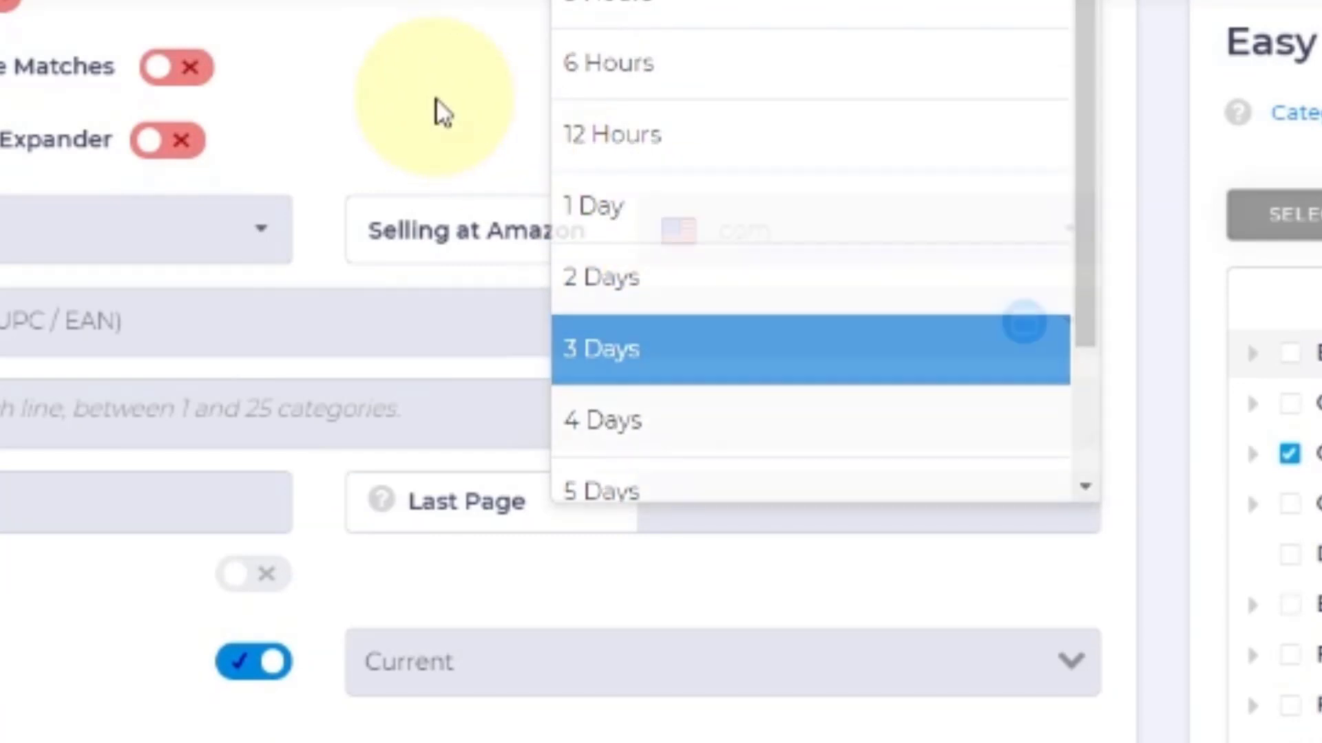
click(599, 348)
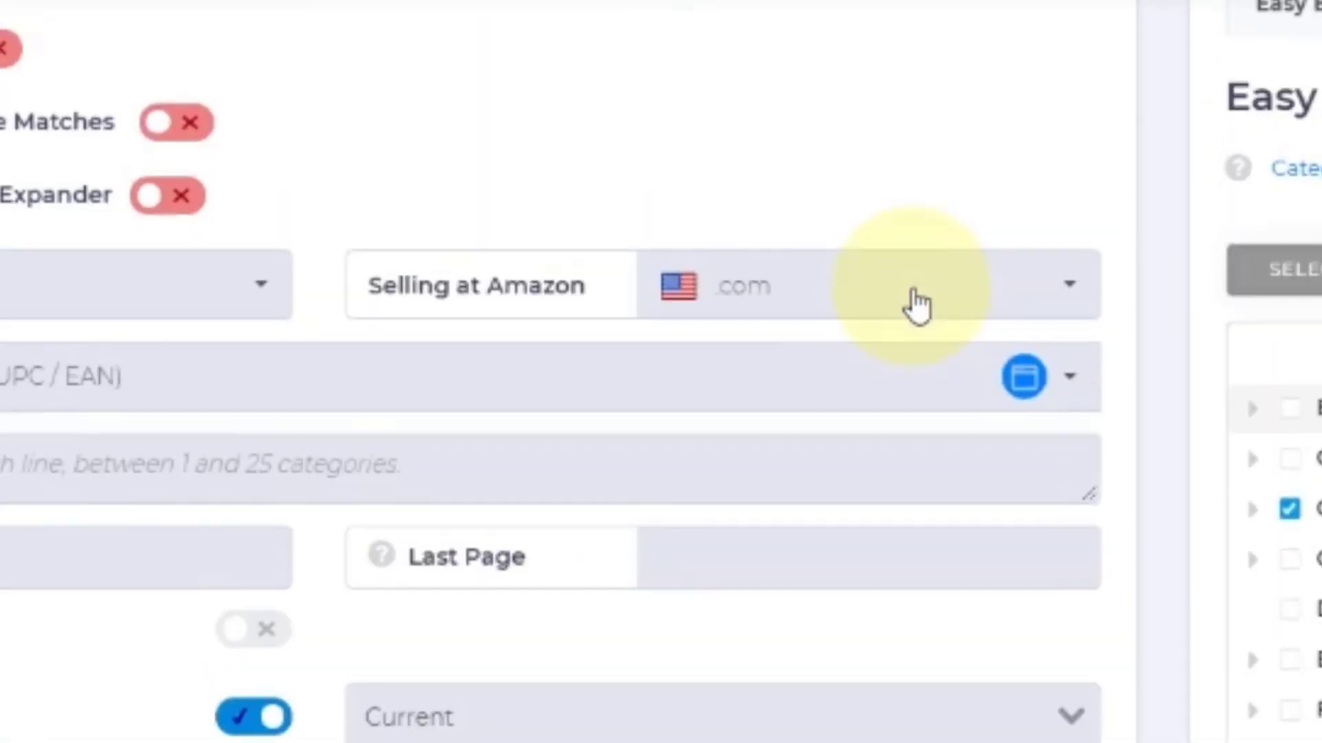
scroll(down, 3)
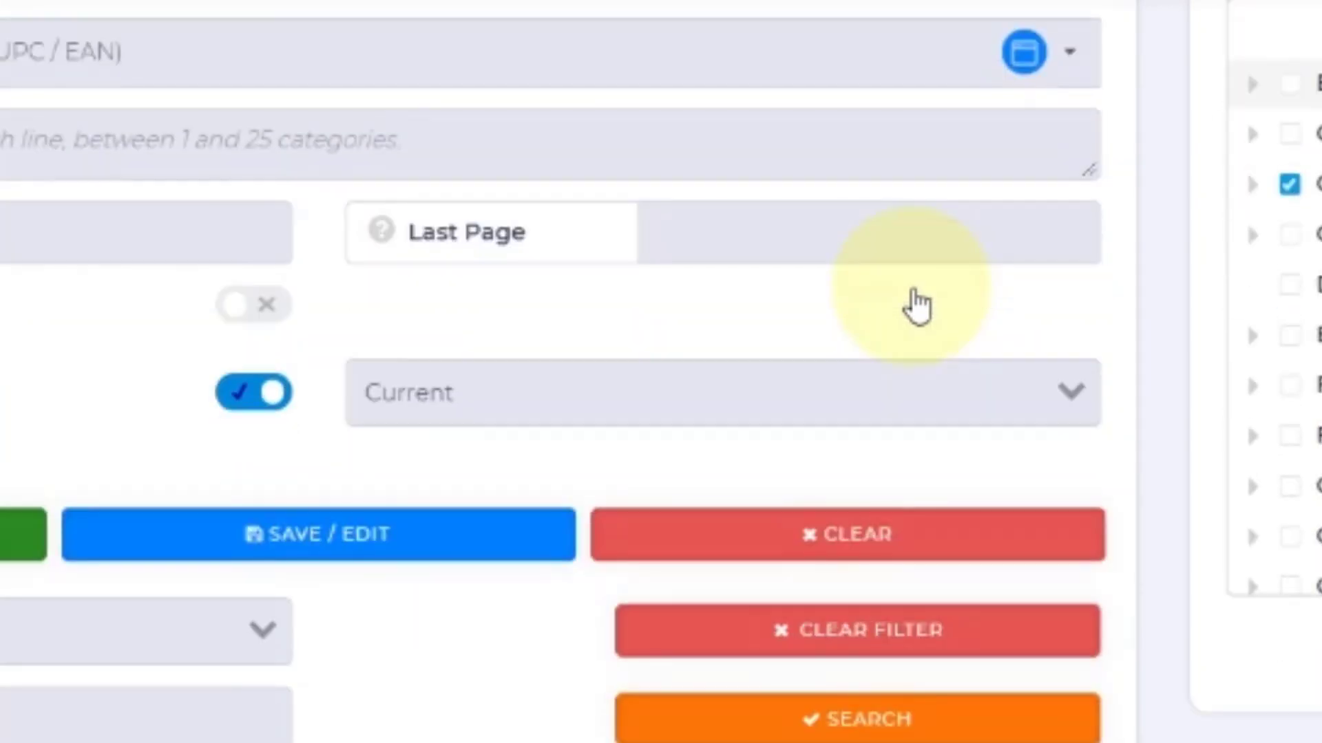
scroll(down, 3)
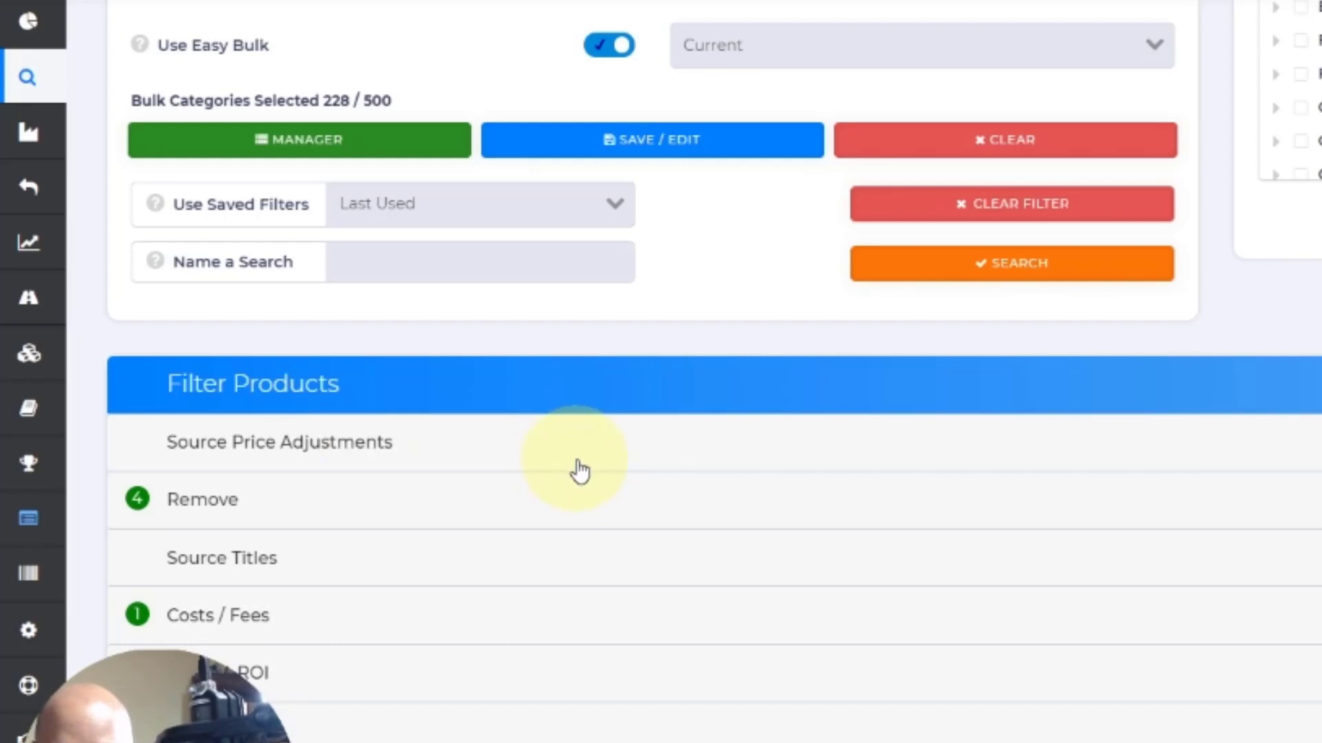
mouse_move(611, 483)
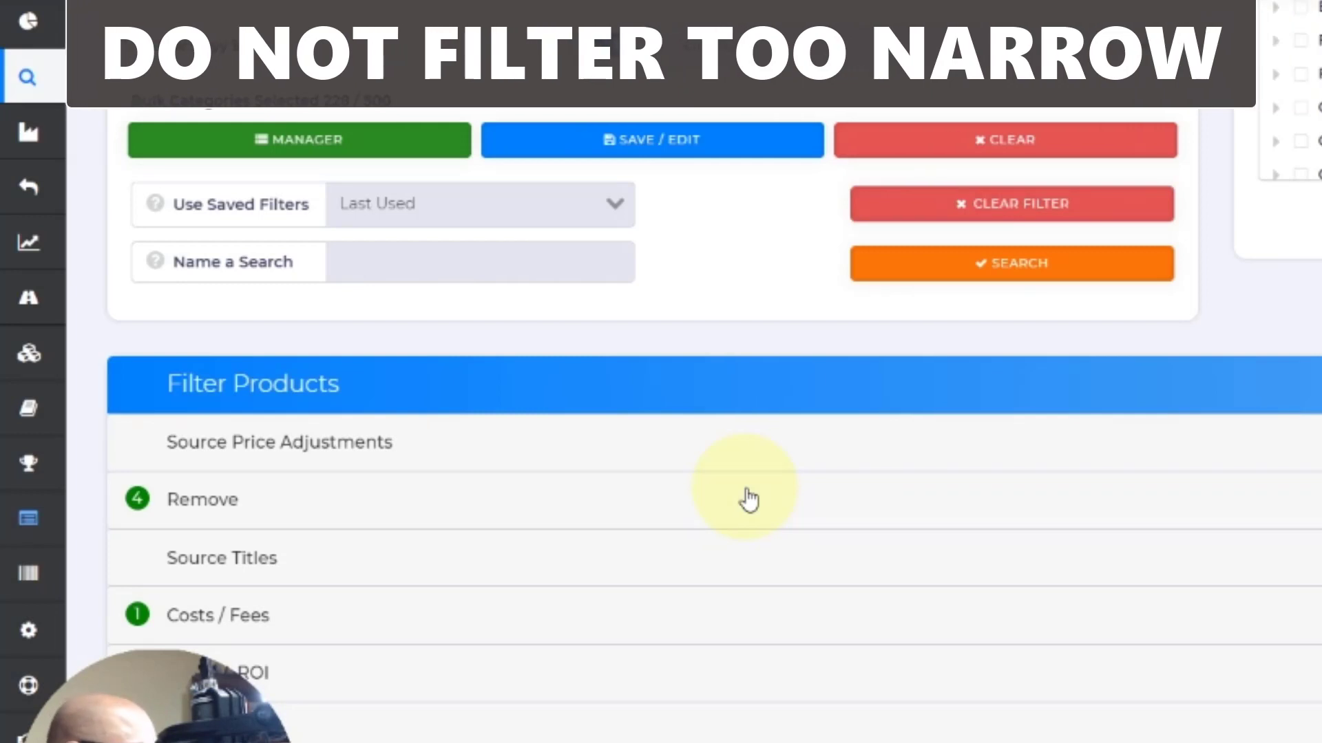
mouse_move(570, 384)
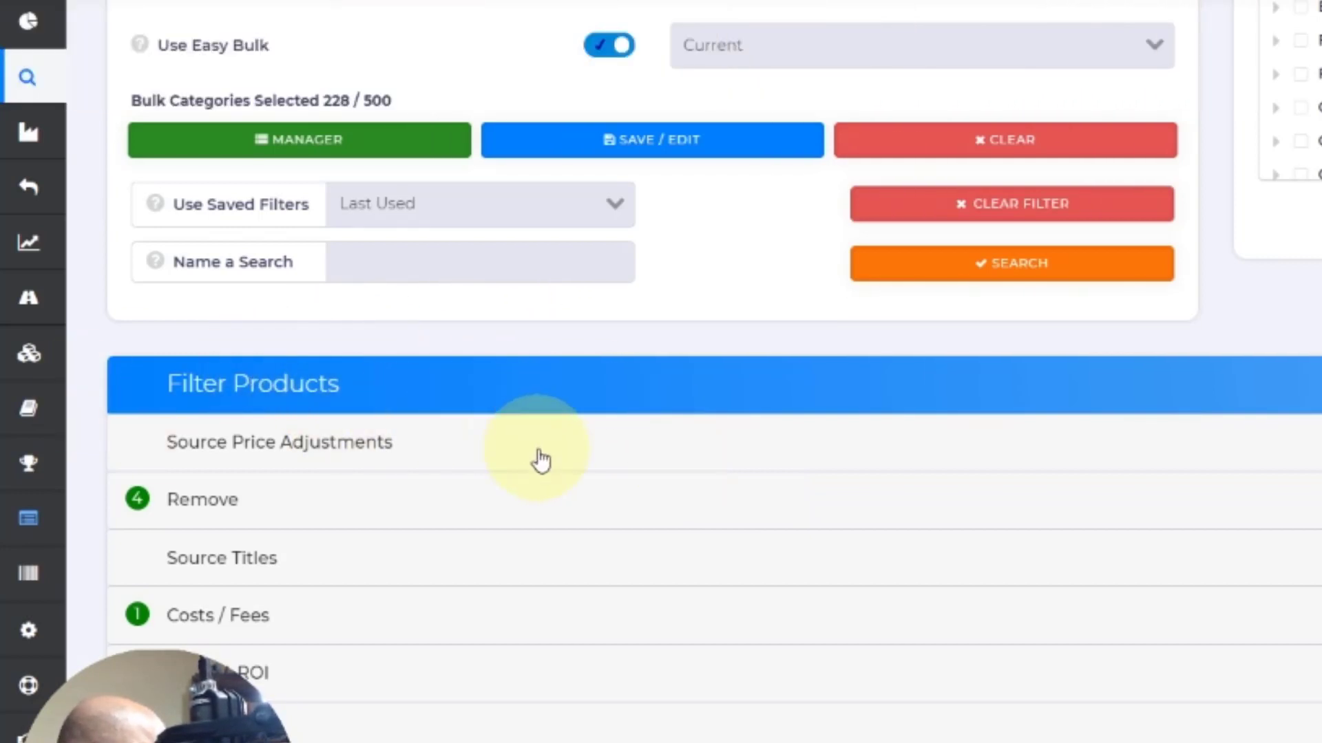
Expand Source Price Adjustments and review the Remove, Costs/Fees and Profit & ROI sections.
click(278, 442)
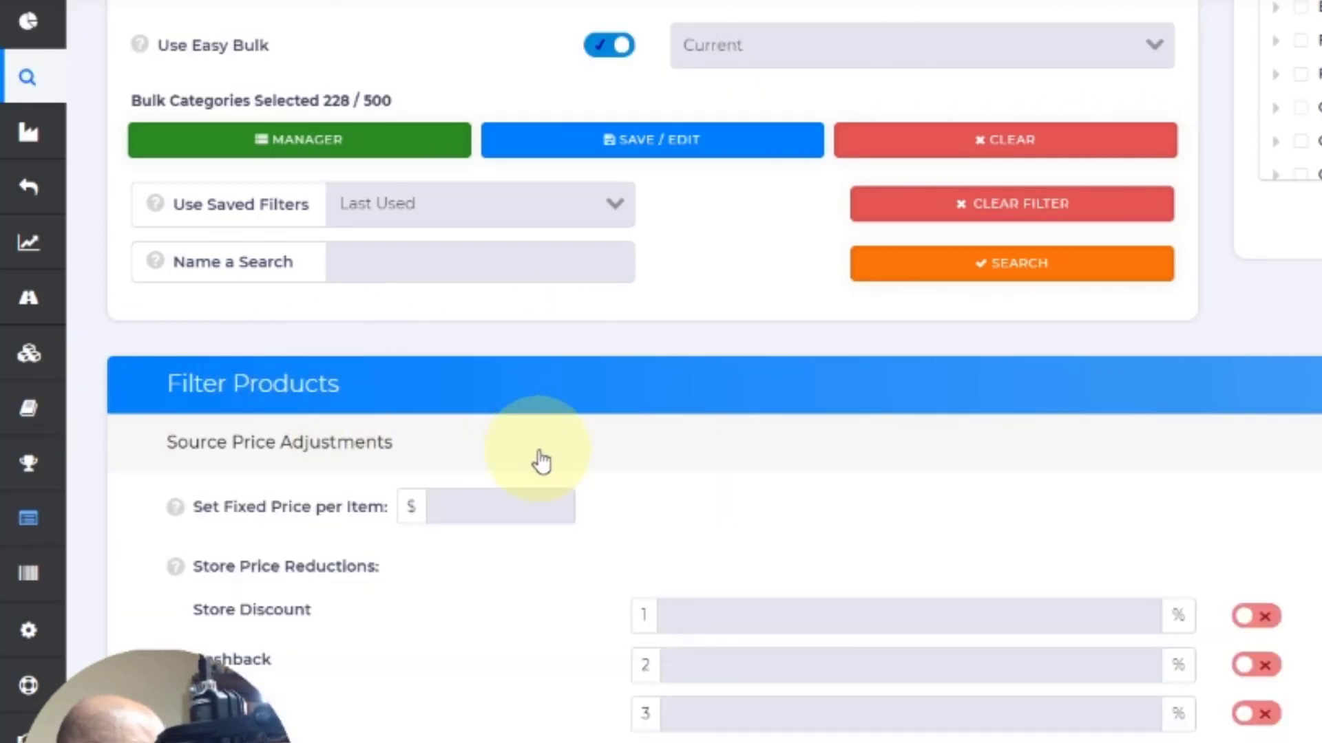
scroll(down, 3)
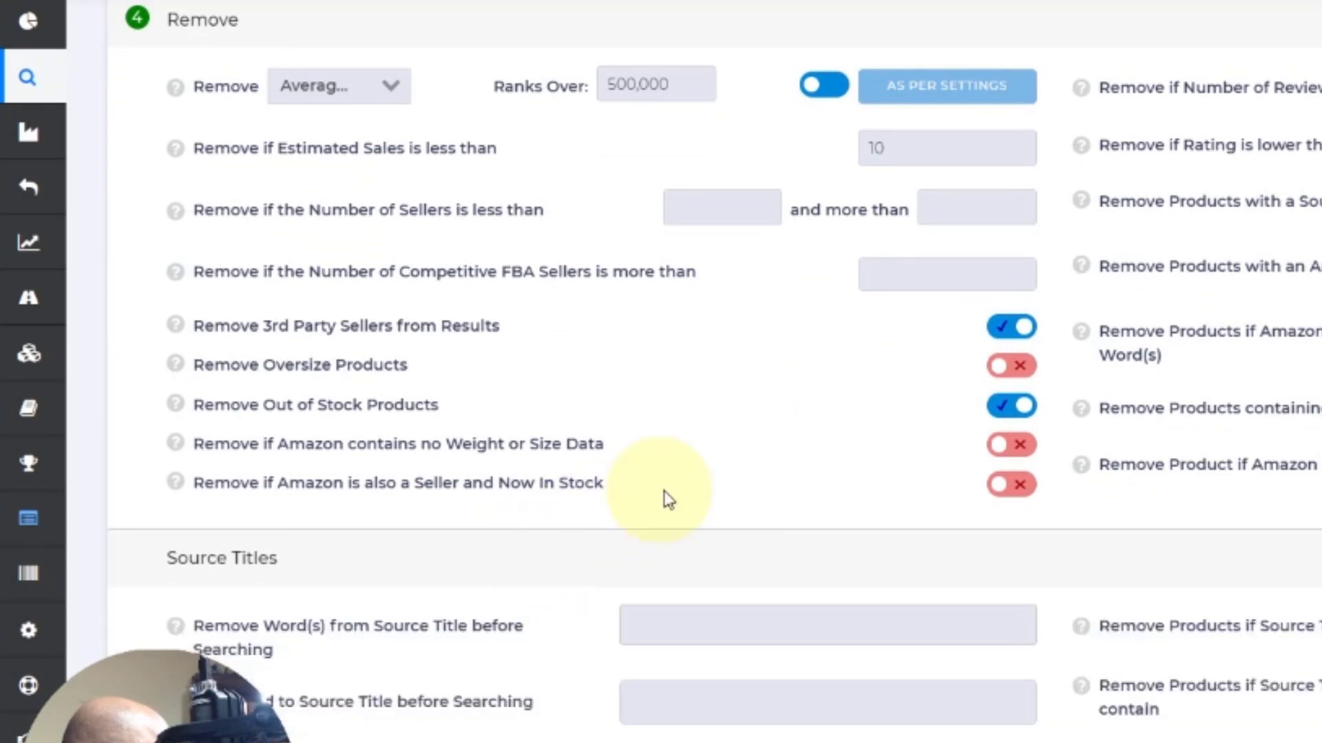
scroll(down, 3)
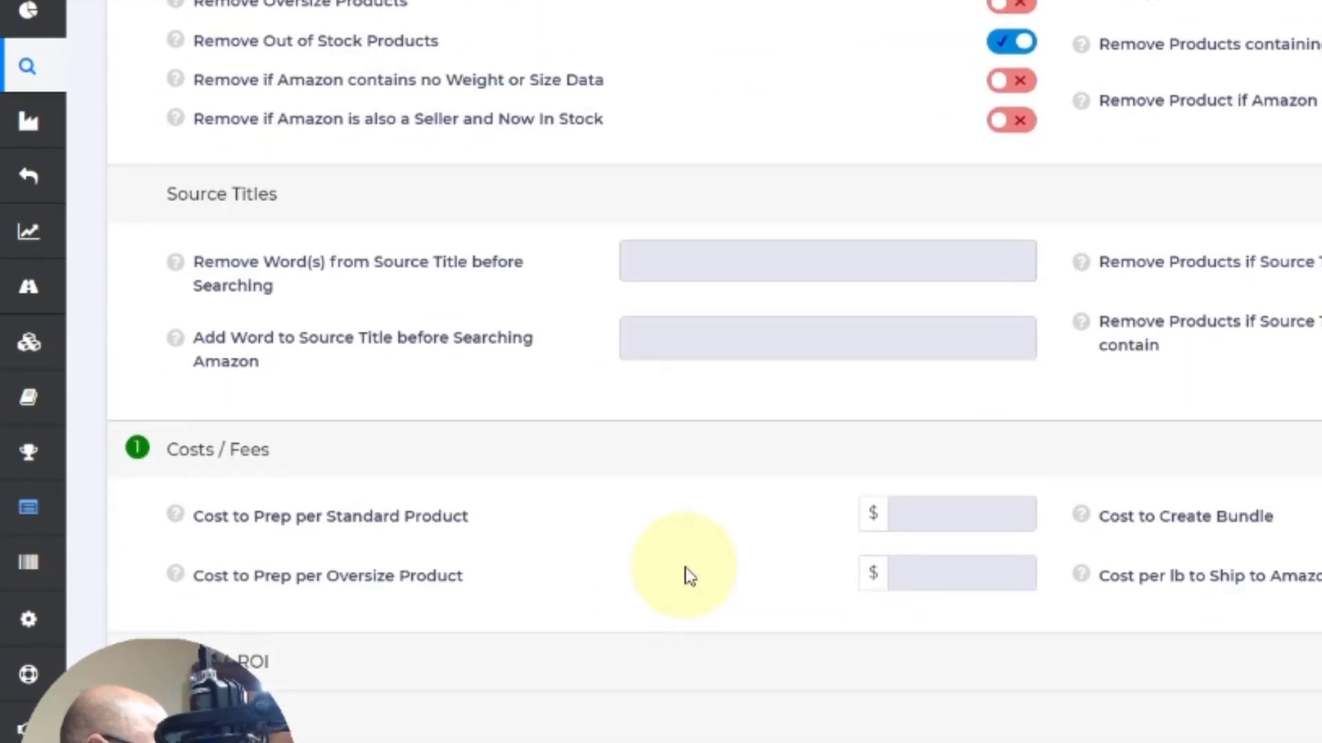
scroll(down, 3)
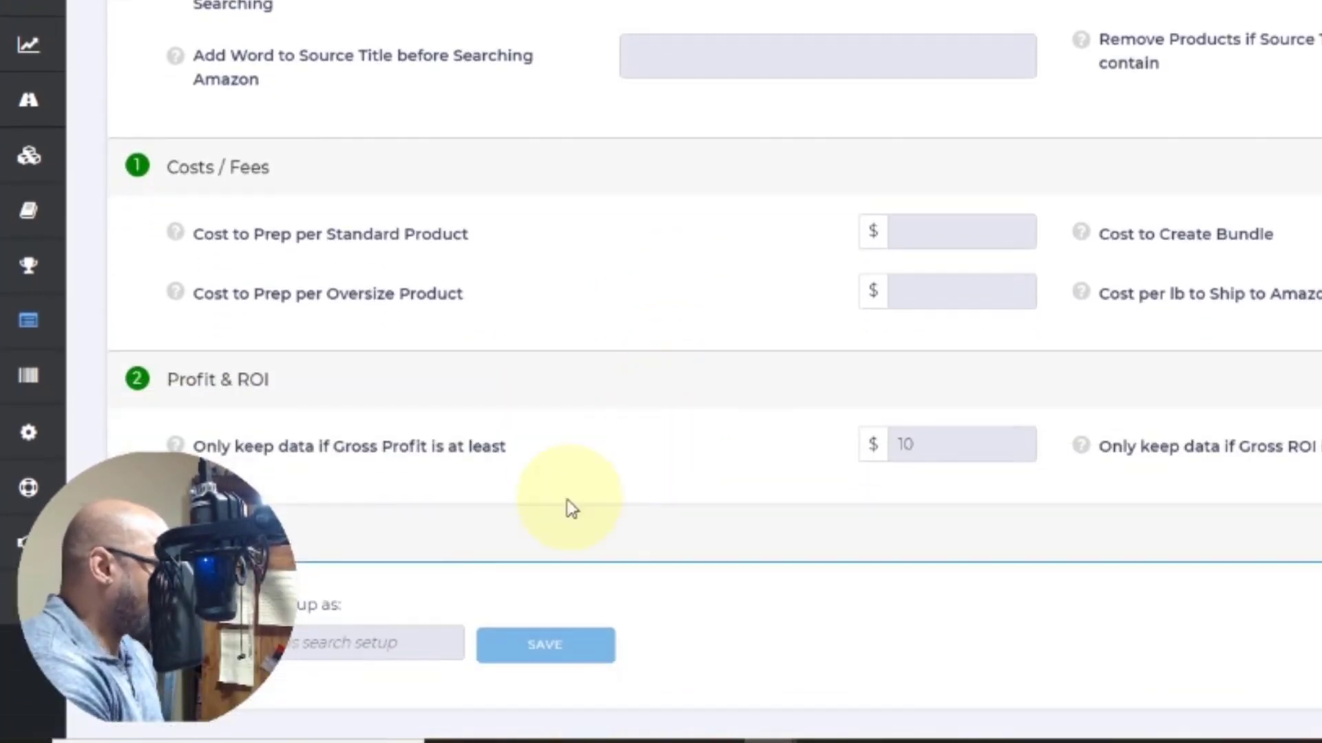
scroll(down, 3)
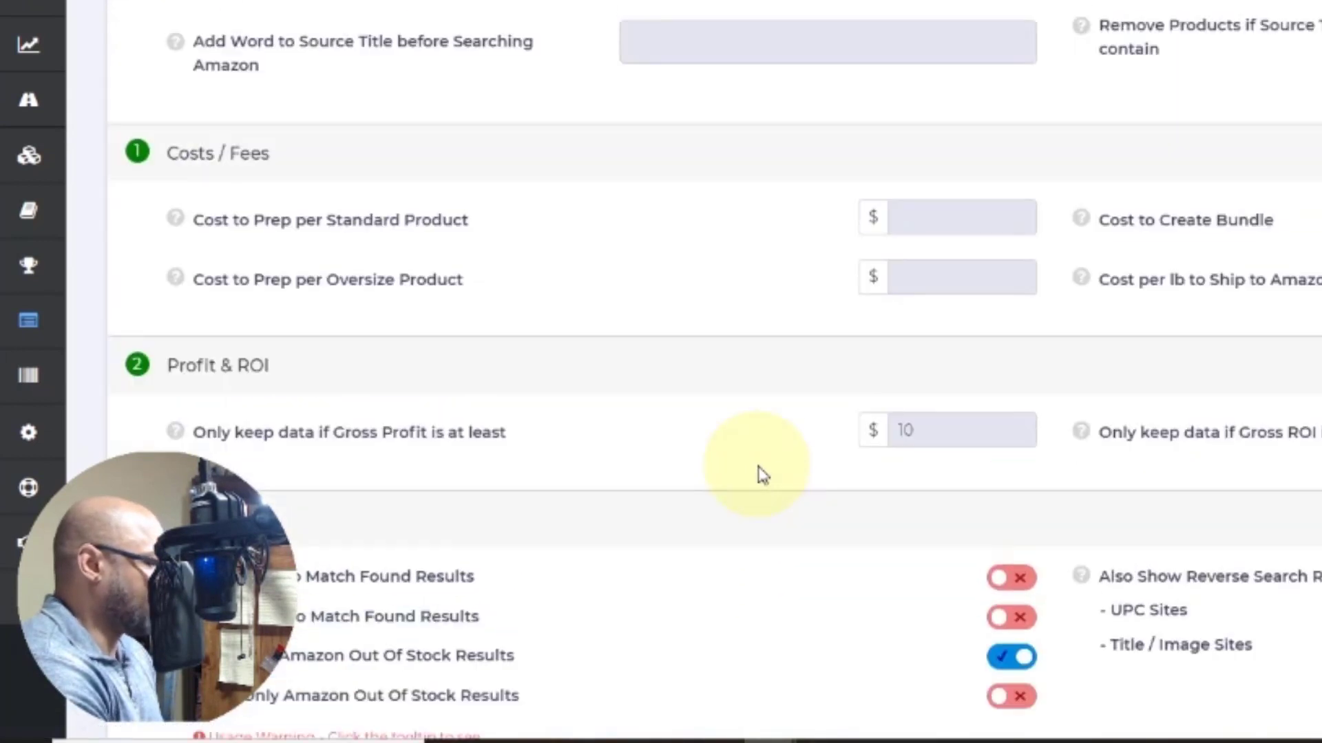
scroll(down, 3)
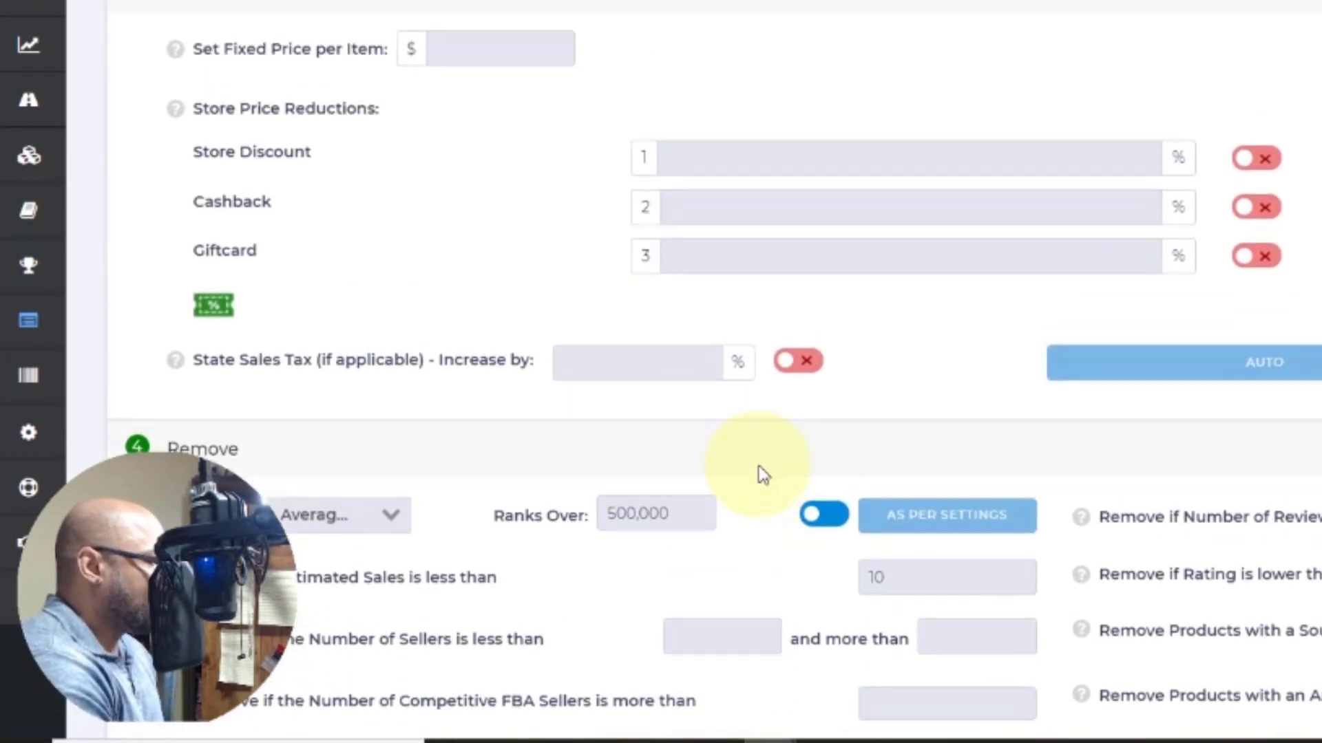
scroll(down, 3)
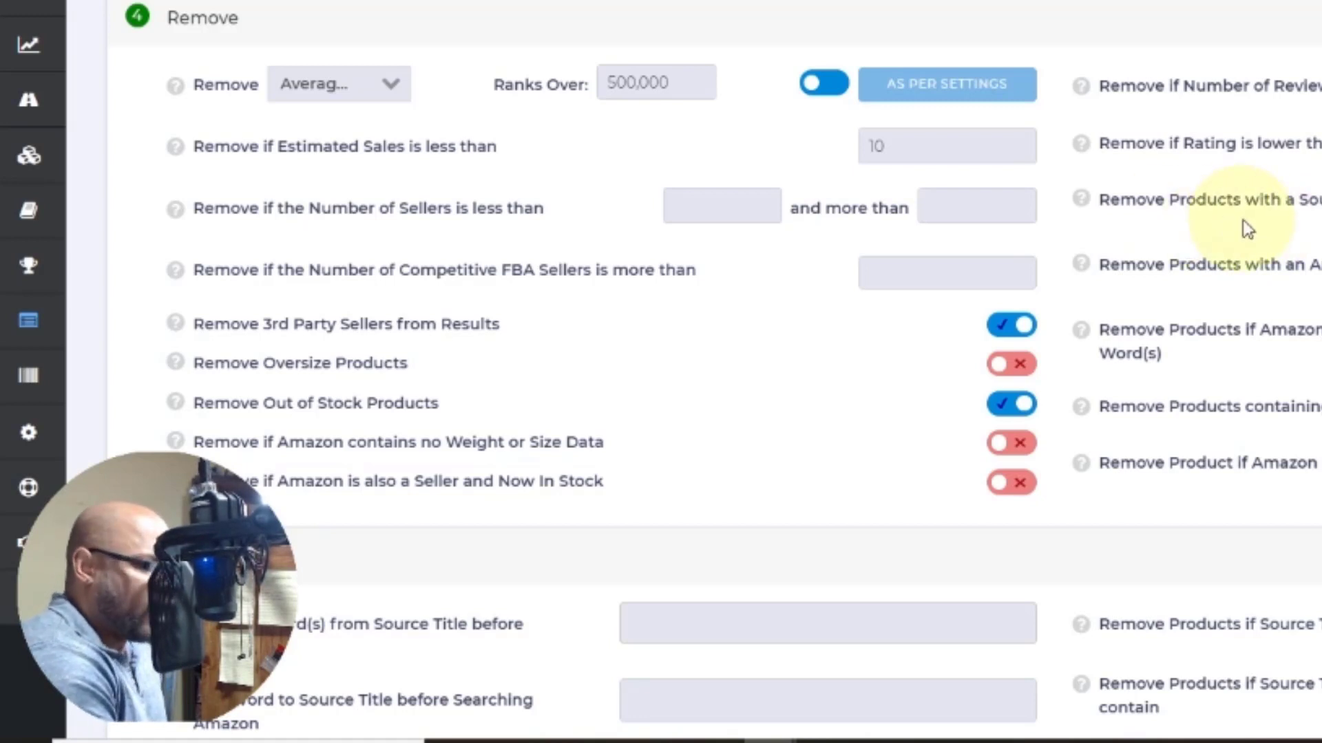
scroll(down, 3)
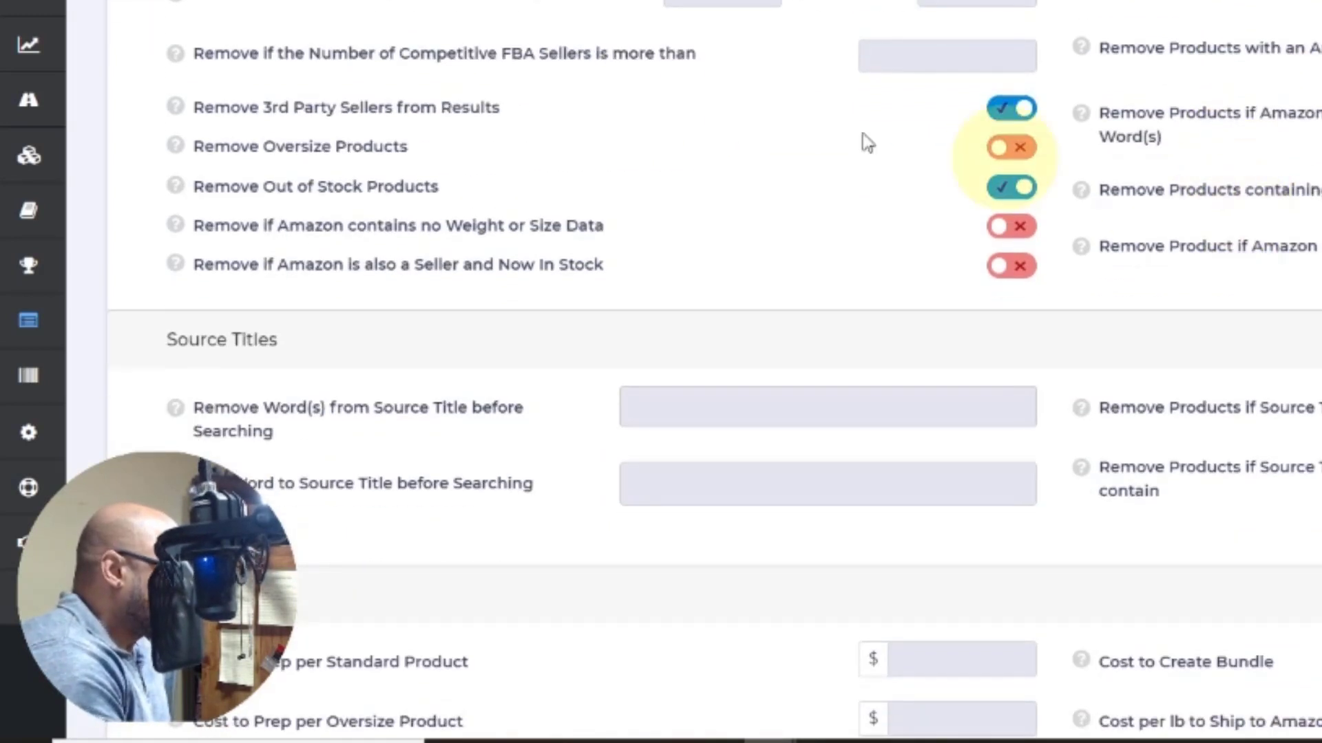
scroll(down, 3)
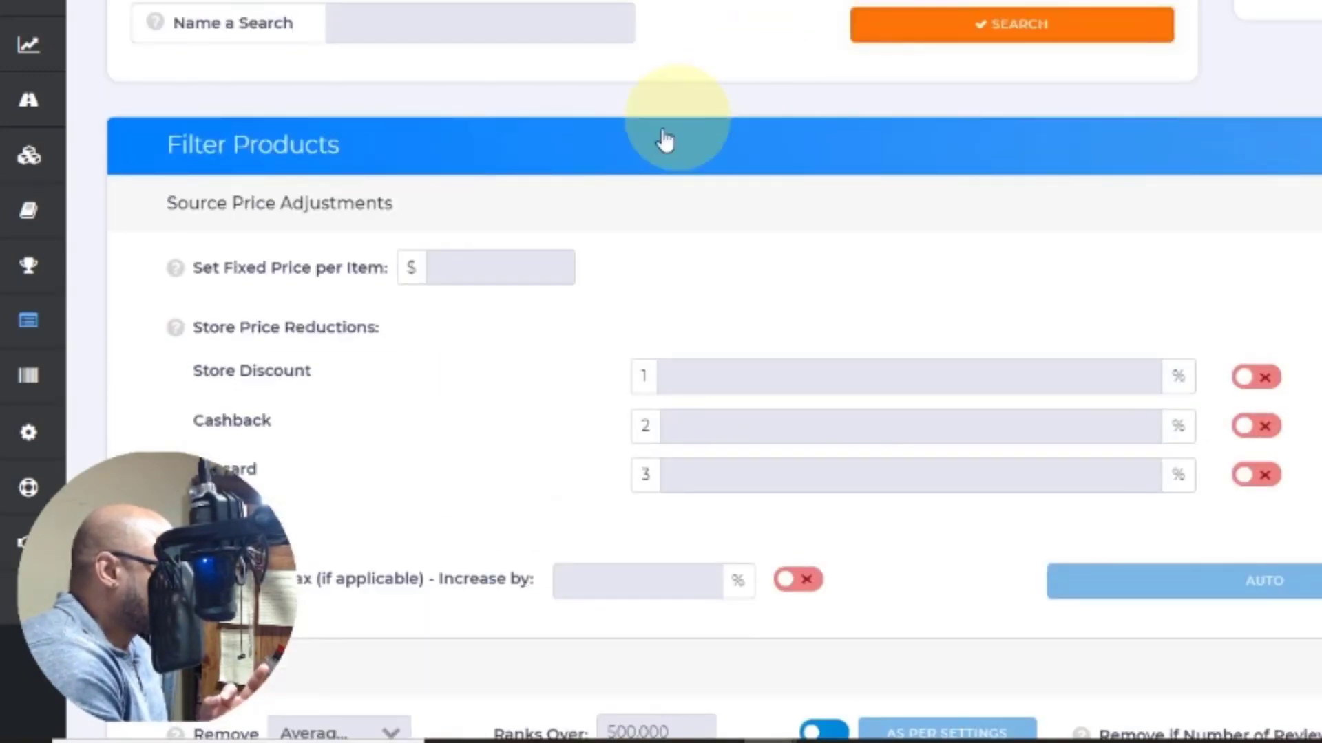
scroll(down, 3)
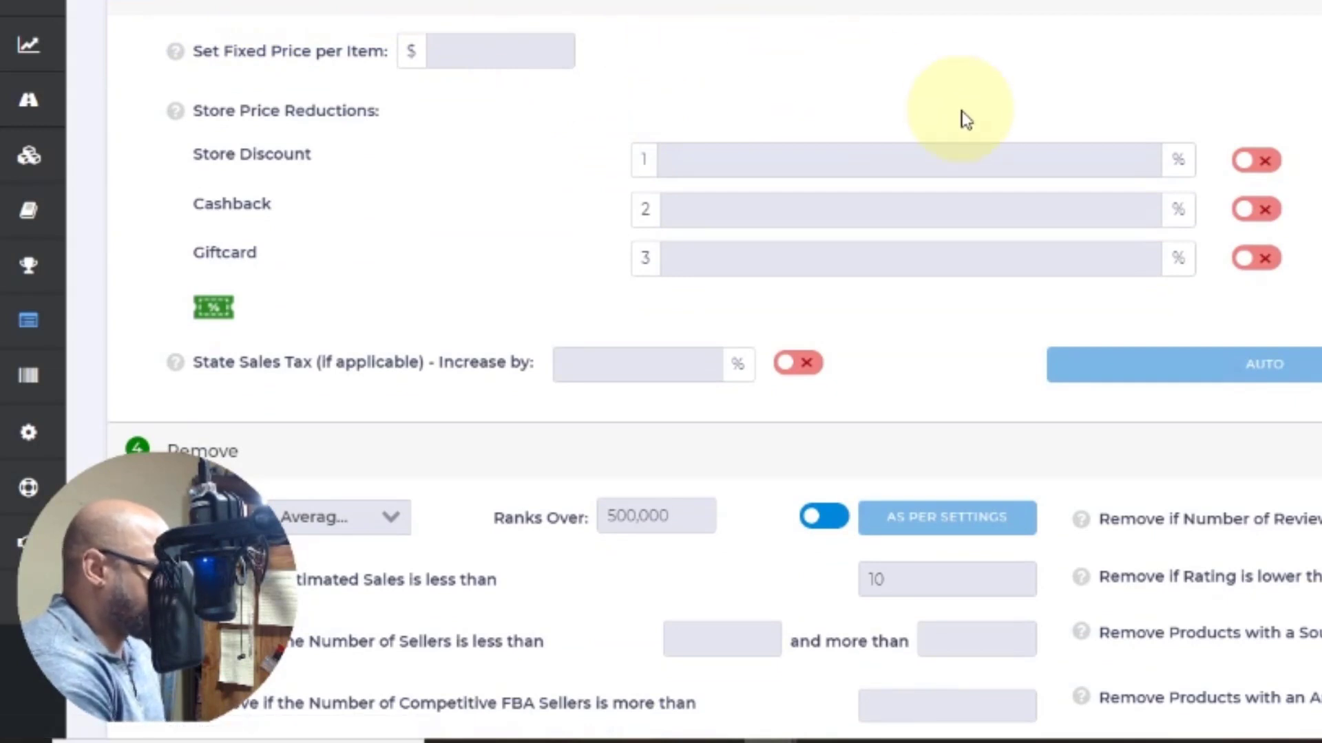
mouse_move(872, 169)
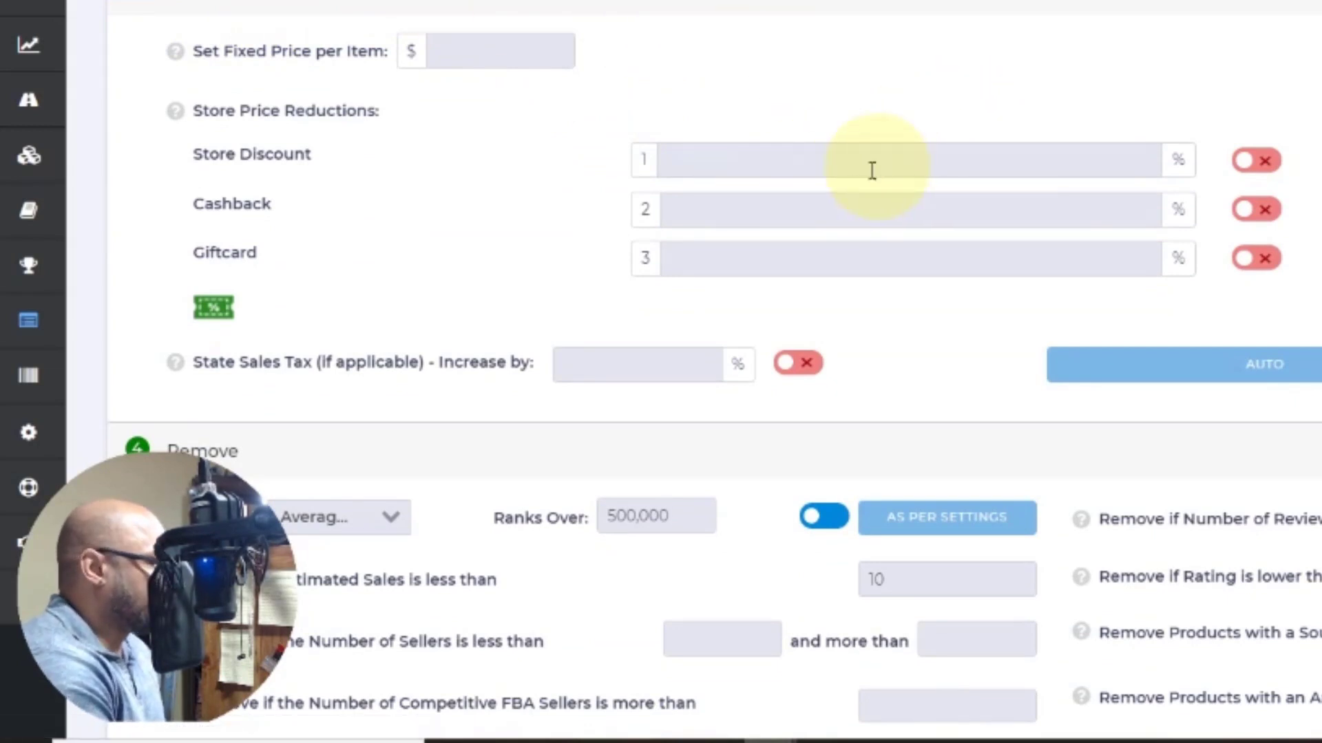
scroll(down, 3)
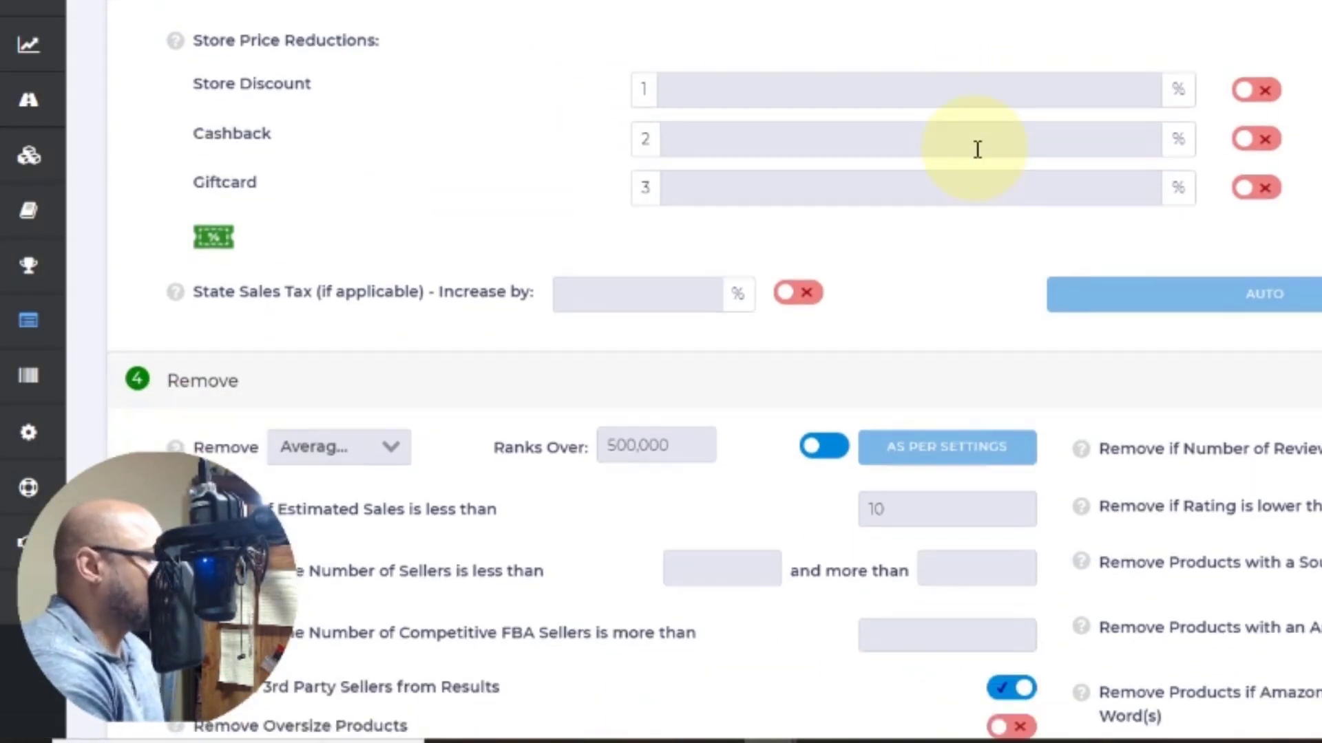
scroll(down, 3)
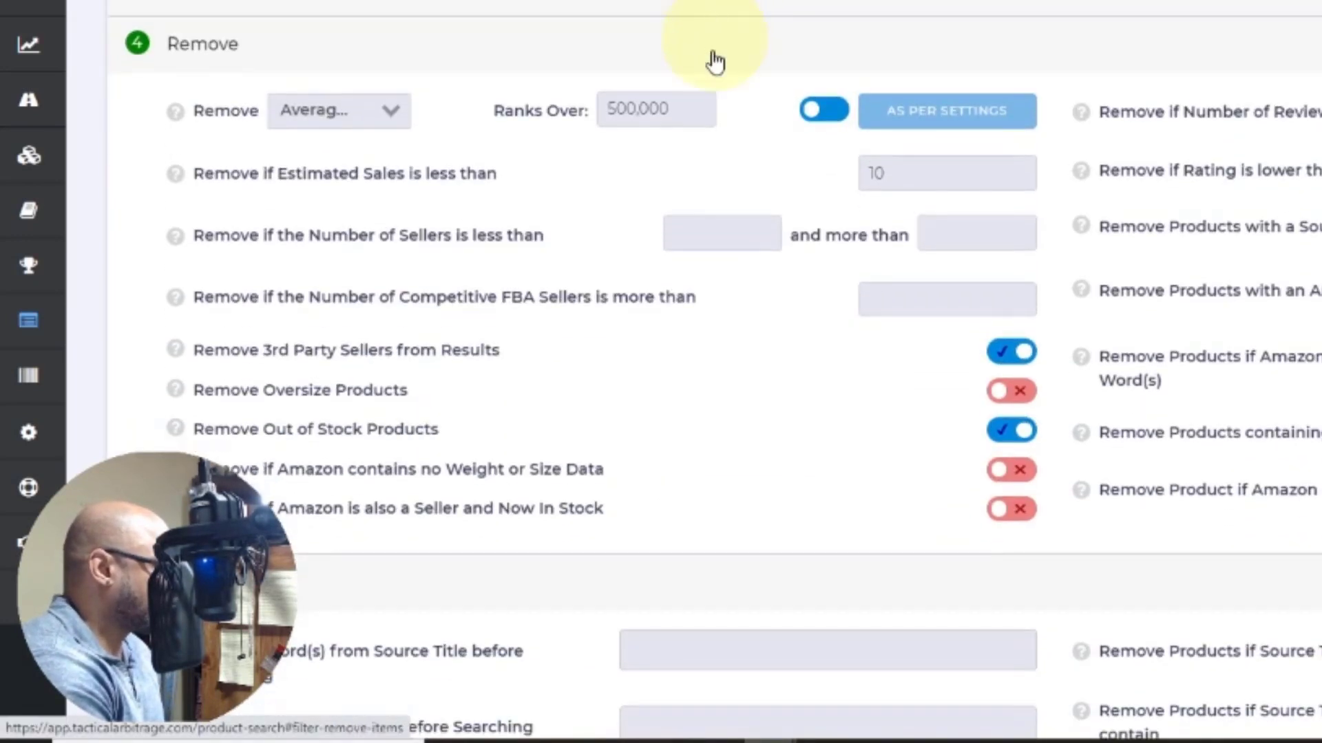
scroll(down, 3)
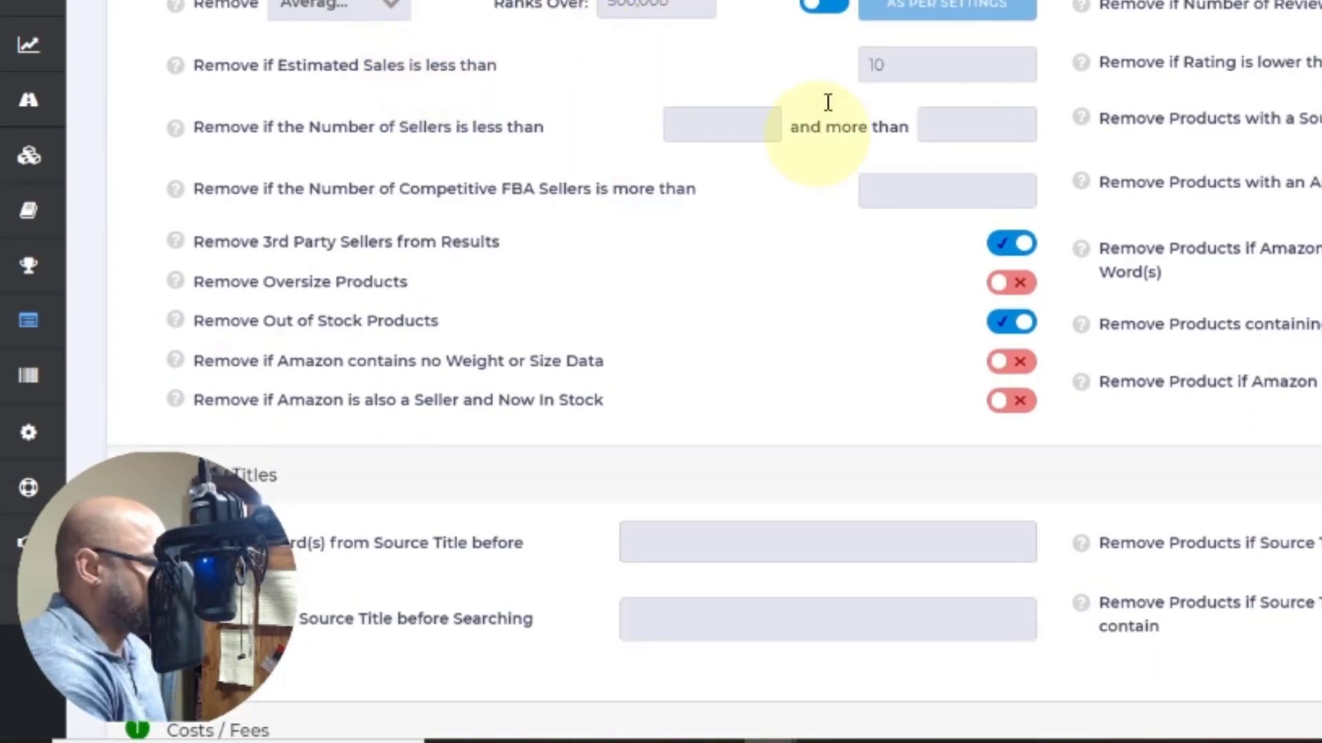
click(1010, 243)
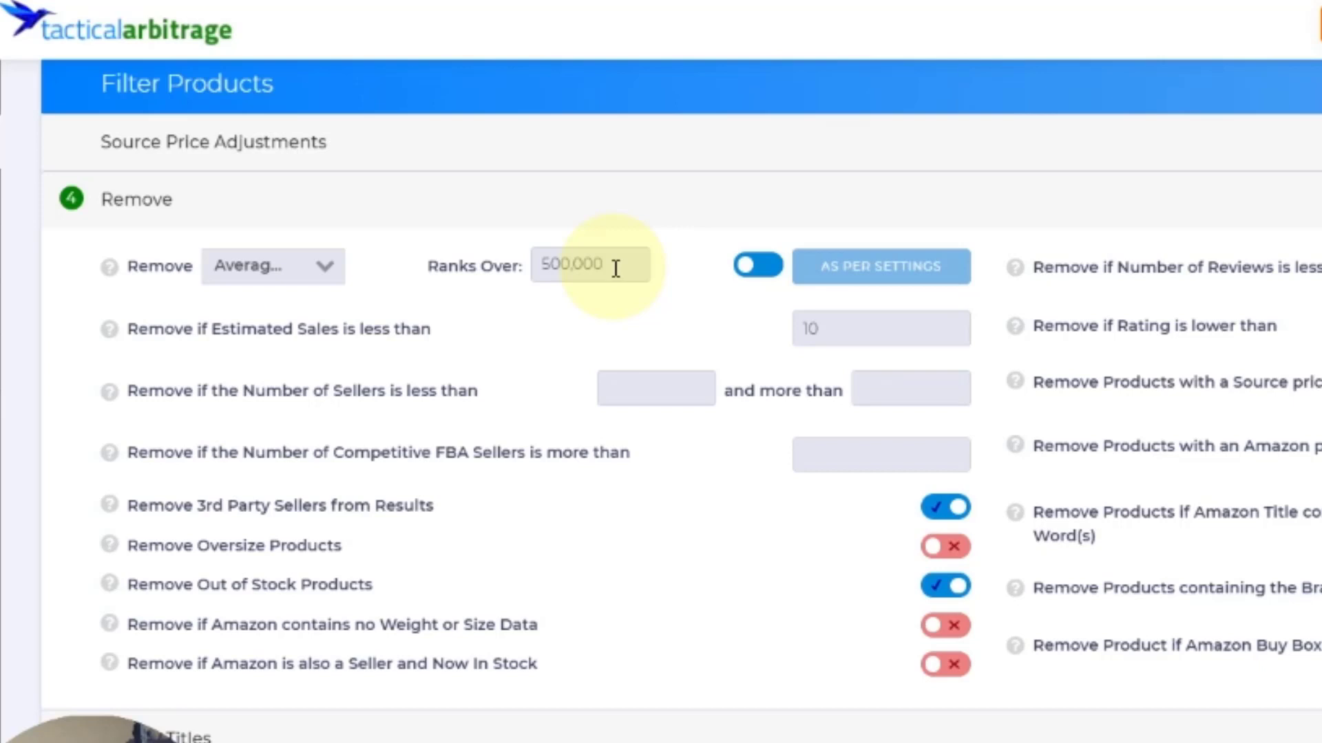
Set the Remove rule to 90-day average ranks over 500,000, removing estimated sales below 10.
scroll(down, 3)
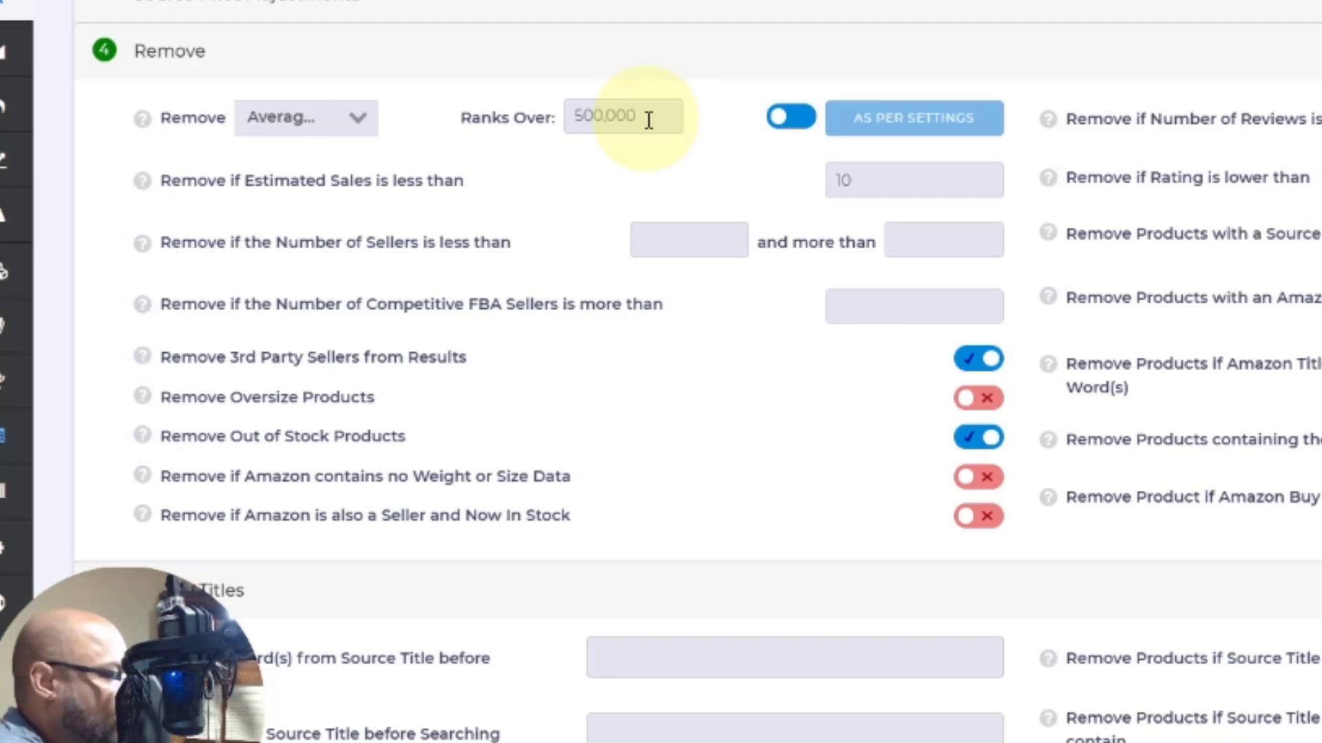
click(305, 117)
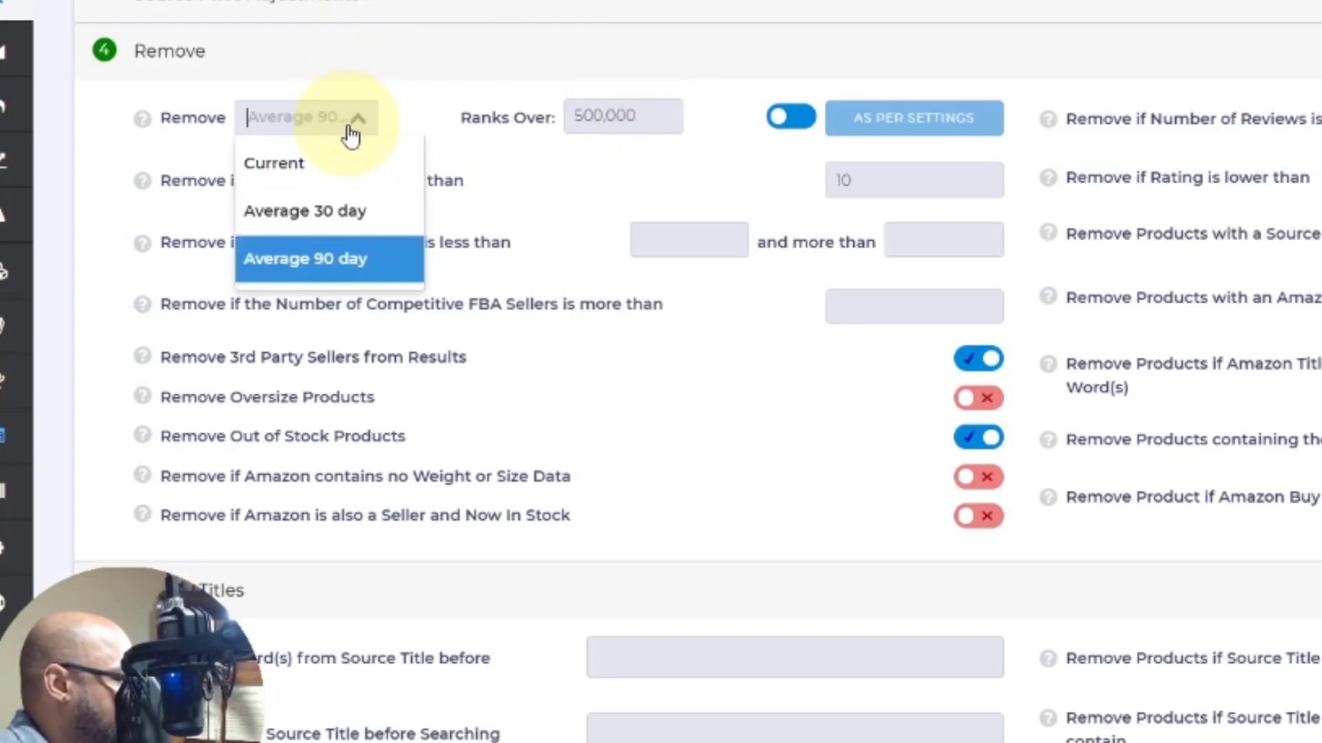
click(306, 258)
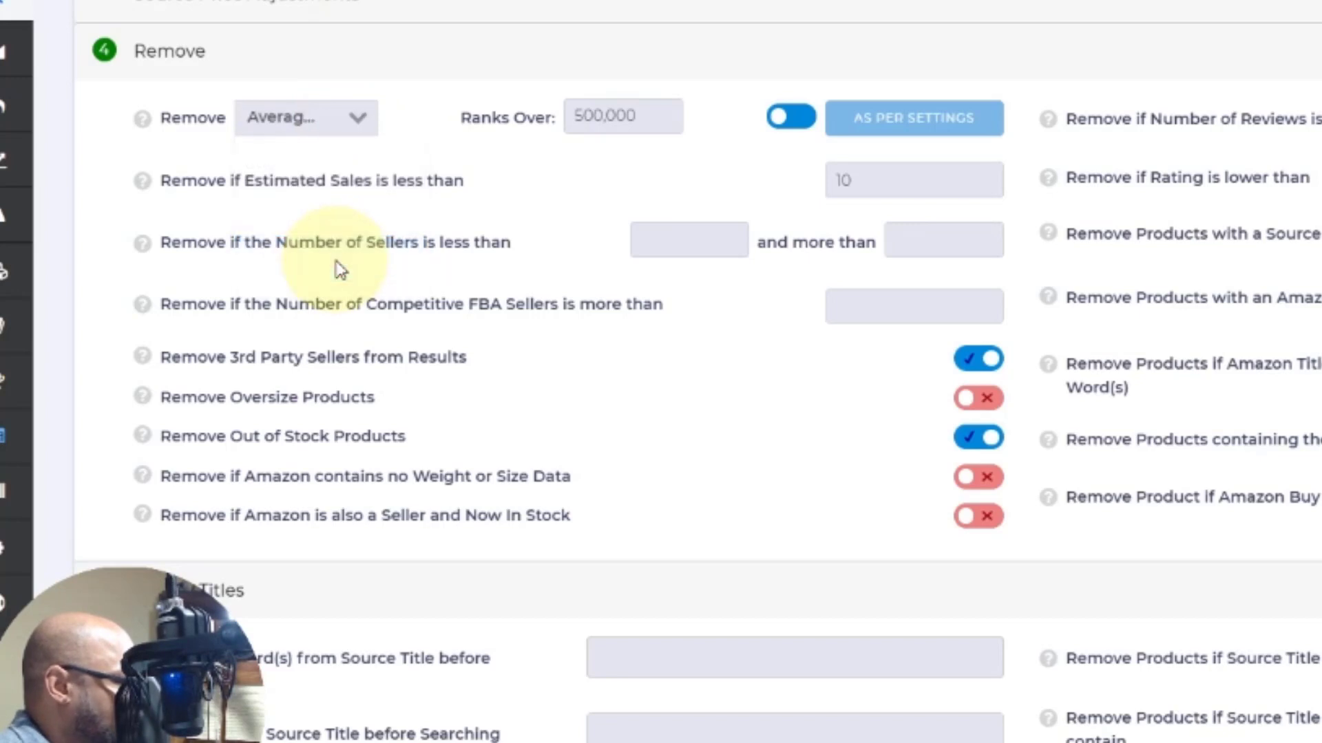
click(623, 117)
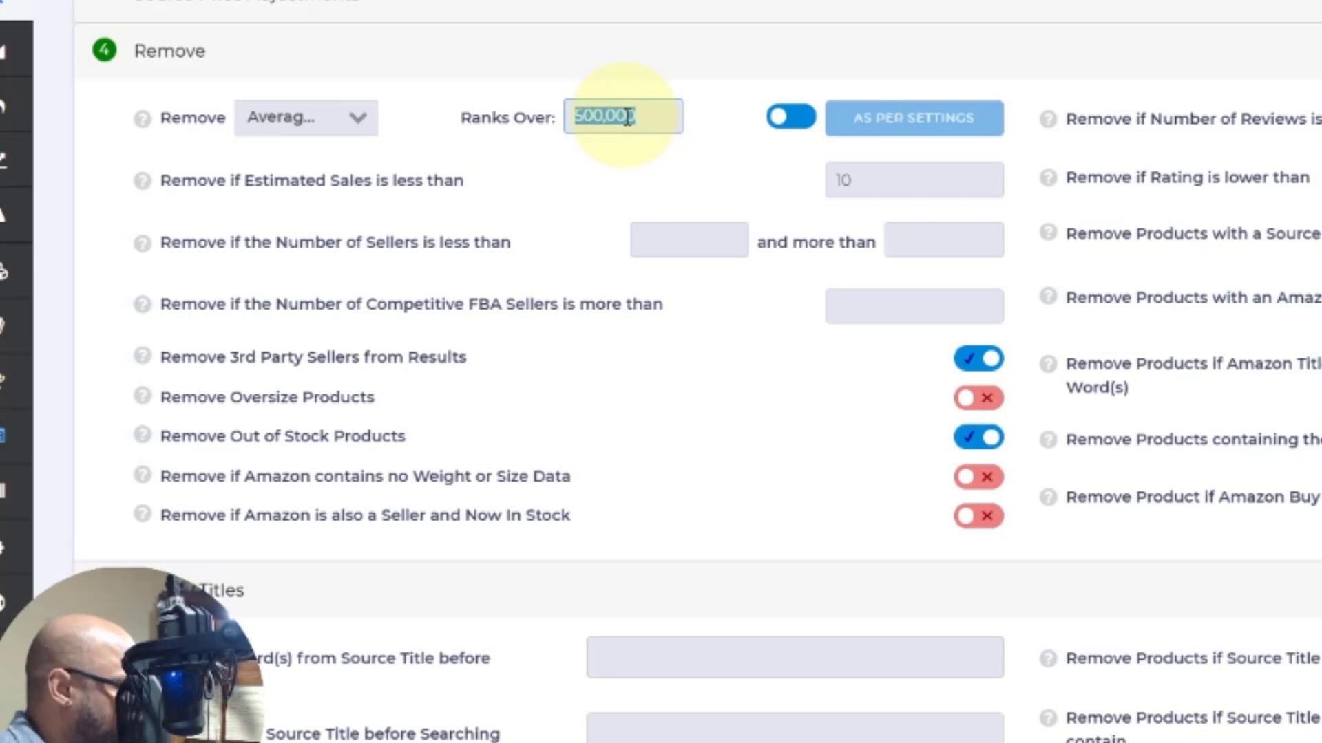
text(20,000)
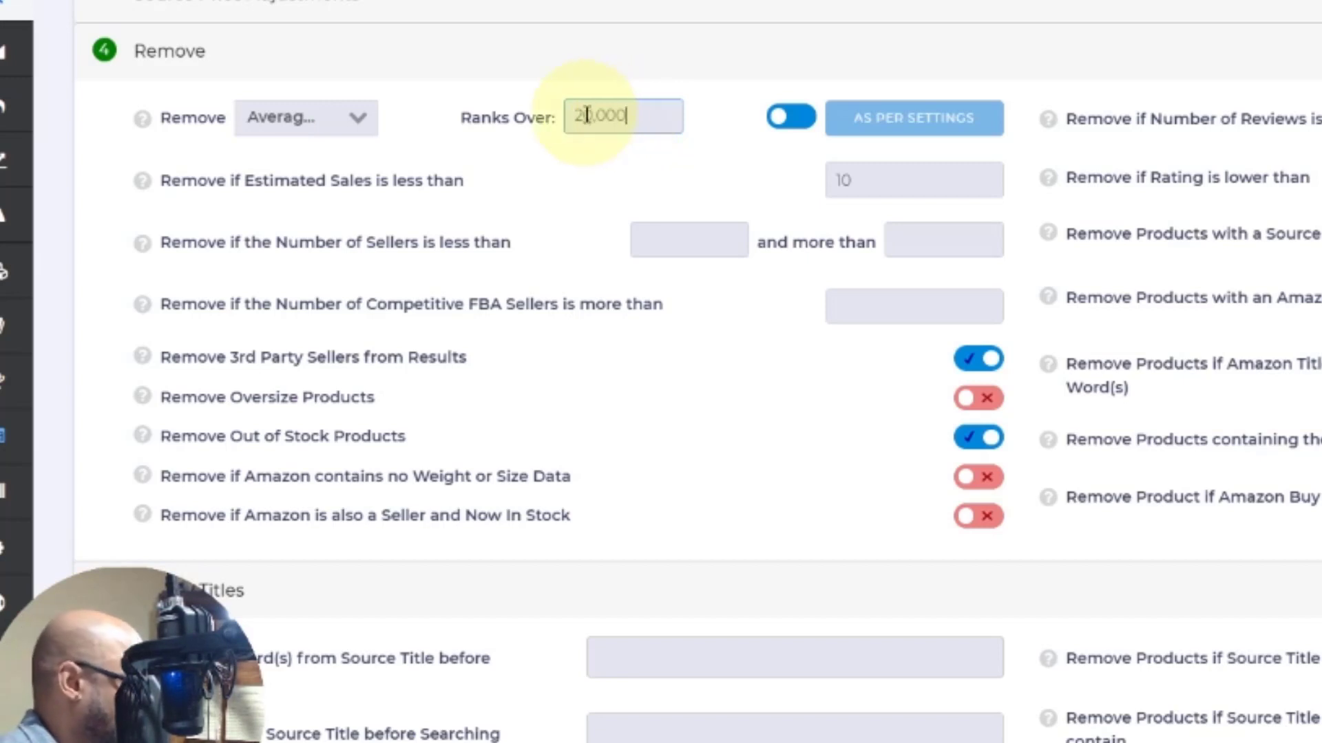
text(5)
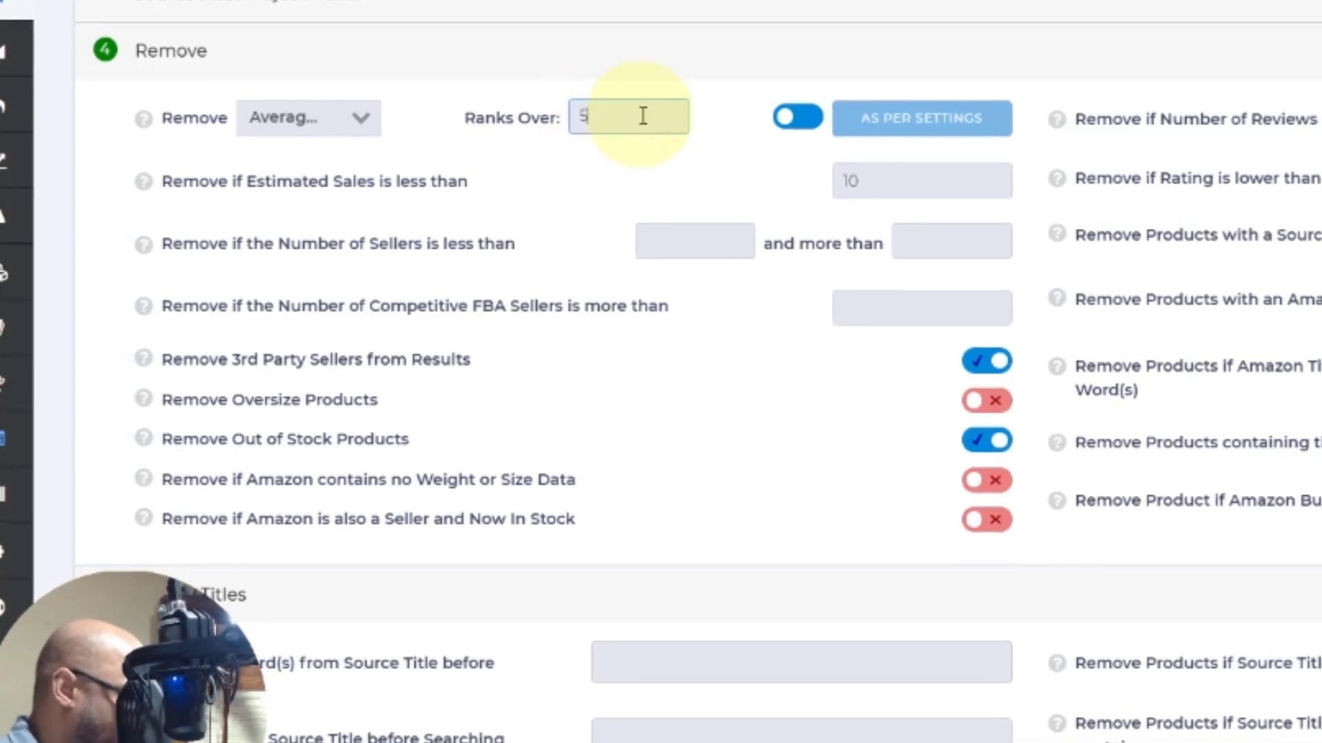
text(500,000)
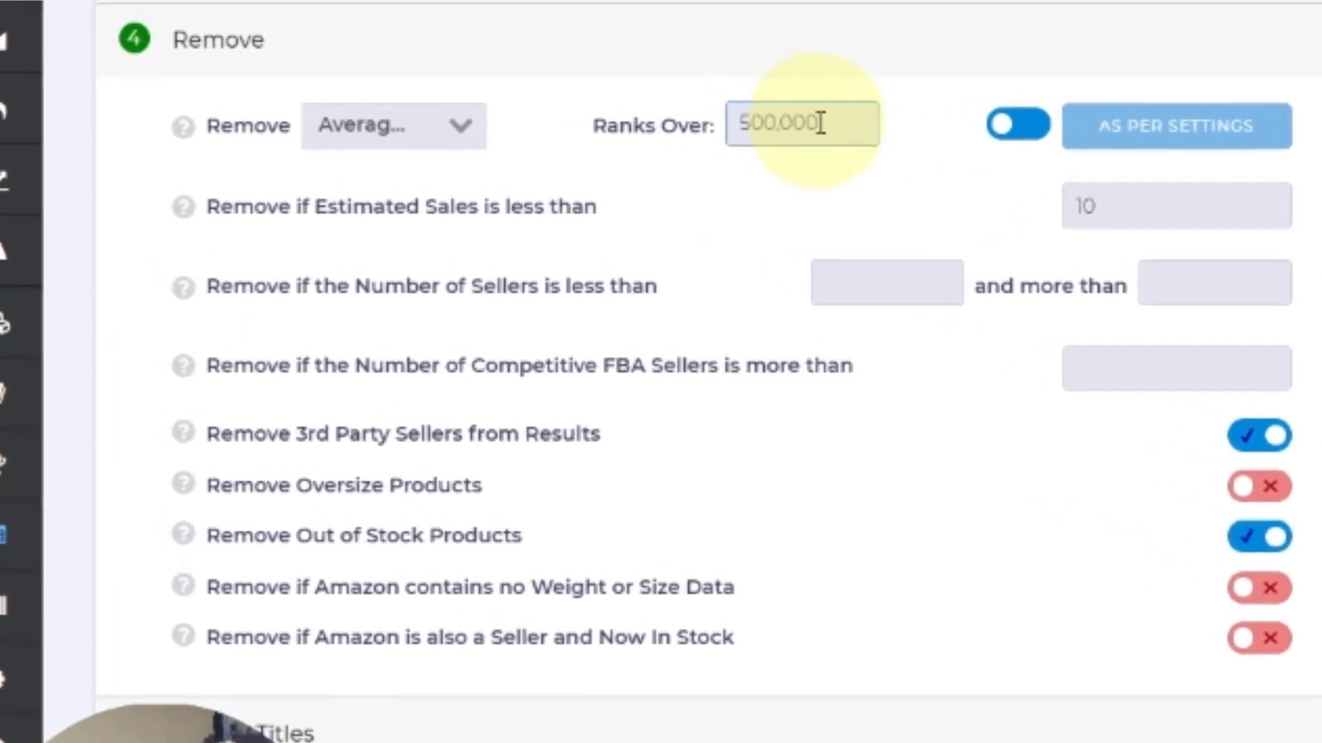
click(391, 125)
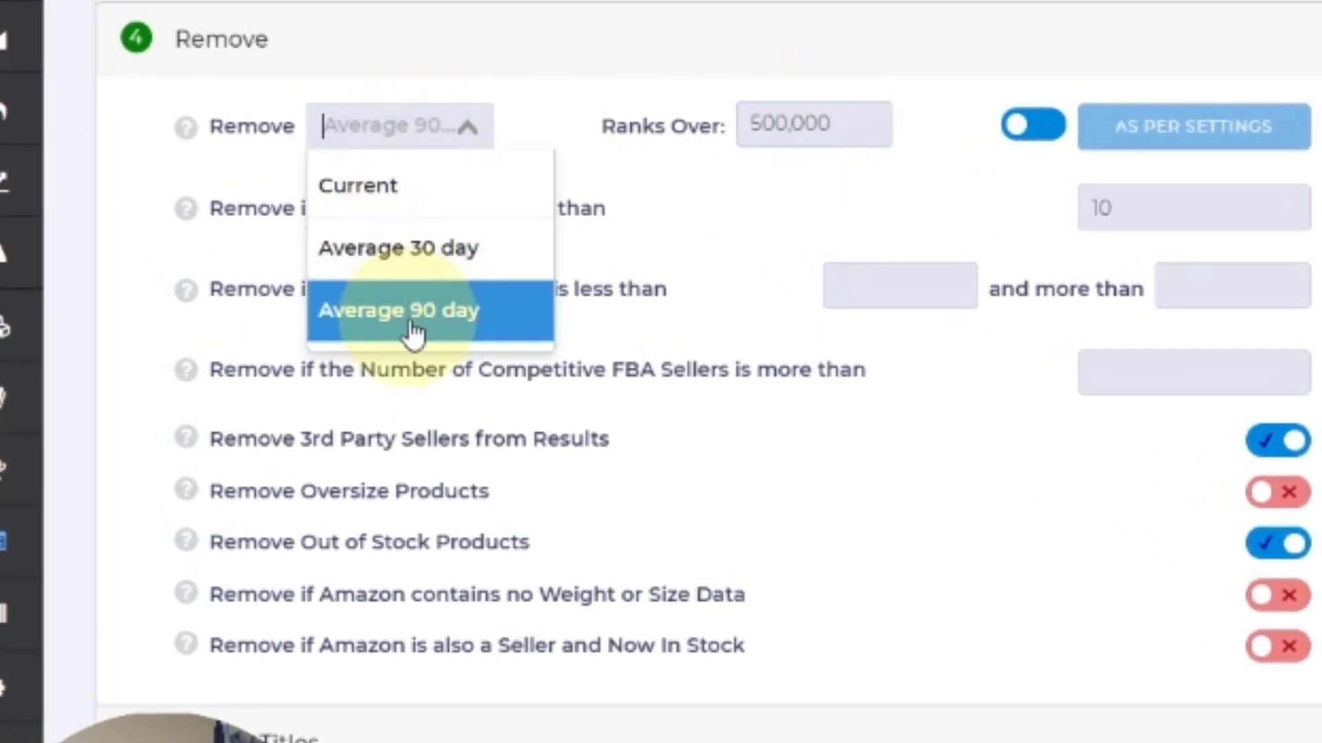
click(398, 311)
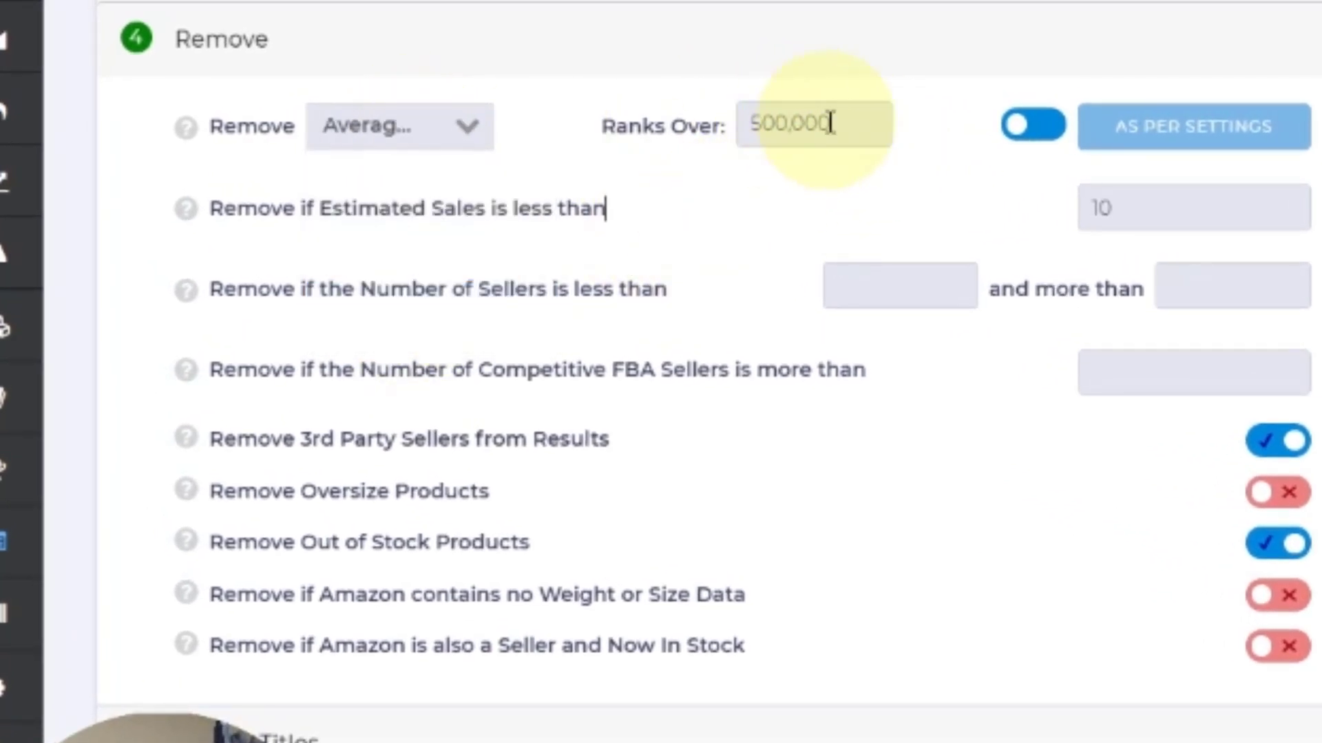
mouse_move(842, 232)
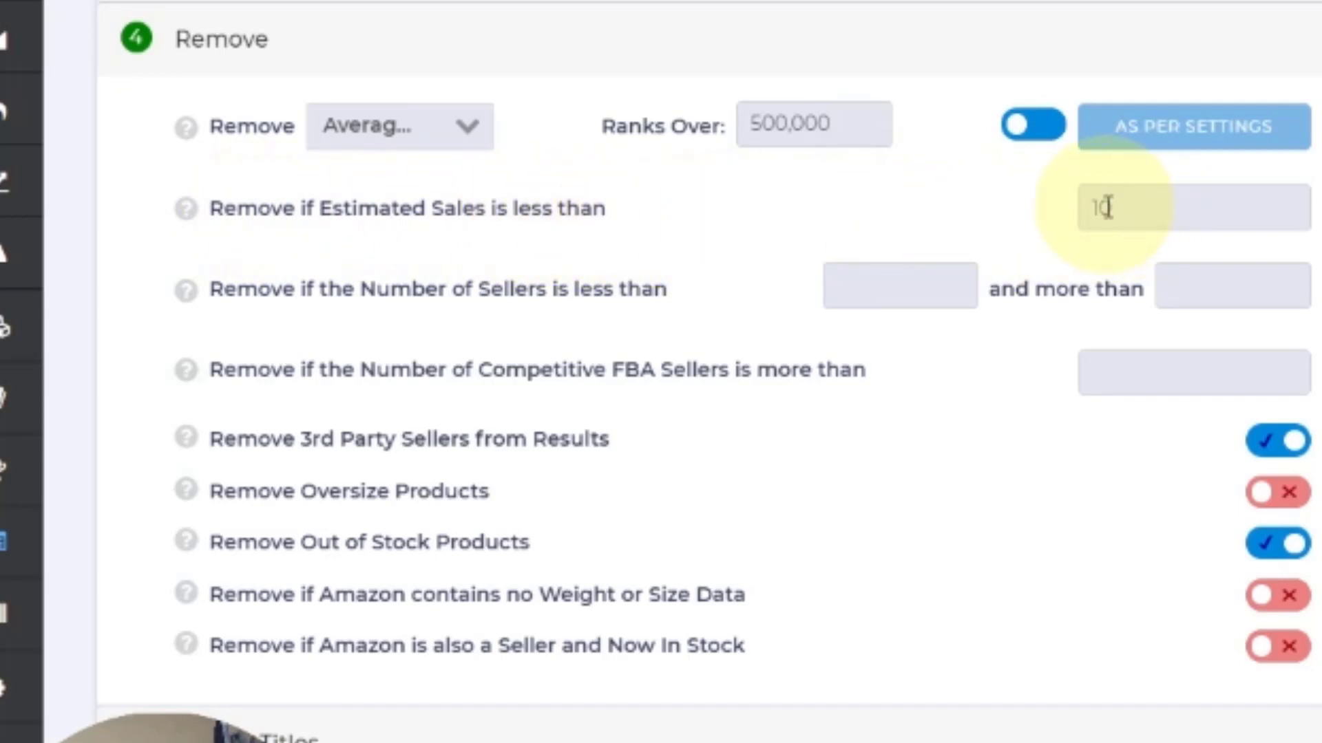
text(0)
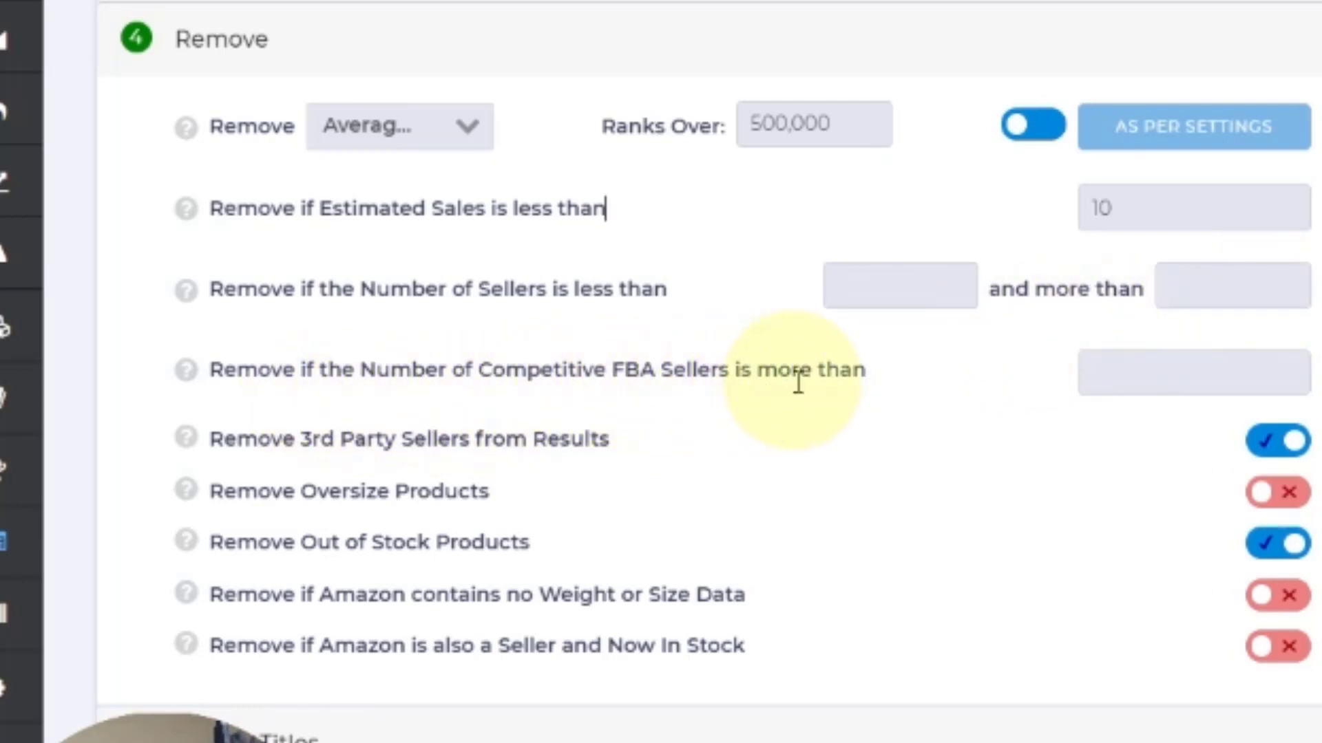
mouse_move(910, 400)
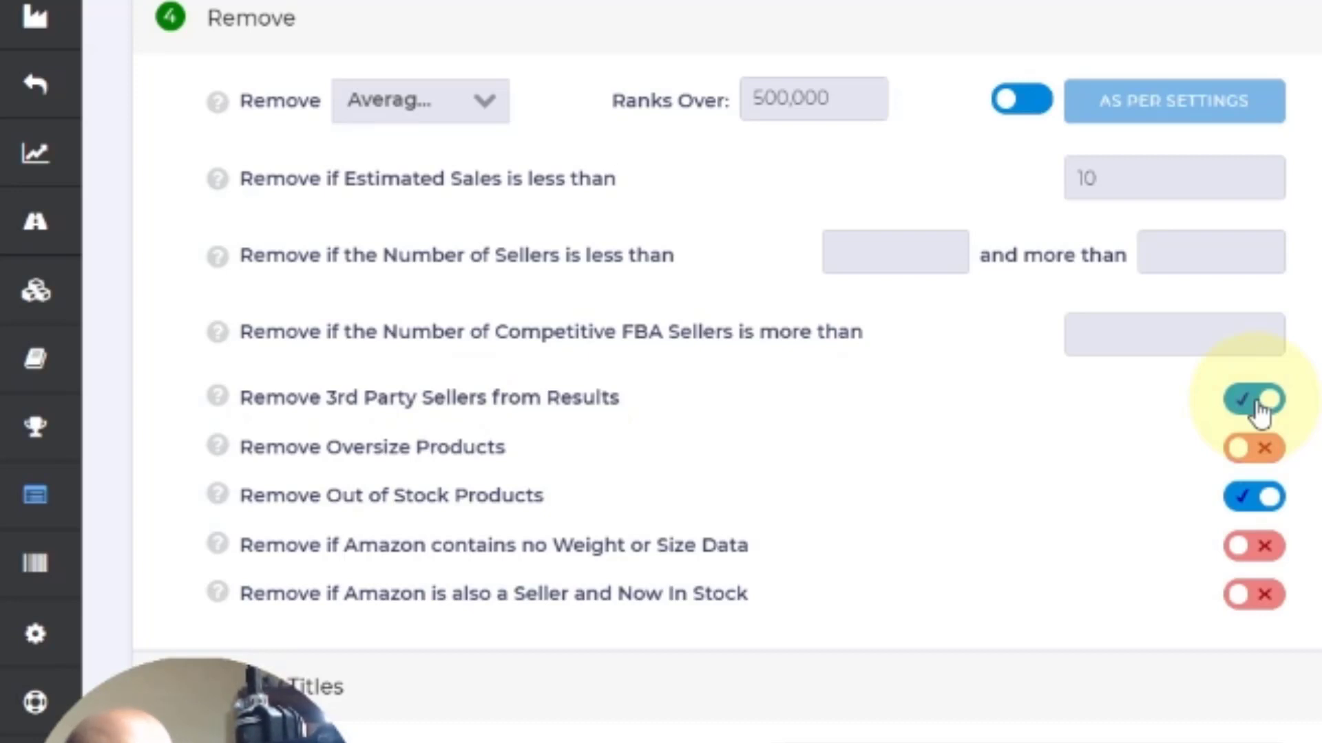
click(615, 178)
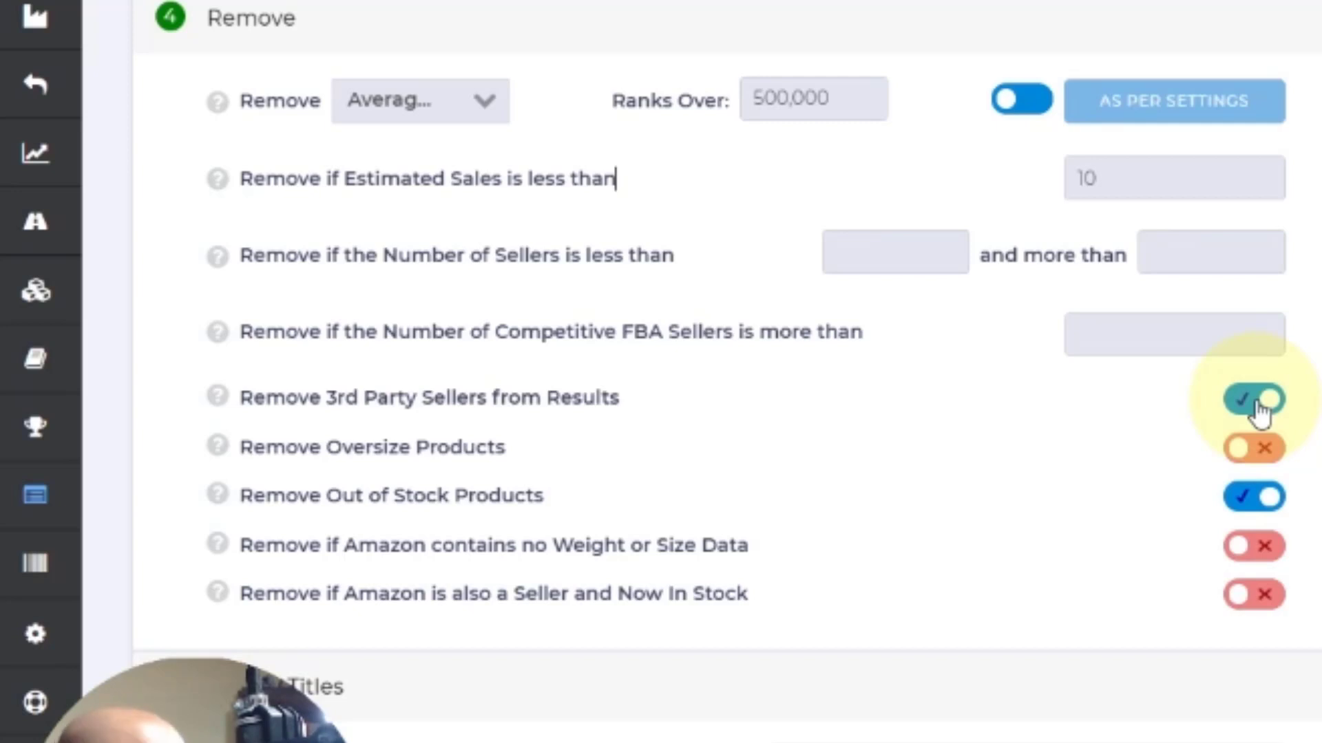
click(1253, 398)
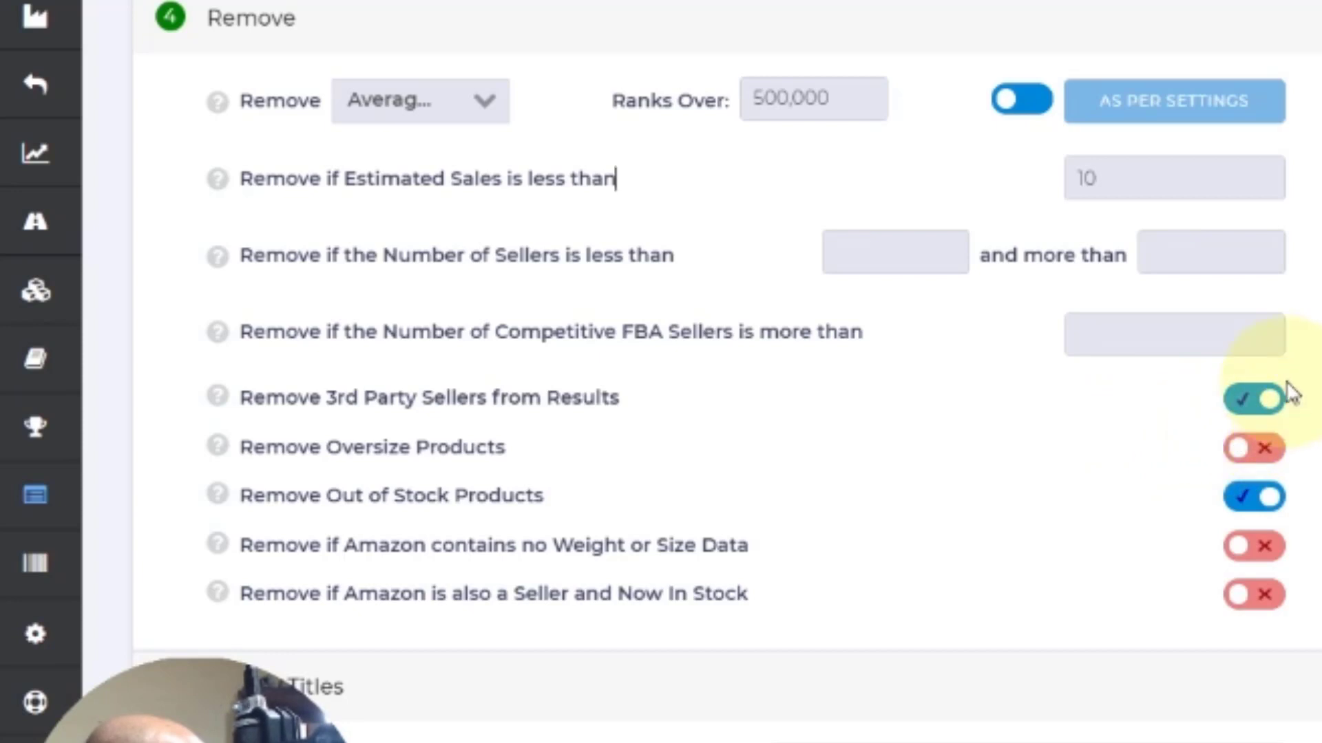
click(1254, 397)
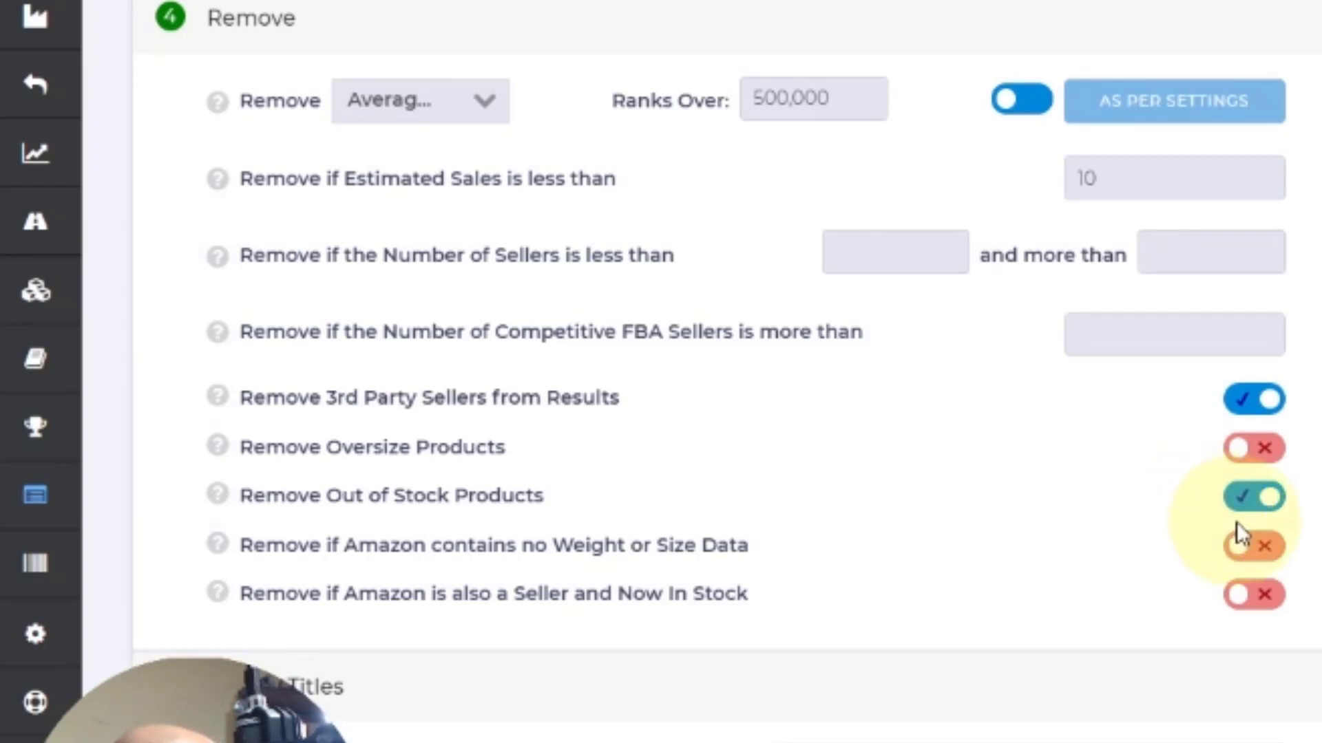
click(1254, 496)
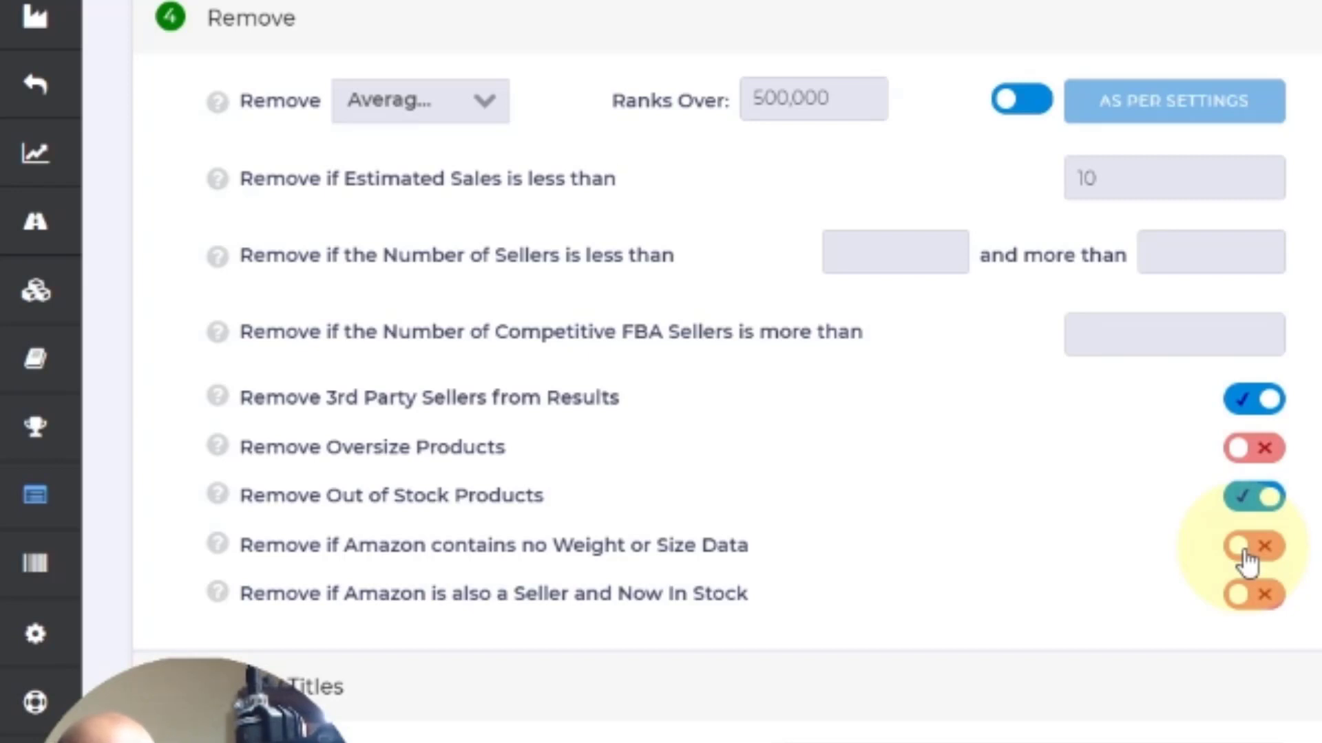
click(1255, 496)
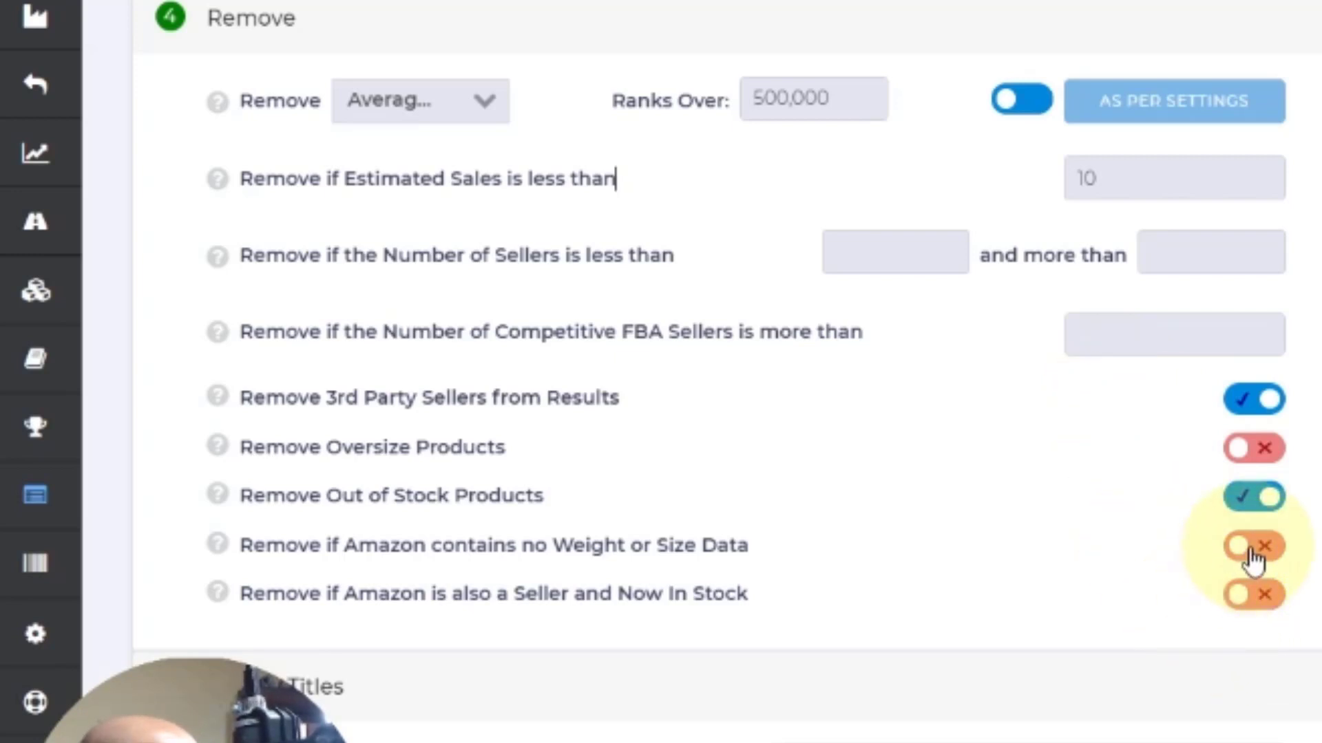
click(1254, 497)
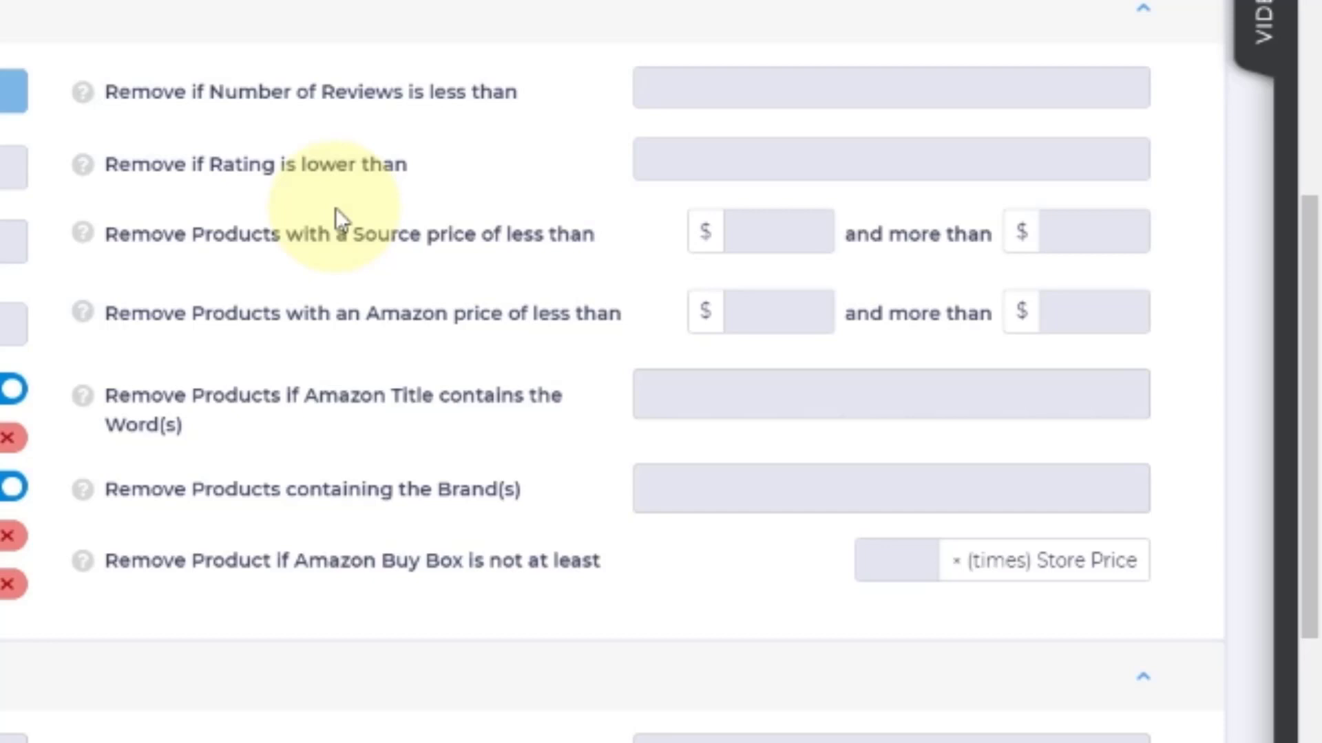
mouse_move(316, 215)
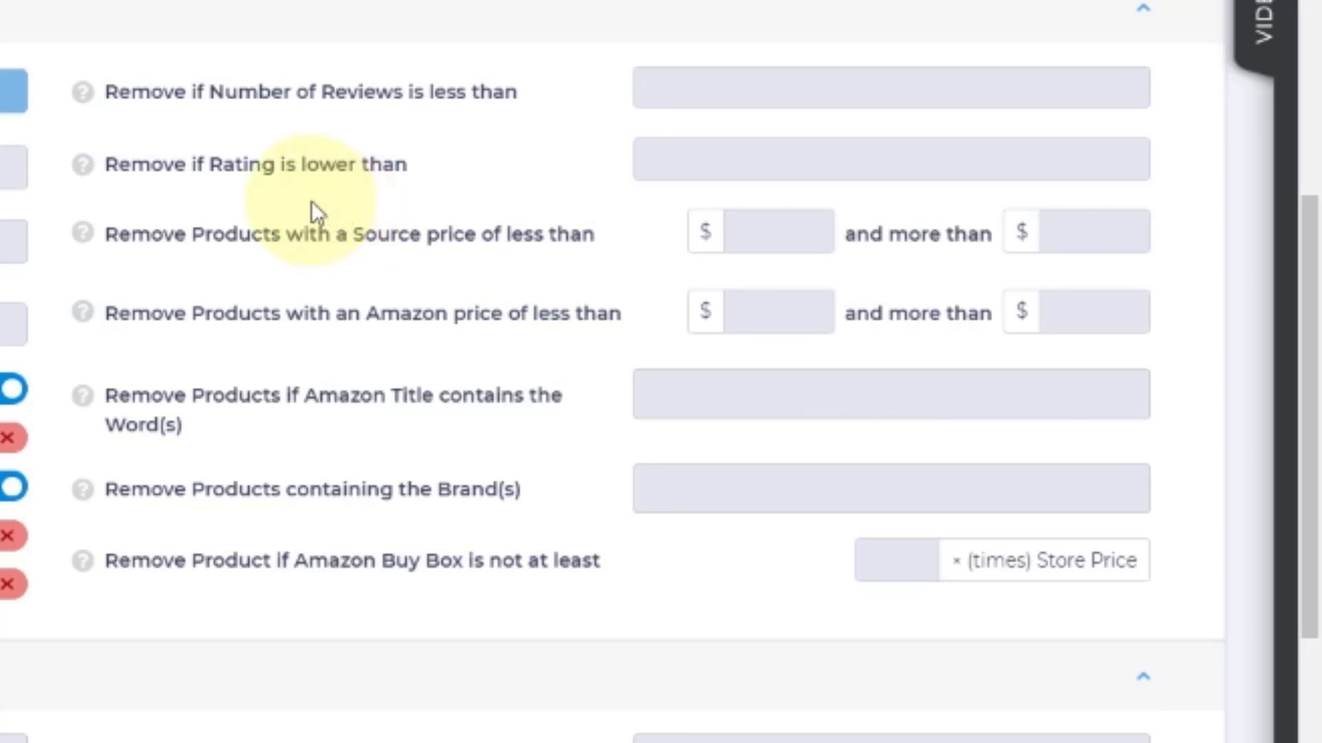
mouse_move(177, 190)
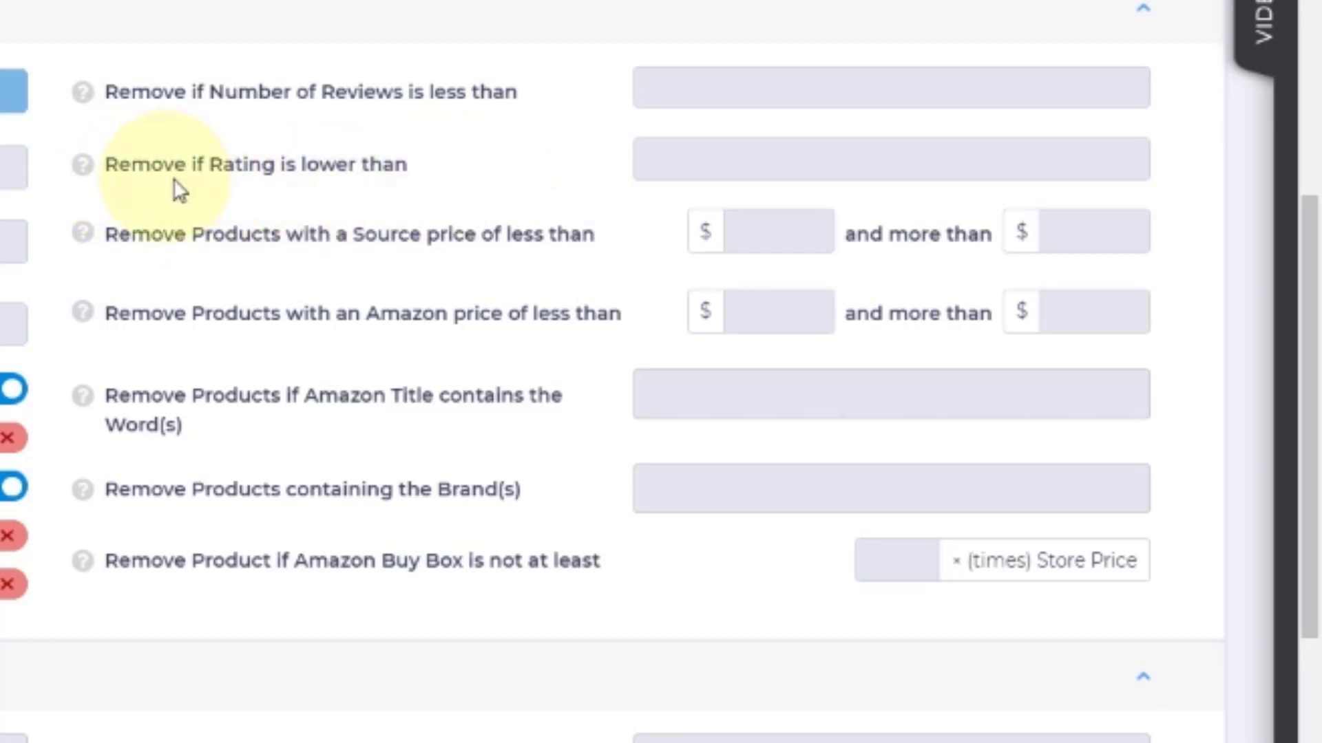
mouse_move(214, 295)
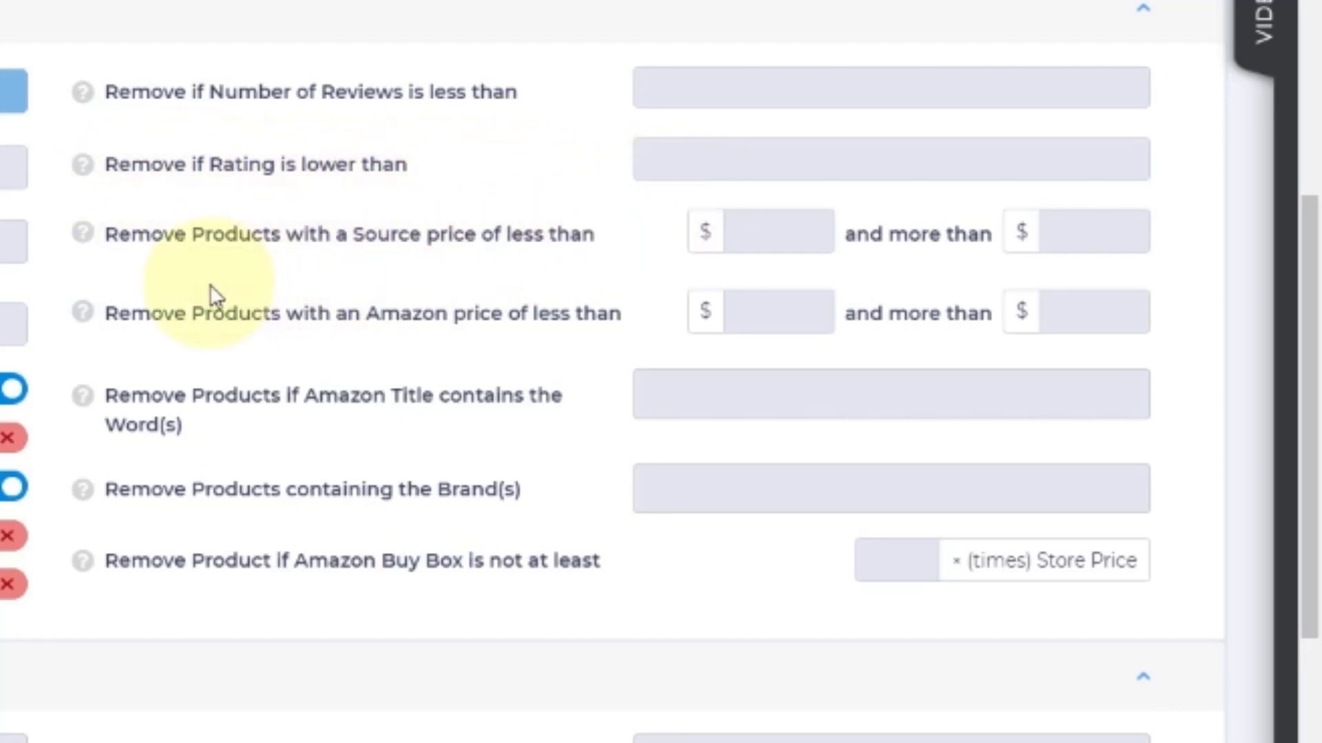
mouse_move(749, 296)
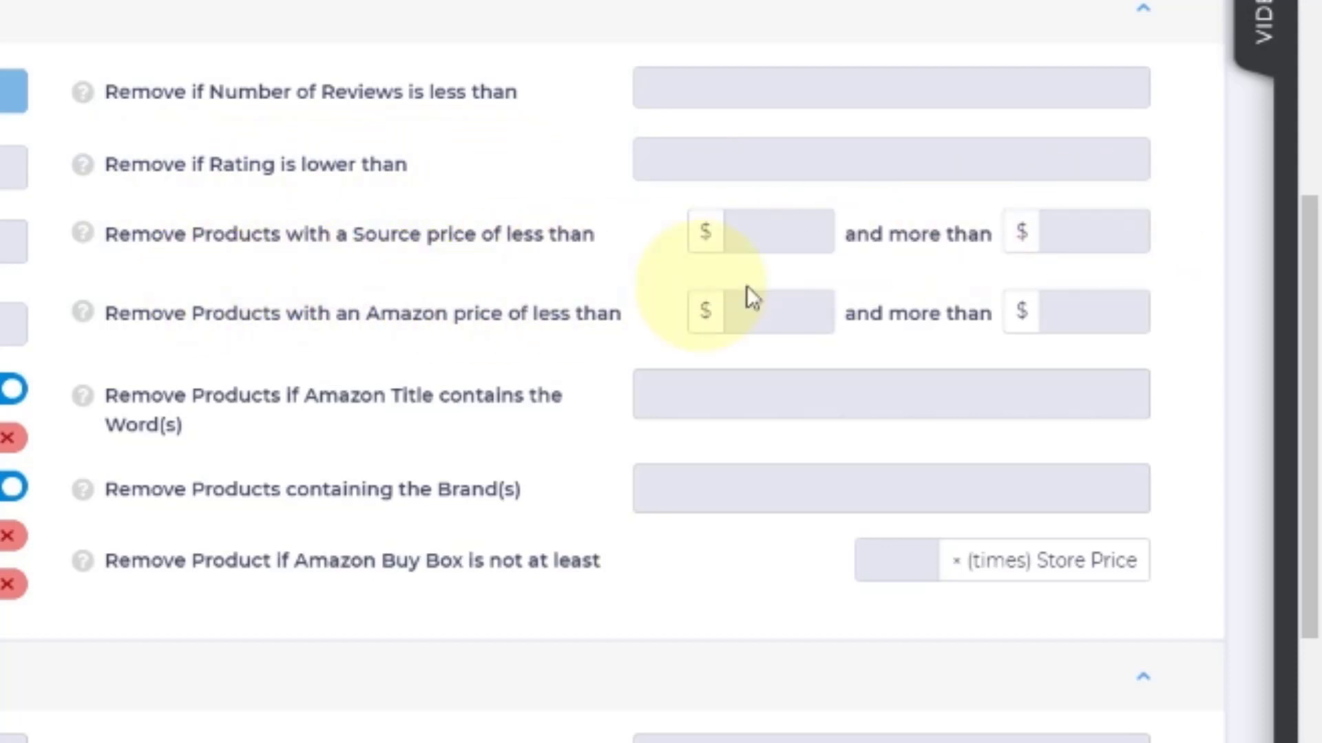
mouse_move(776, 555)
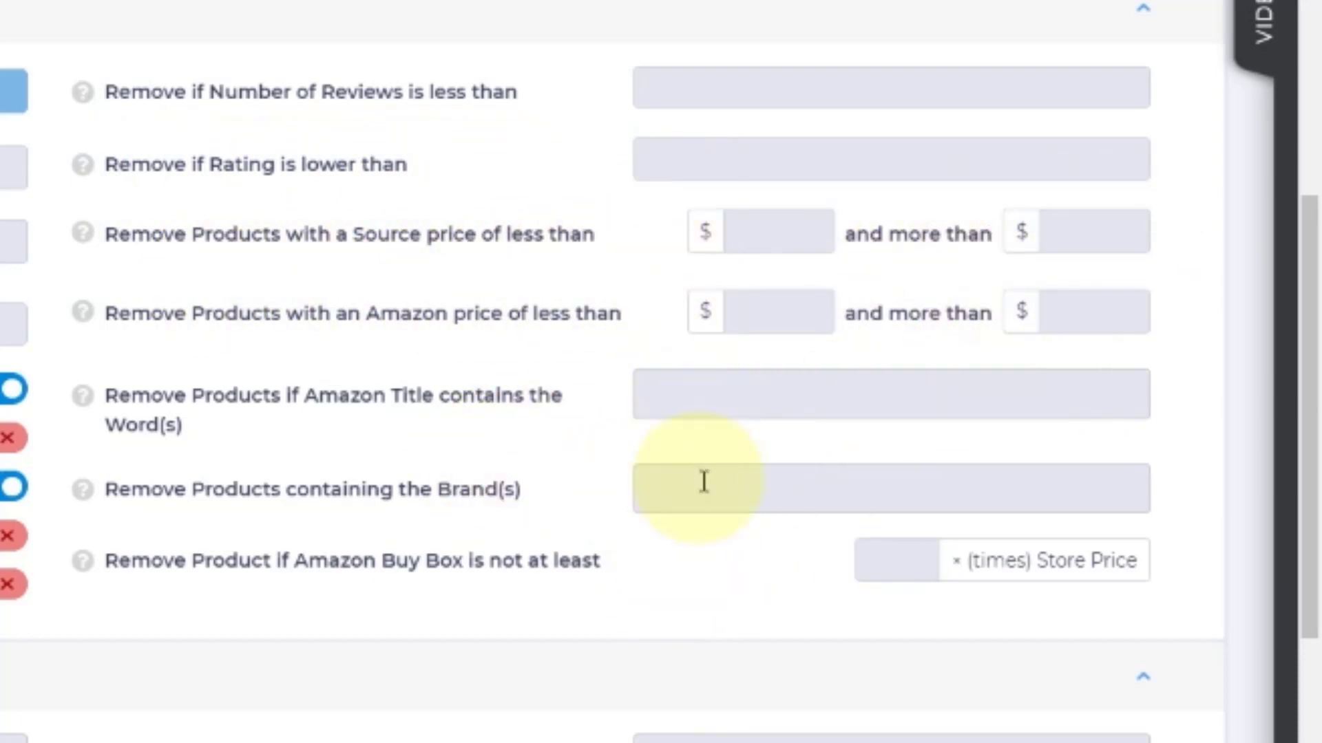
scroll(down, 3)
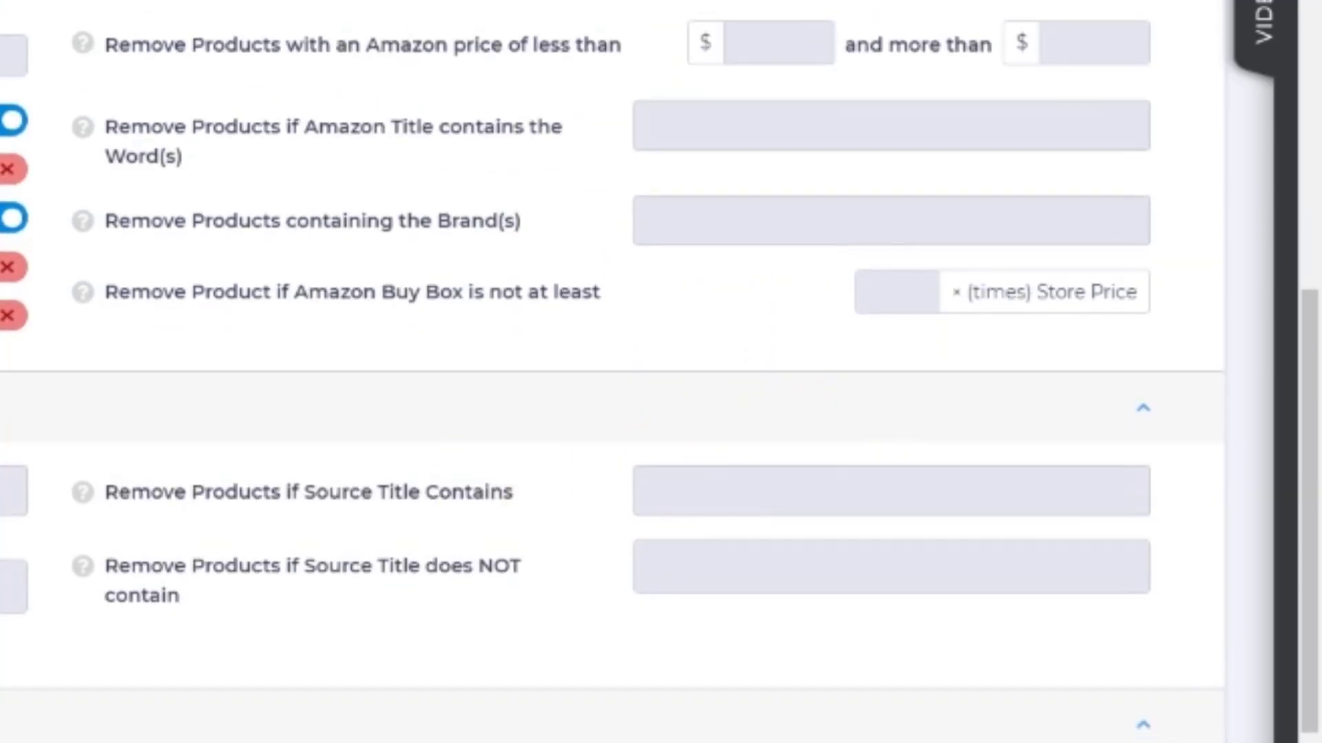
scroll(down, 3)
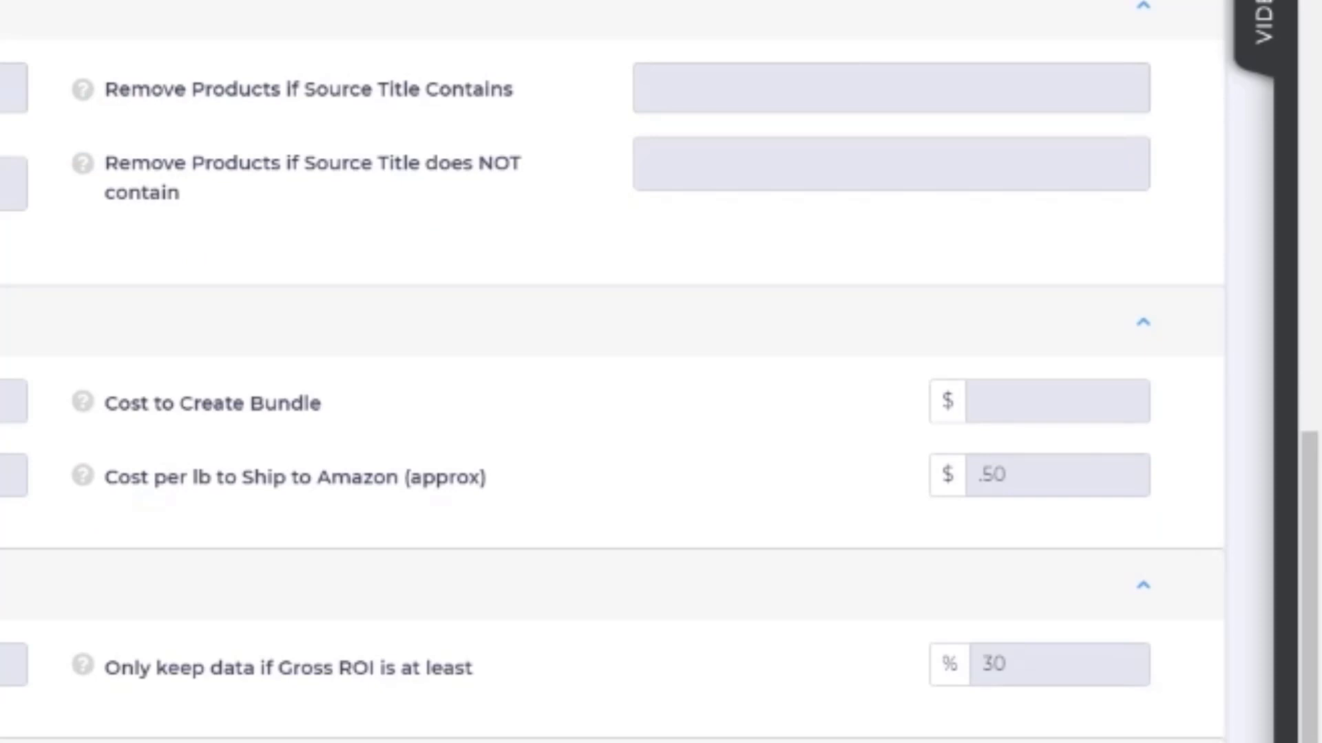
mouse_move(800, 425)
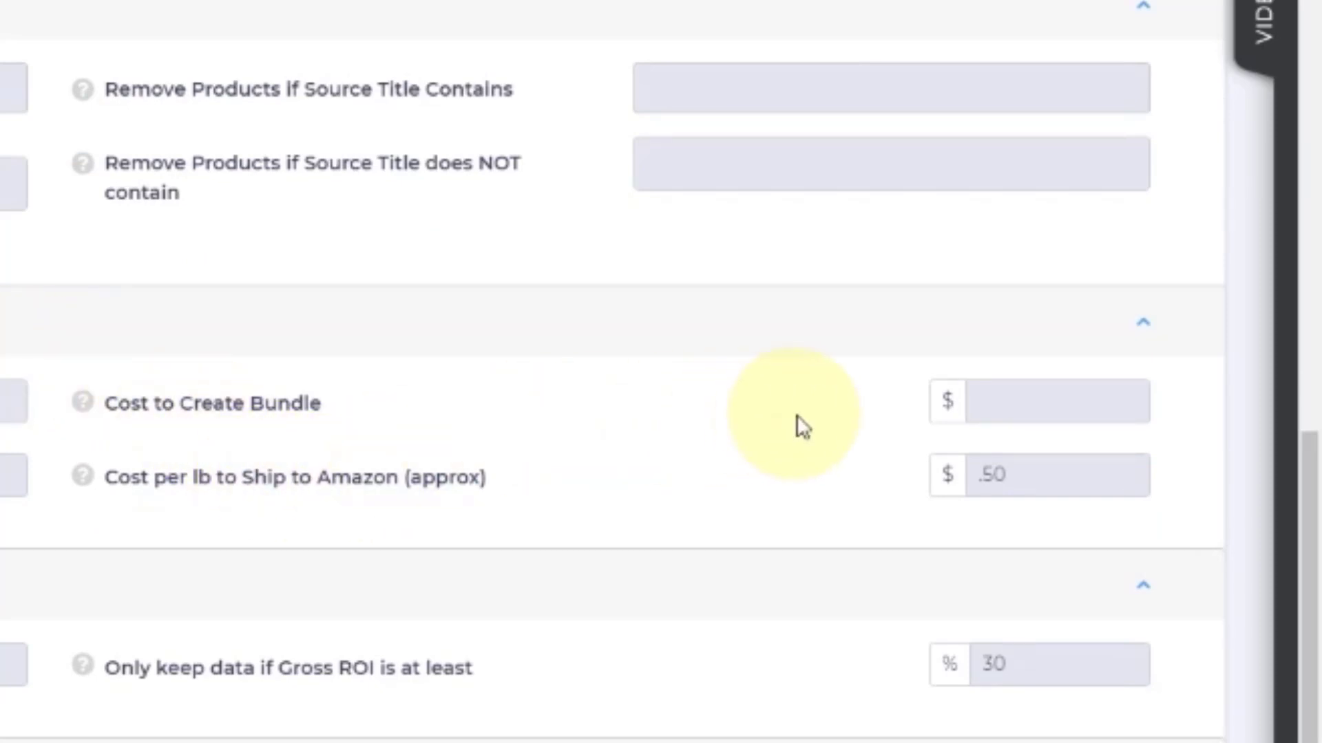
mouse_move(17, 413)
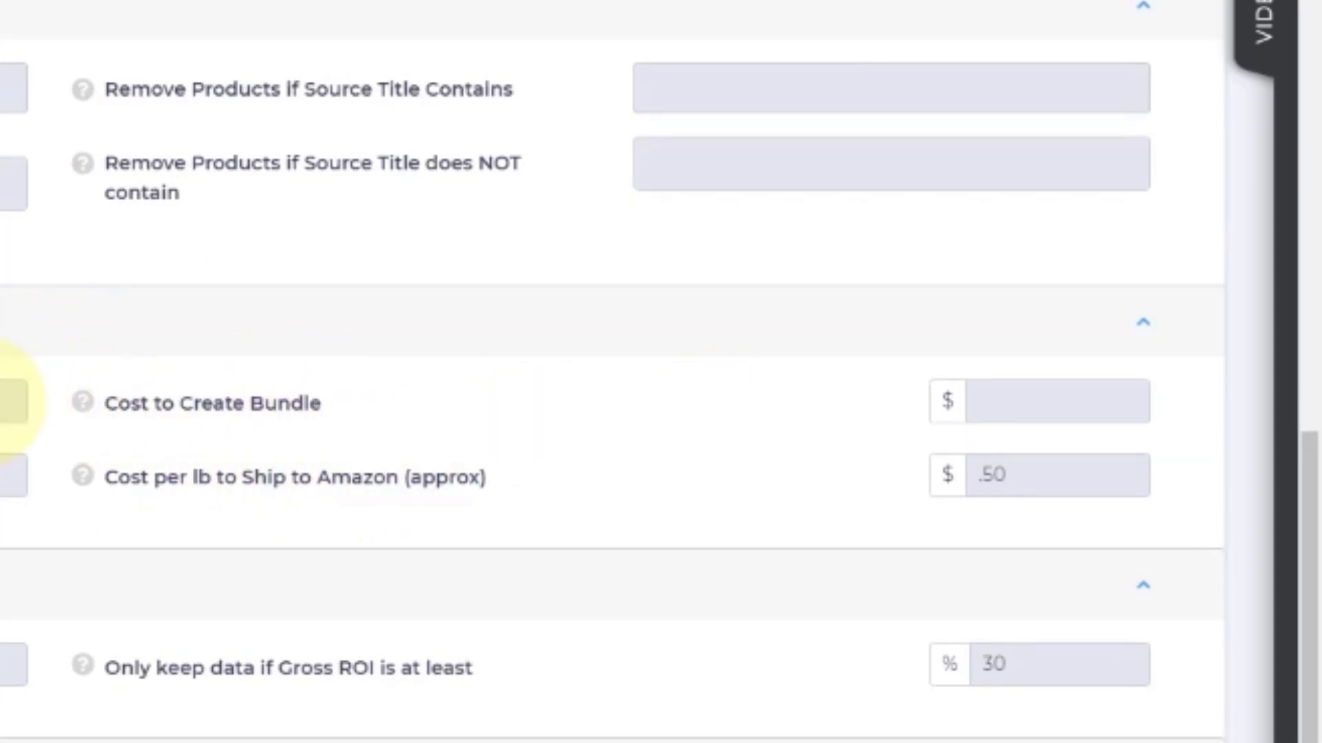
mouse_move(459, 535)
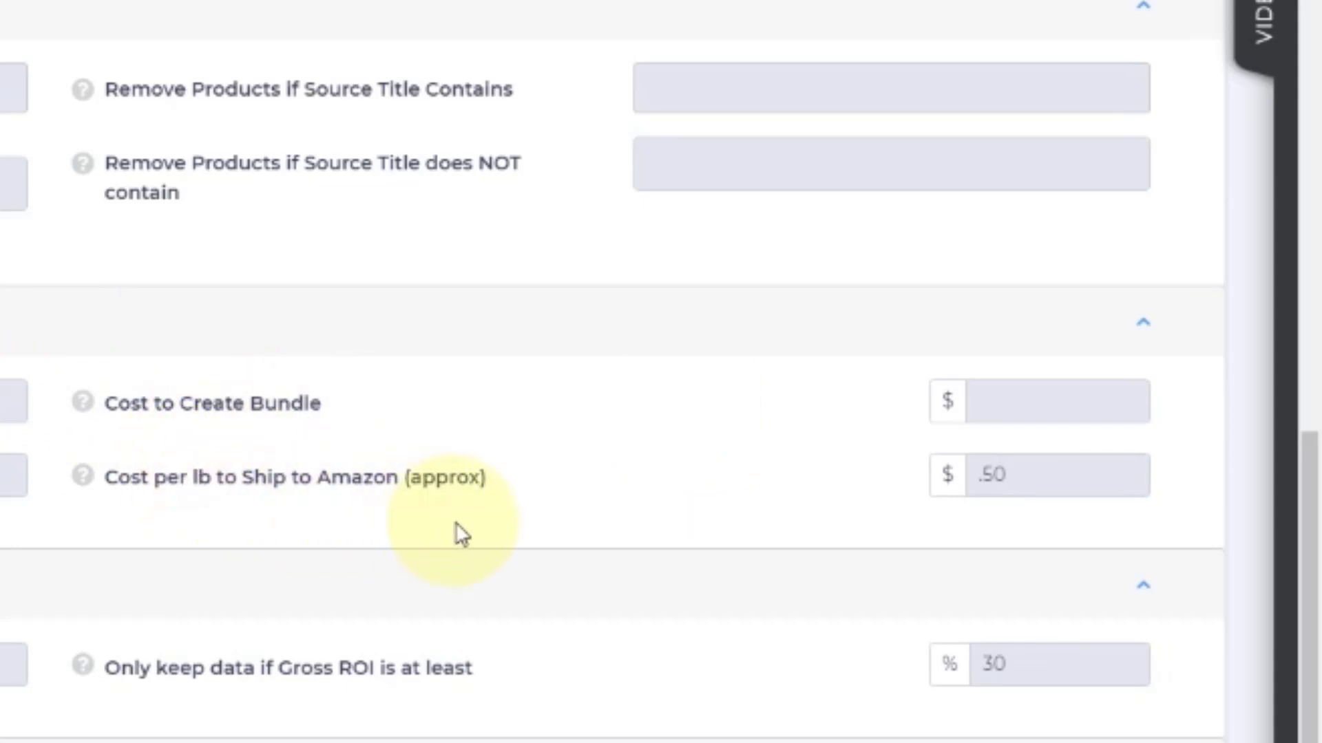
mouse_move(732, 504)
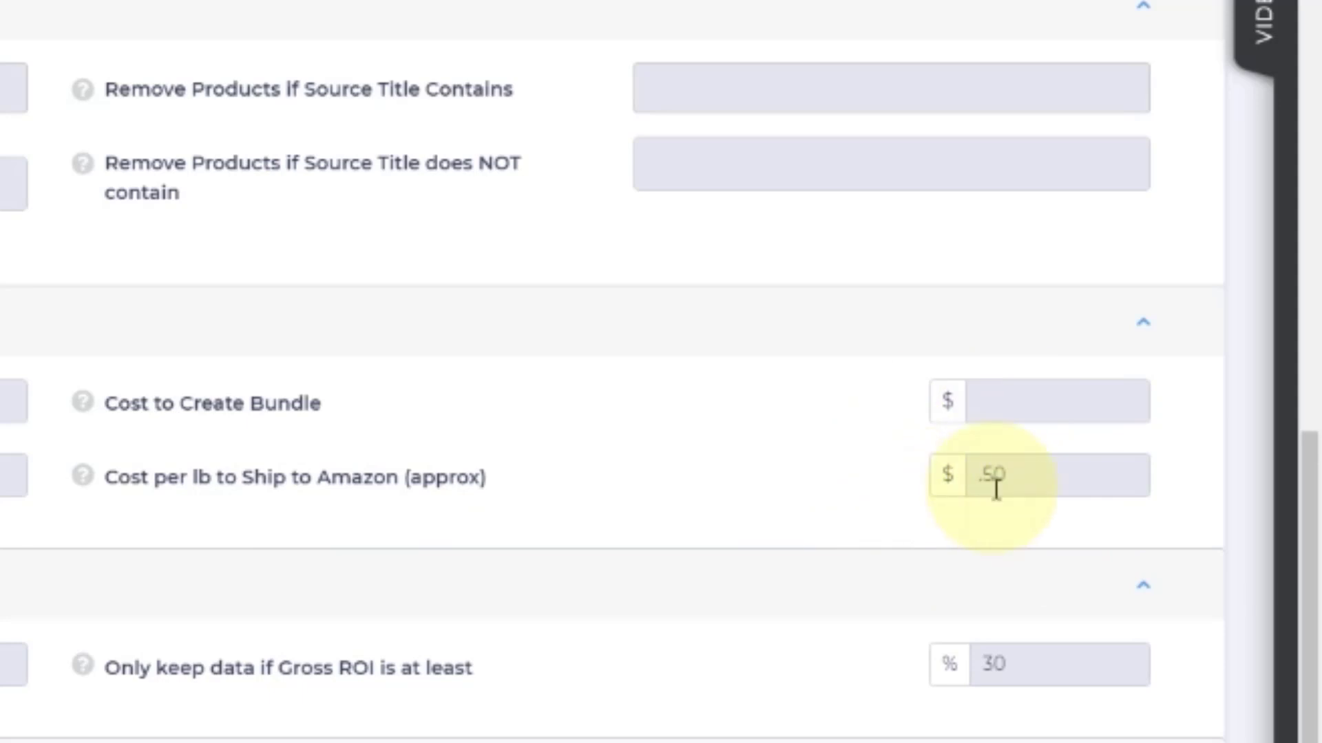
mouse_move(1037, 518)
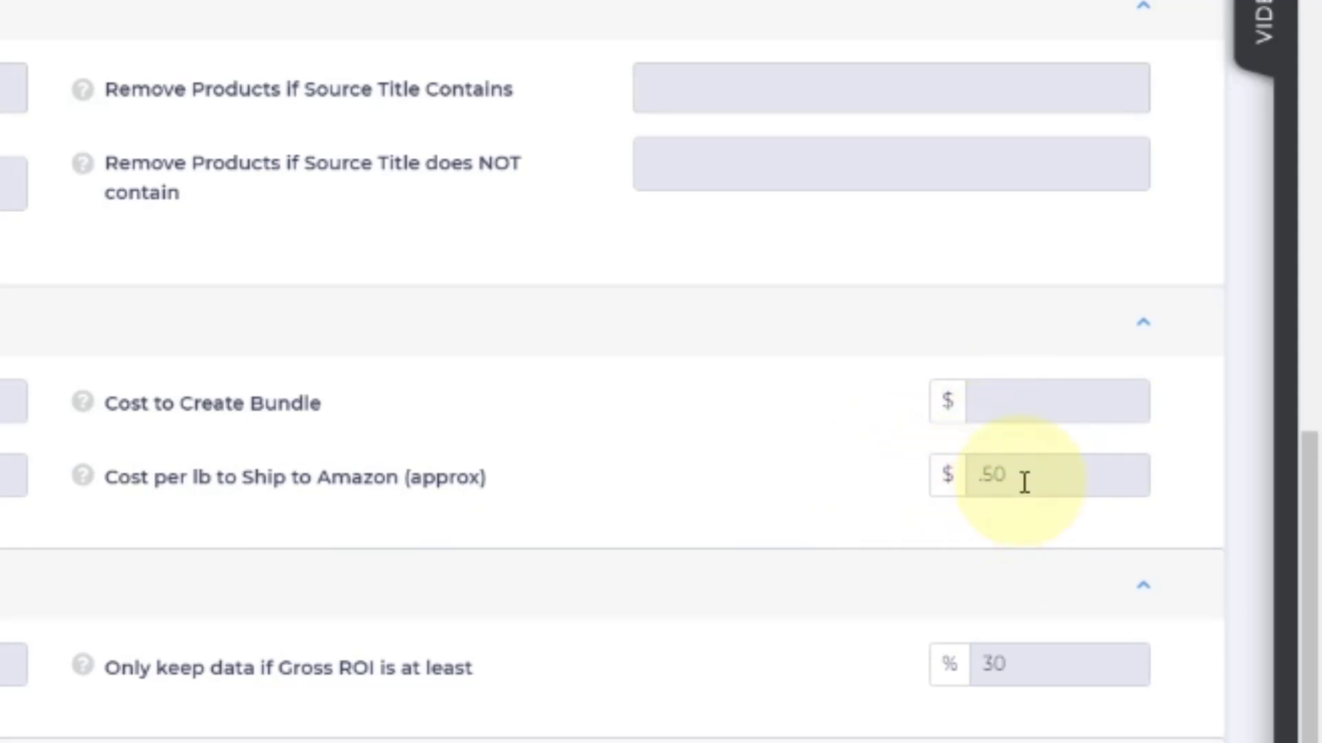
scroll(down, 3)
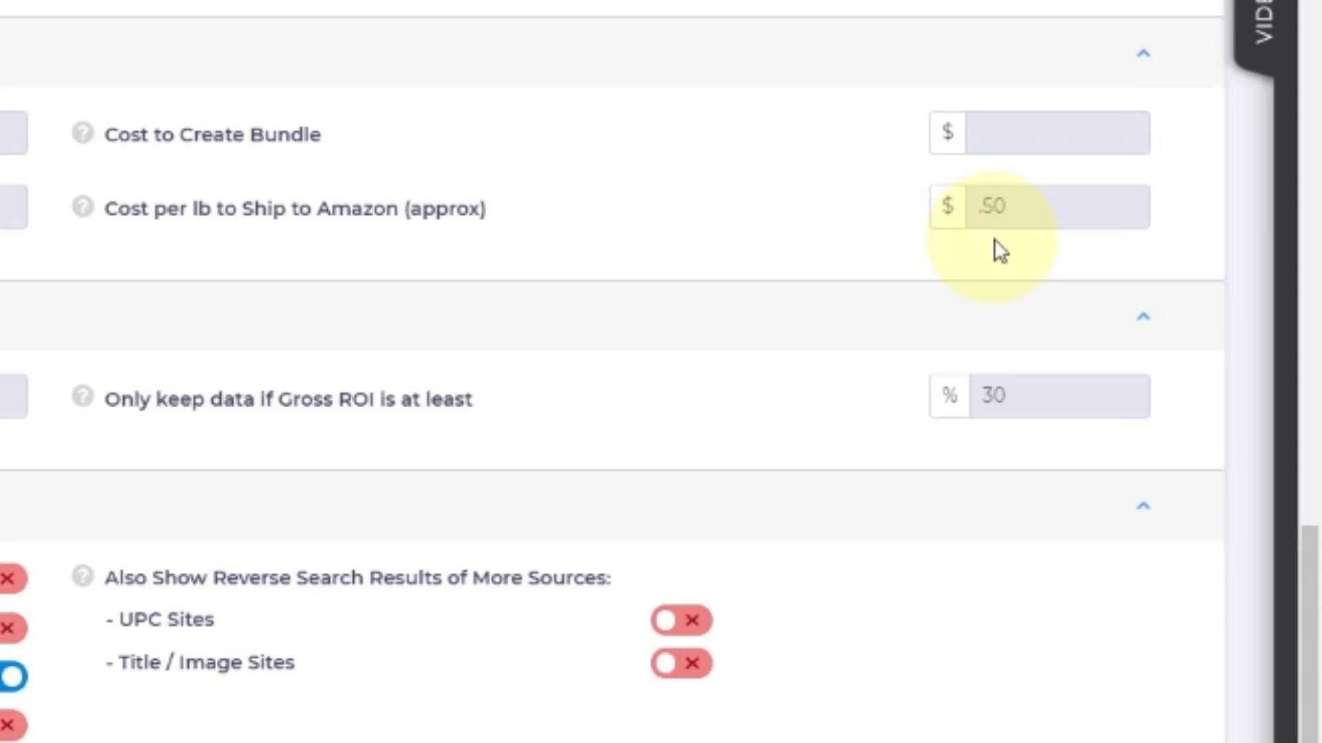
mouse_move(965, 478)
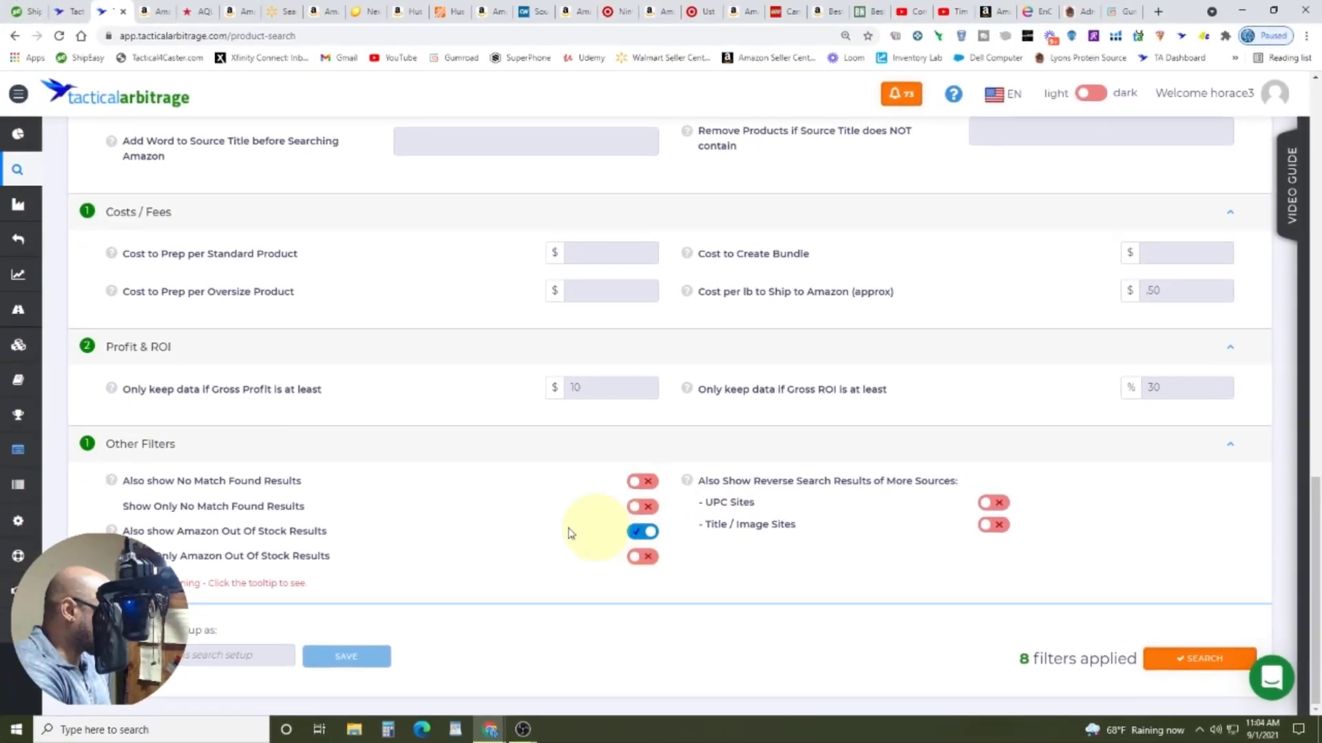
click(640, 531)
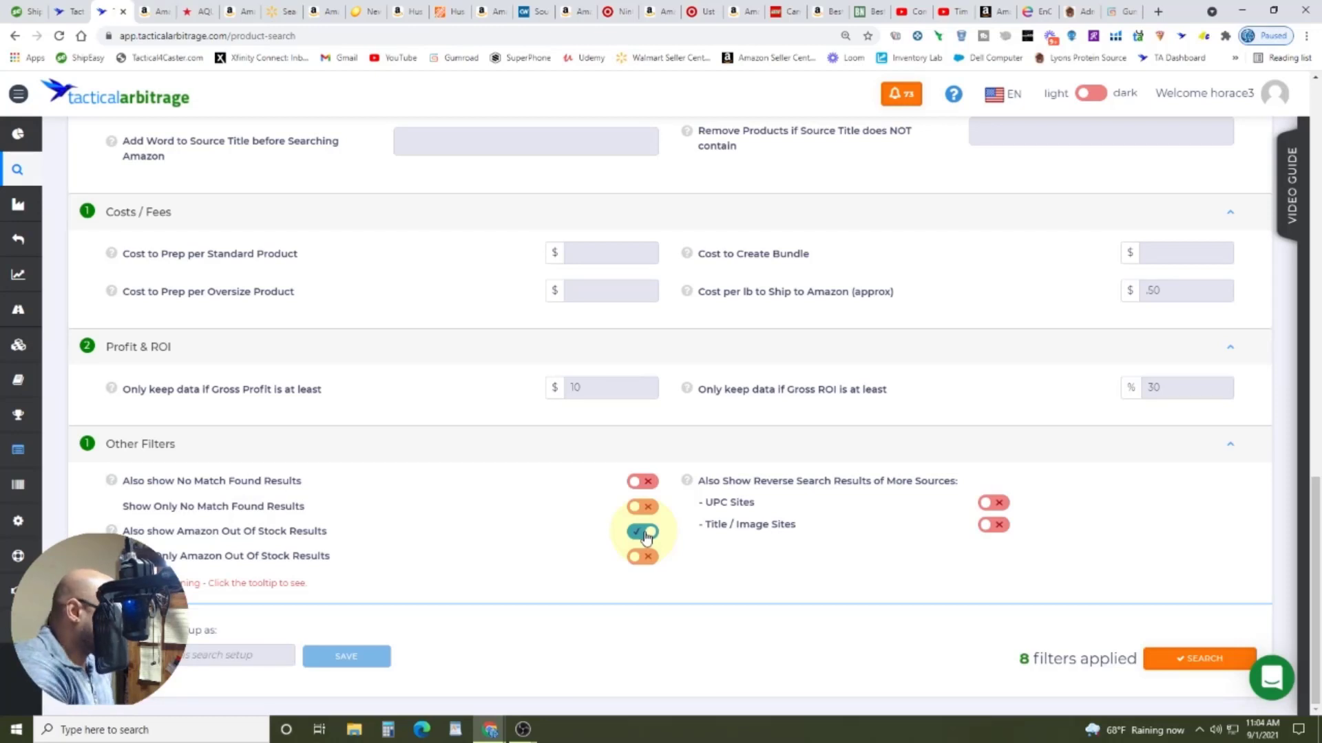
click(642, 531)
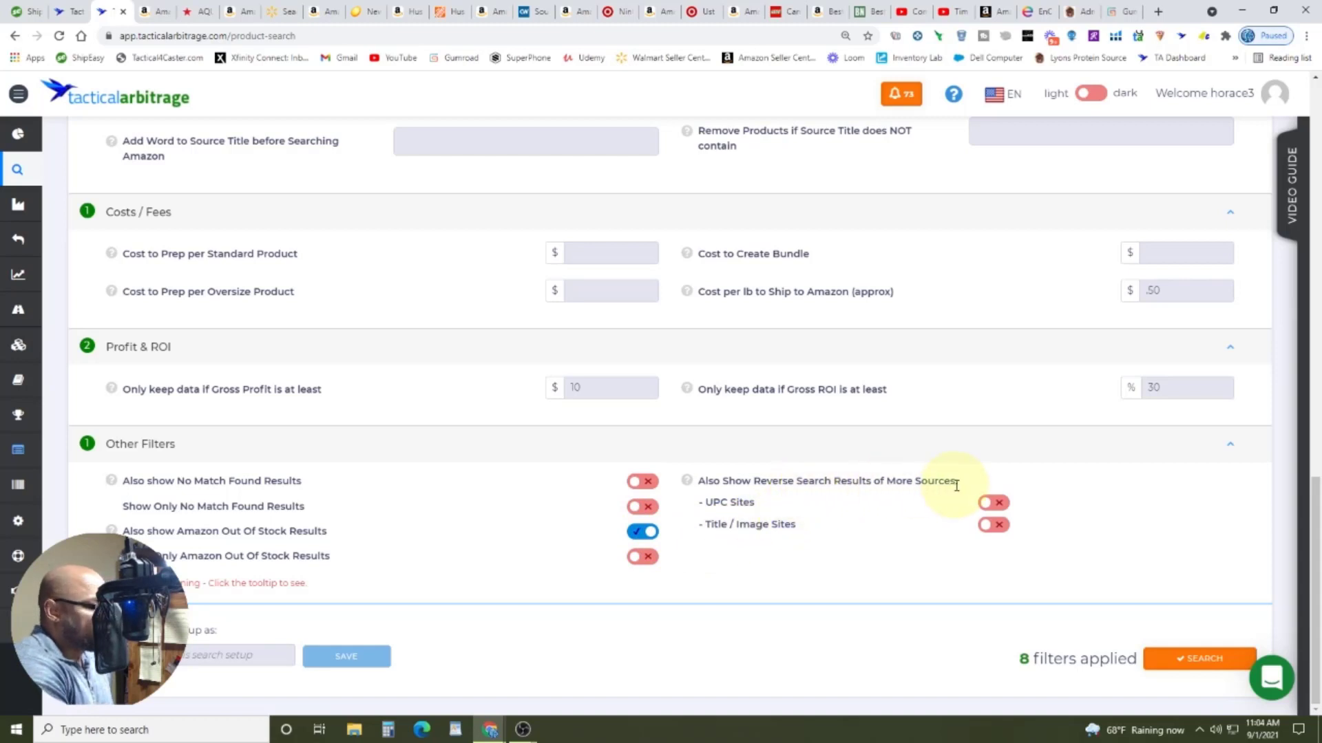
mouse_move(961, 507)
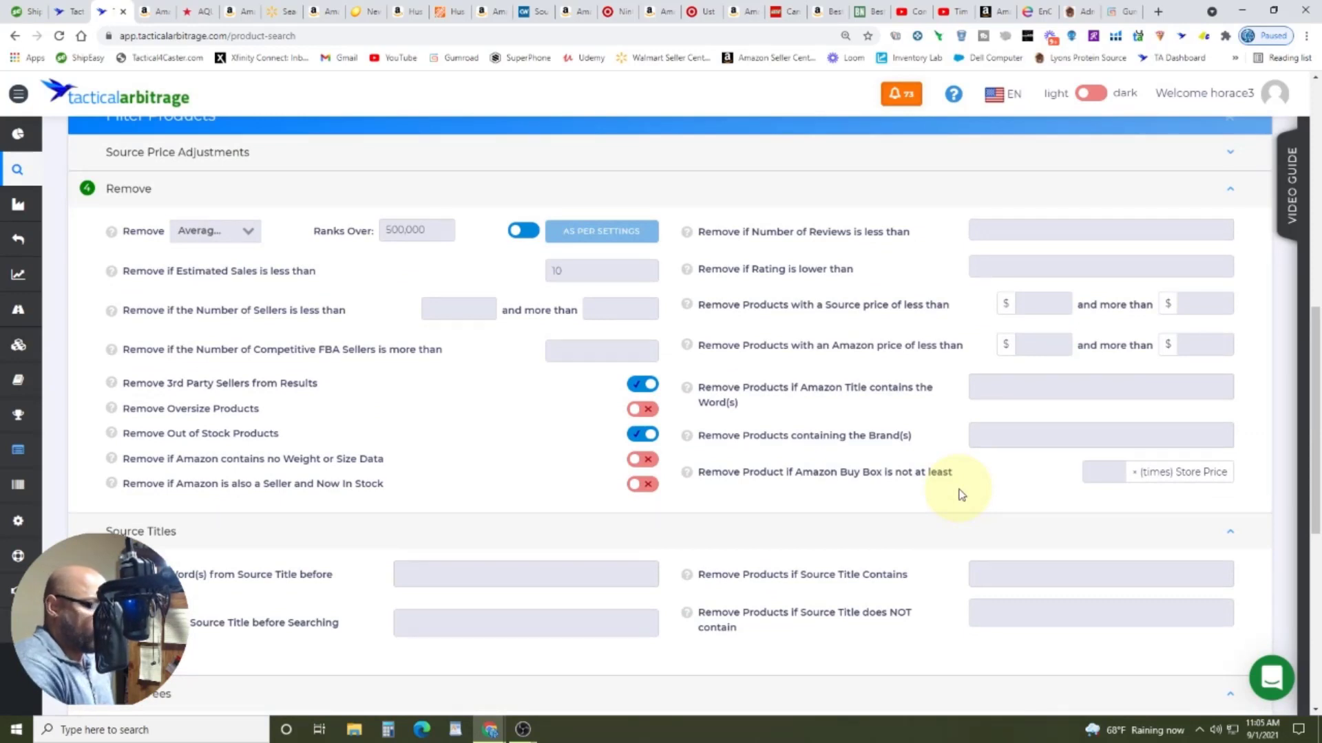
mouse_move(973, 493)
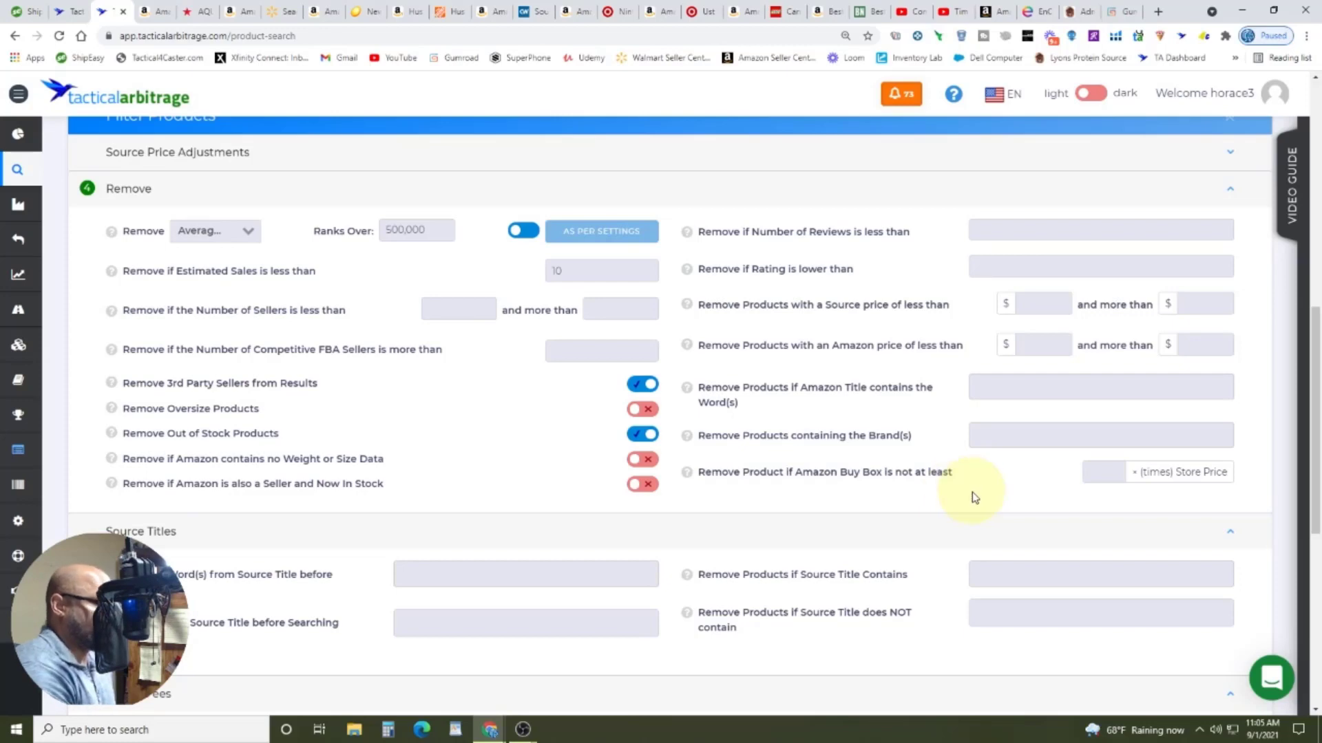
mouse_move(761, 352)
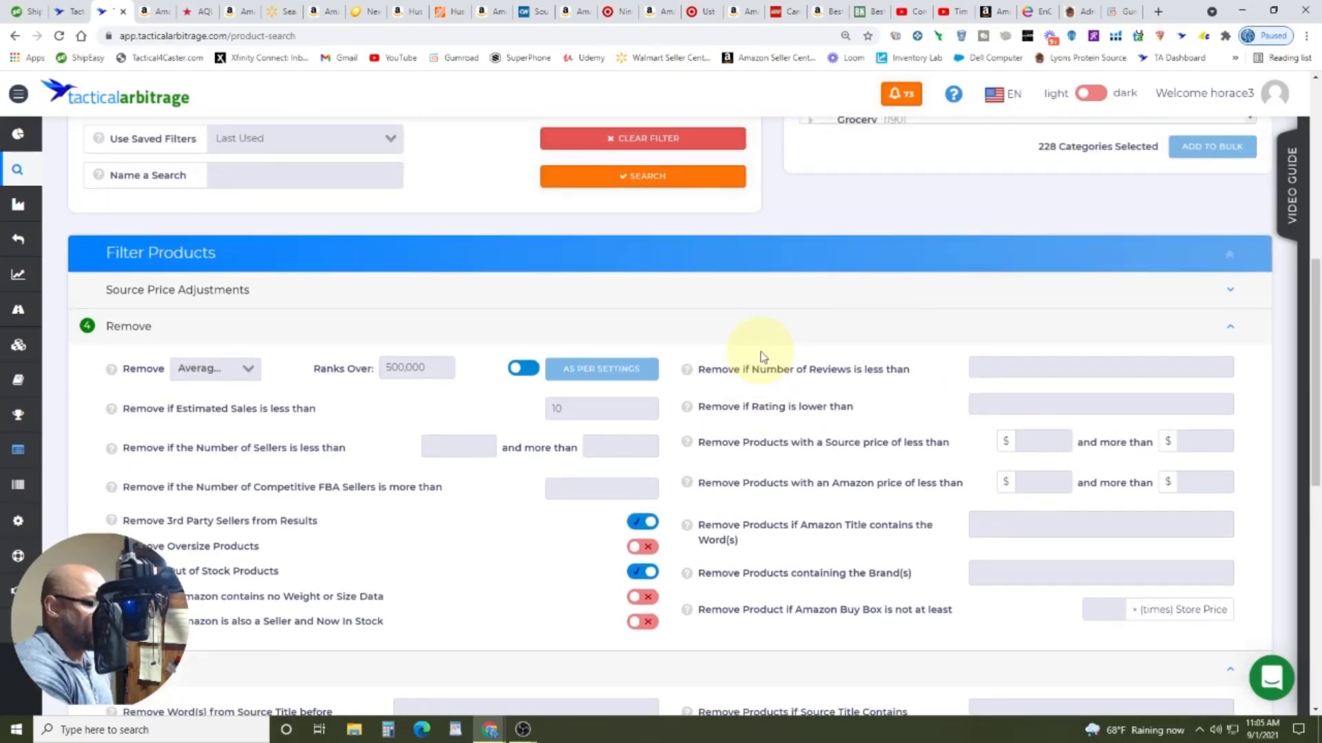
scroll(down, 3)
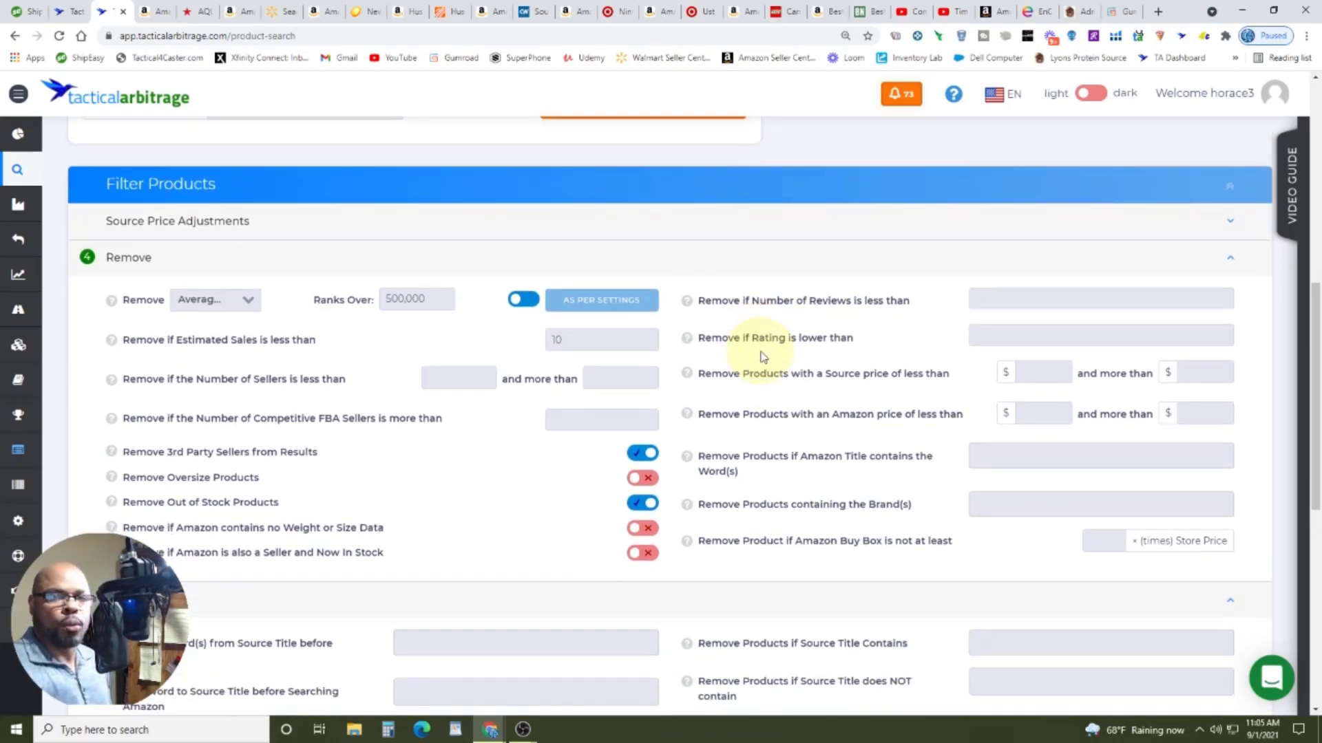